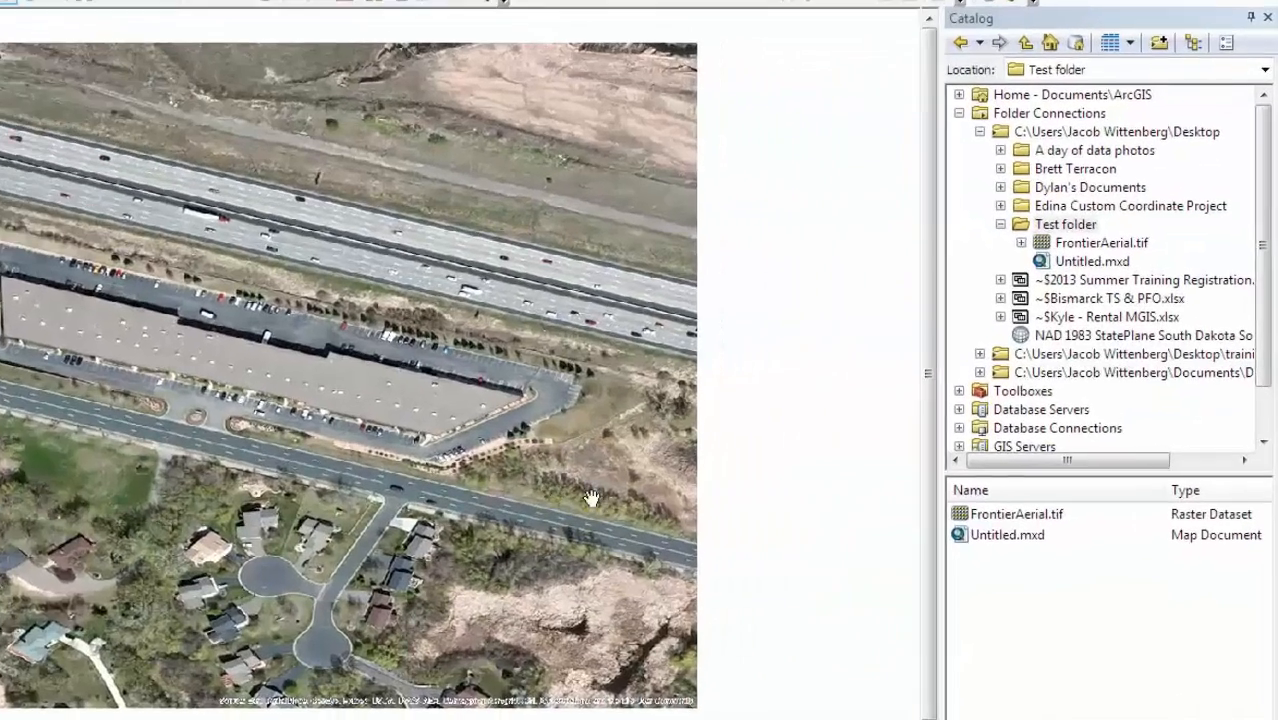
Create a new file geodatabase in the Test folder and name it TerraSync Test.gdb.
right_click(1064, 224)
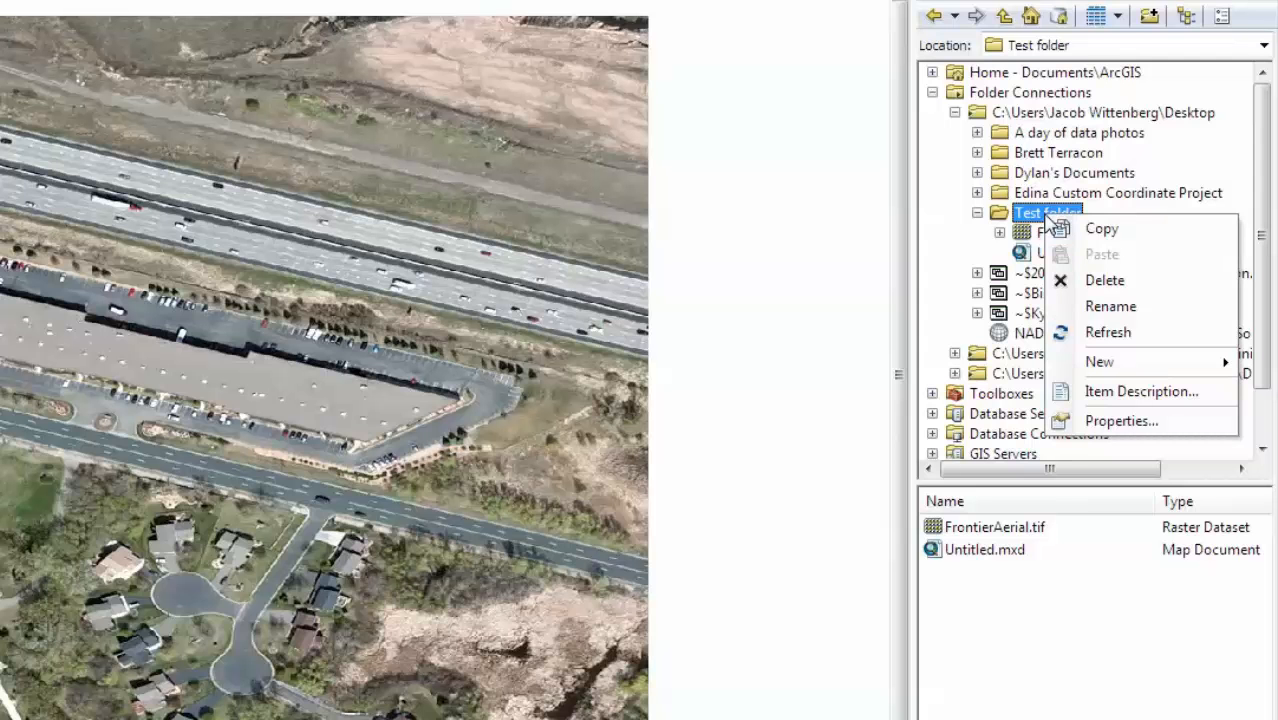
mouse_move(1100, 360)
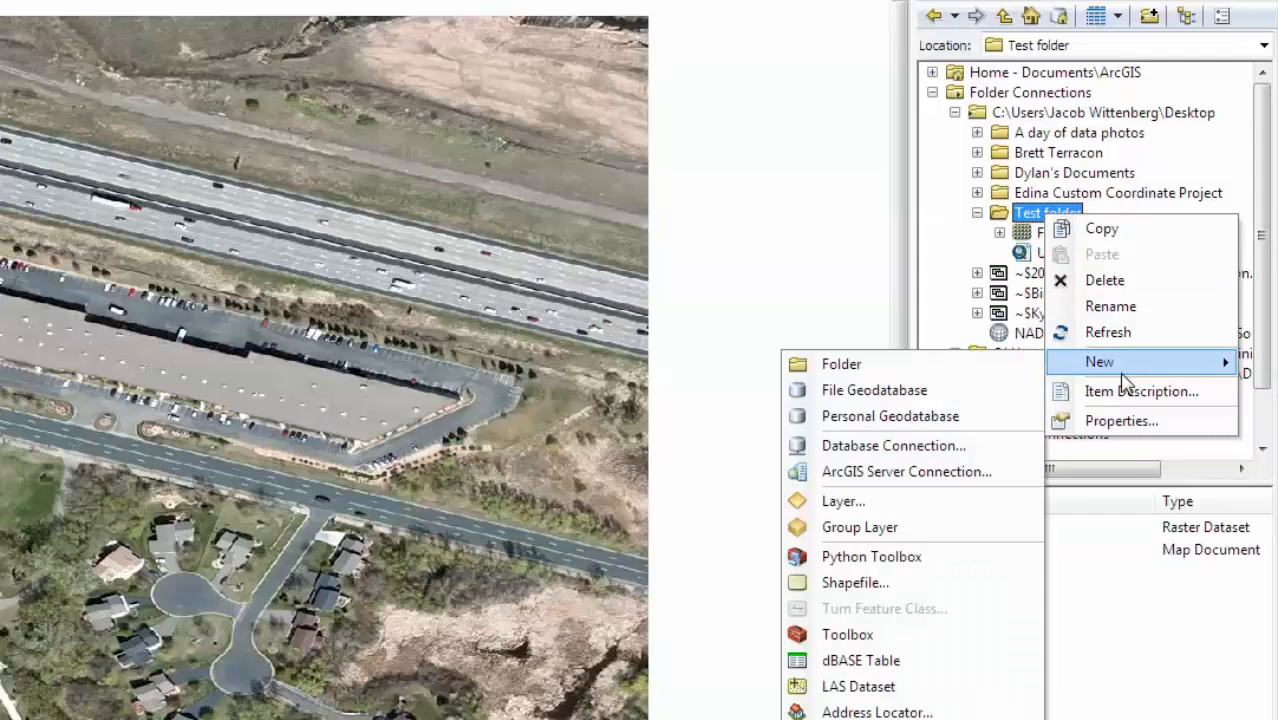
mouse_move(872, 390)
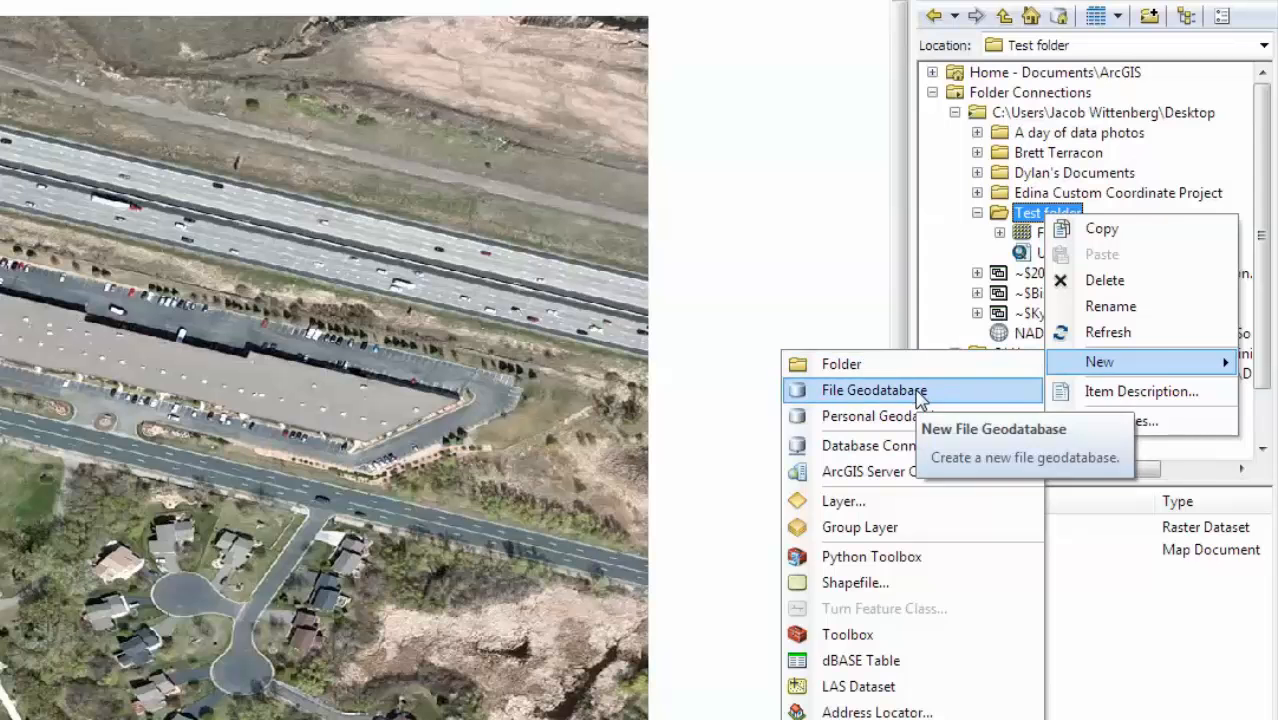
click(872, 390)
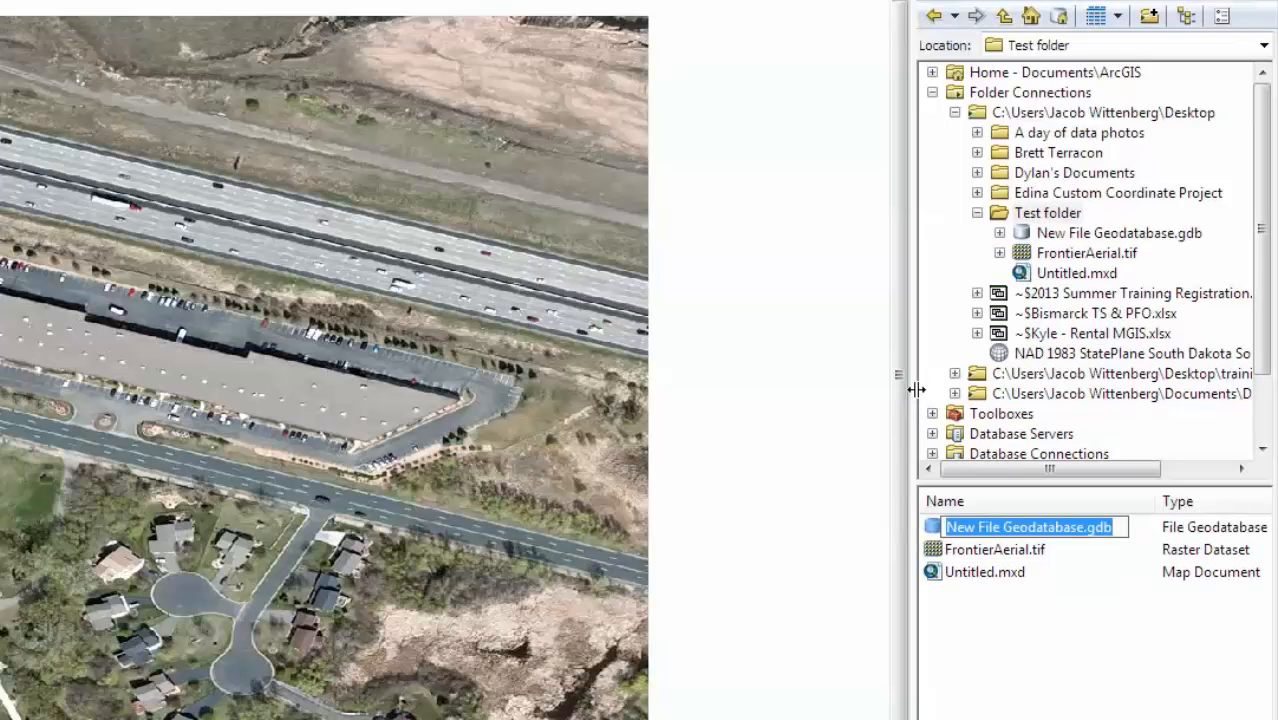
mouse_move(1044, 556)
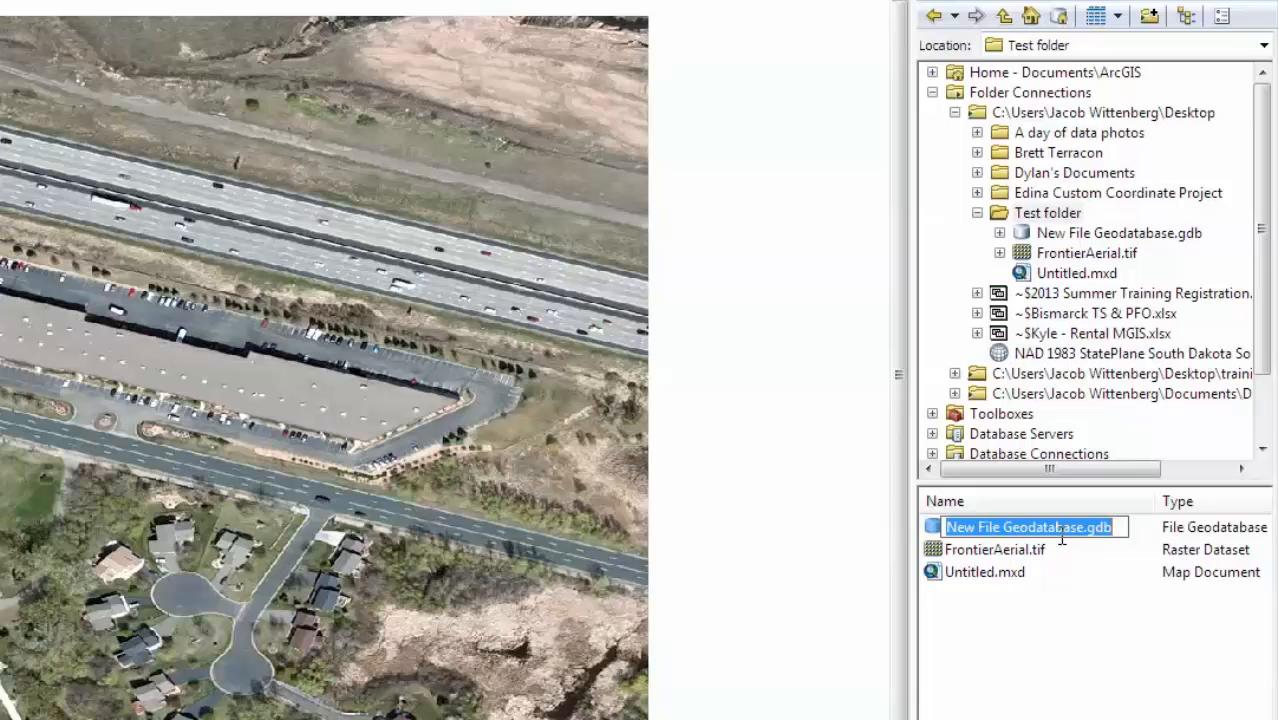
text(TerraSync Test.gdb)
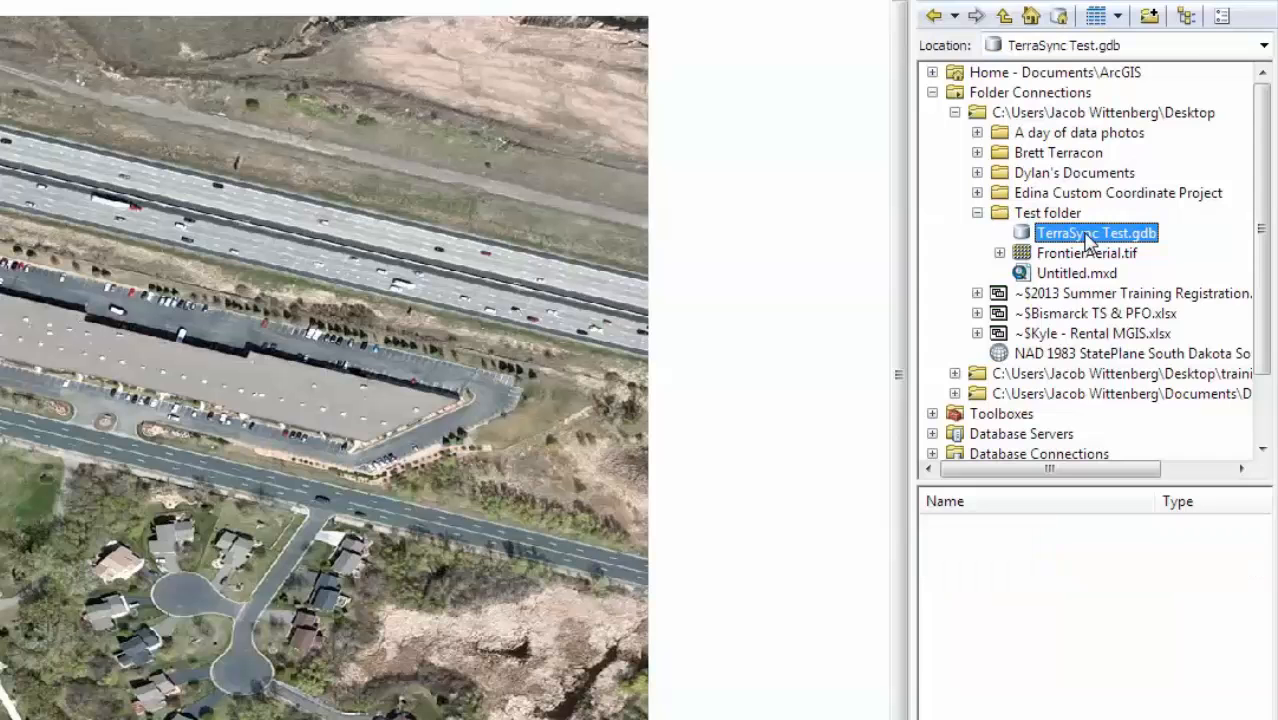
Start a new feature dataset in TerraSync Test.gdb, correcting the invalid name to TestDataset.
right_click(1096, 232)
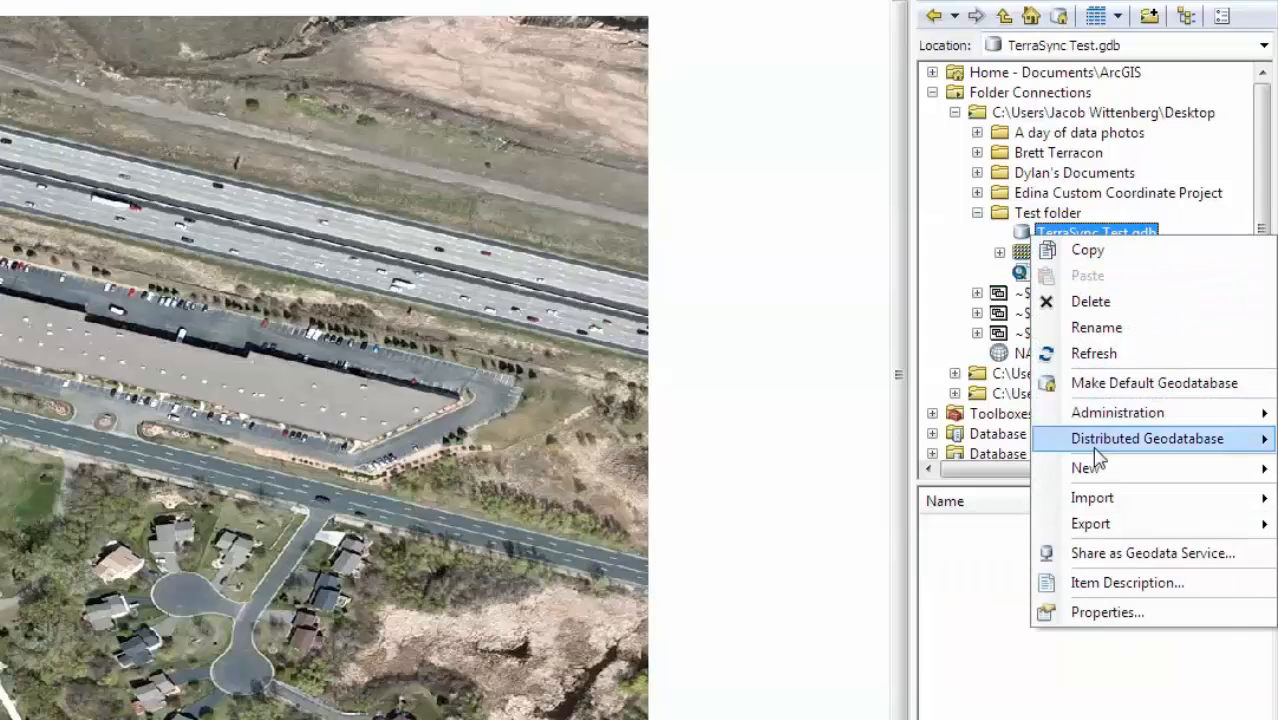
mouse_move(1084, 468)
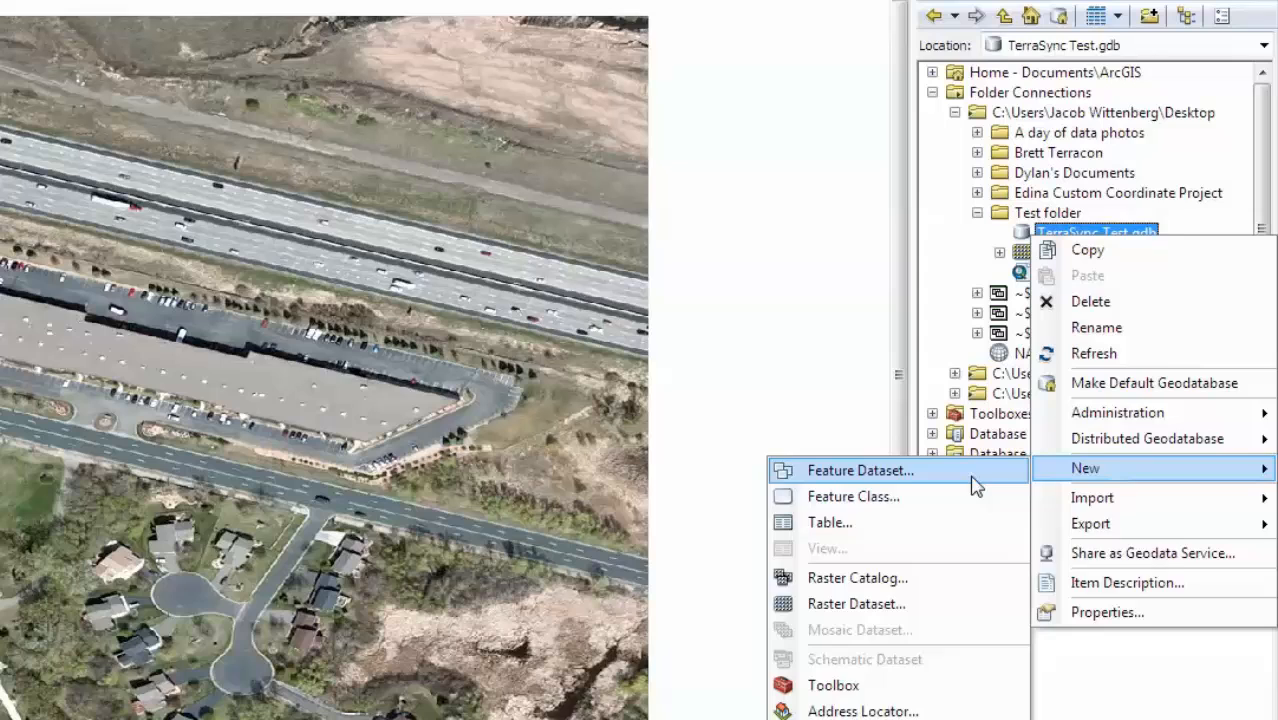
click(860, 470)
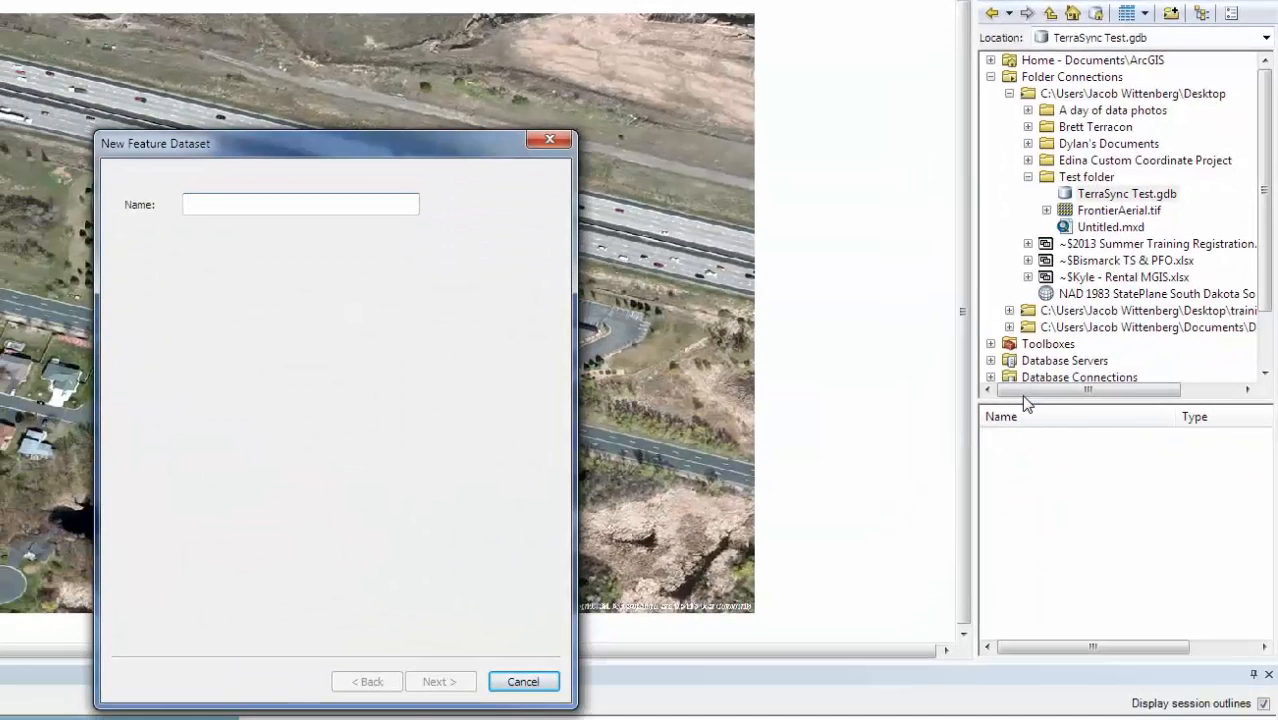
text(Test Dataset)
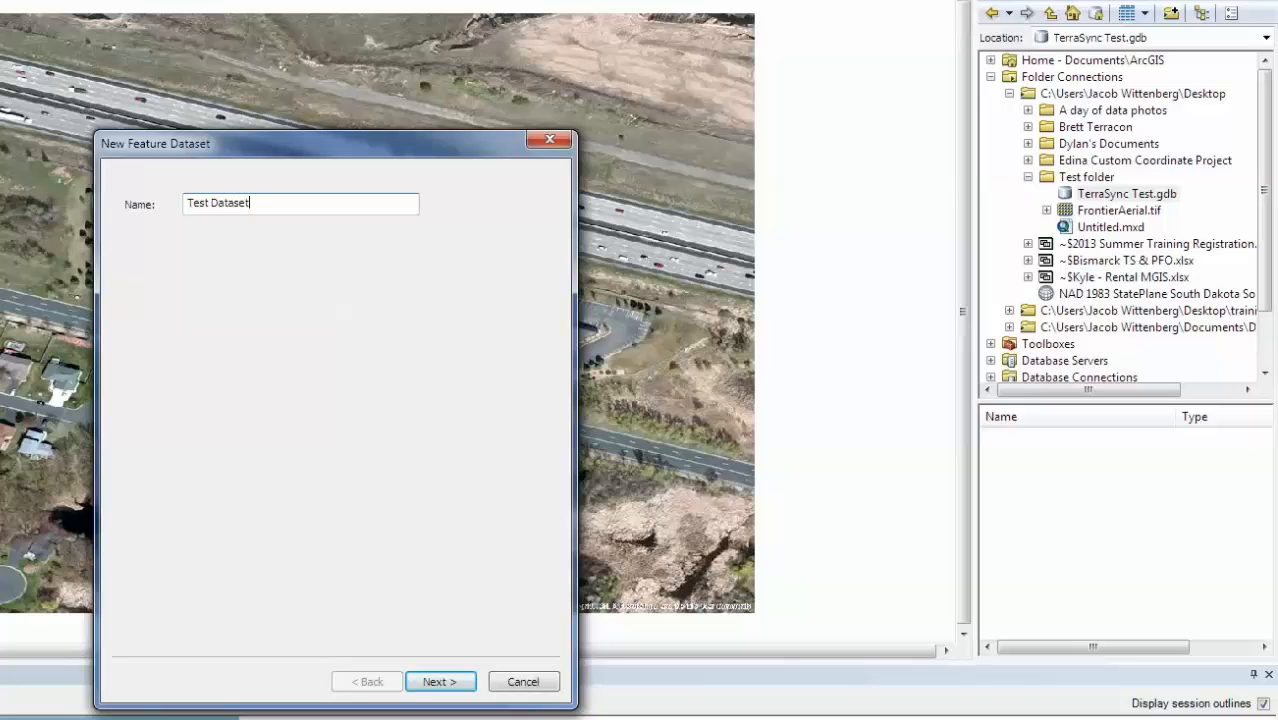
click(440, 680)
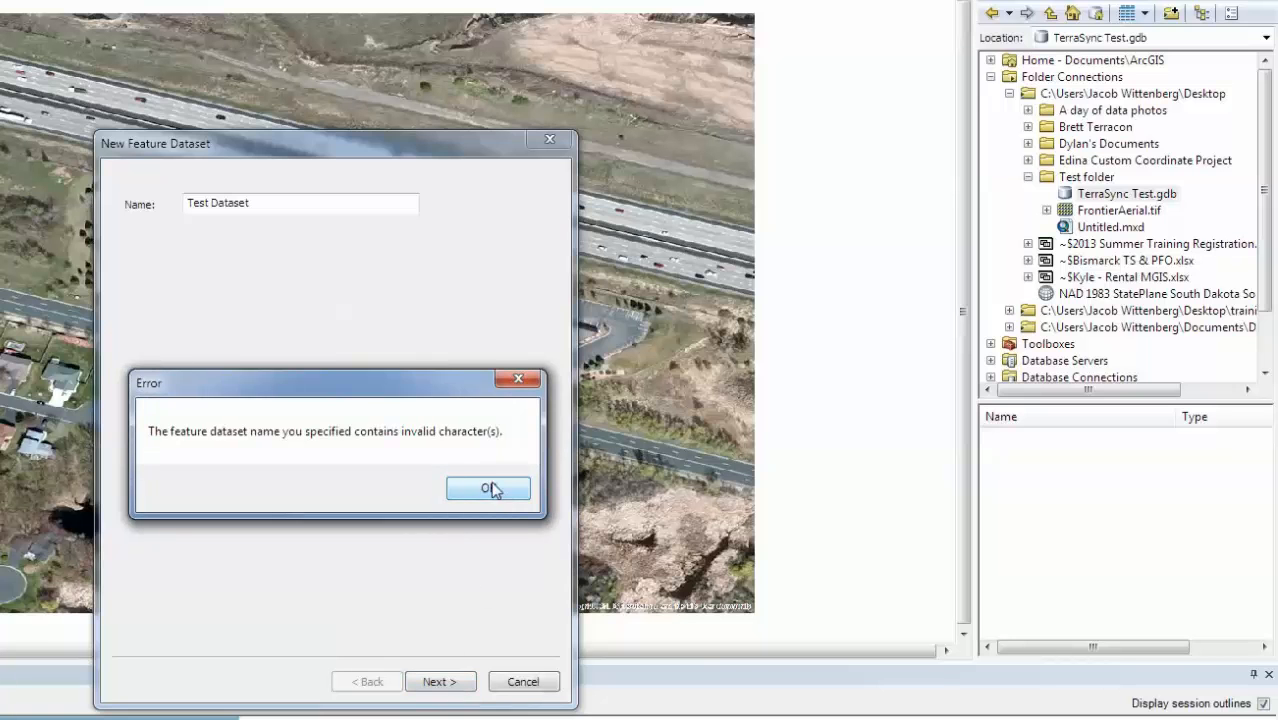
click(488, 488)
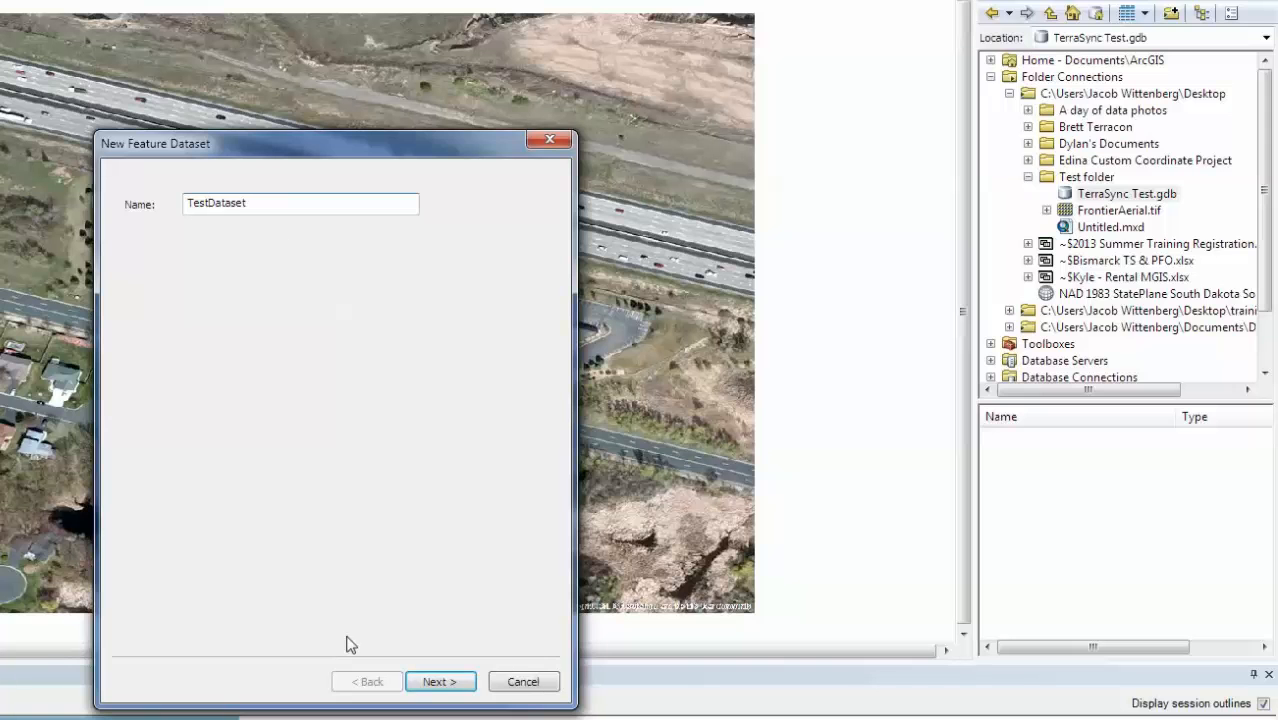
click(440, 680)
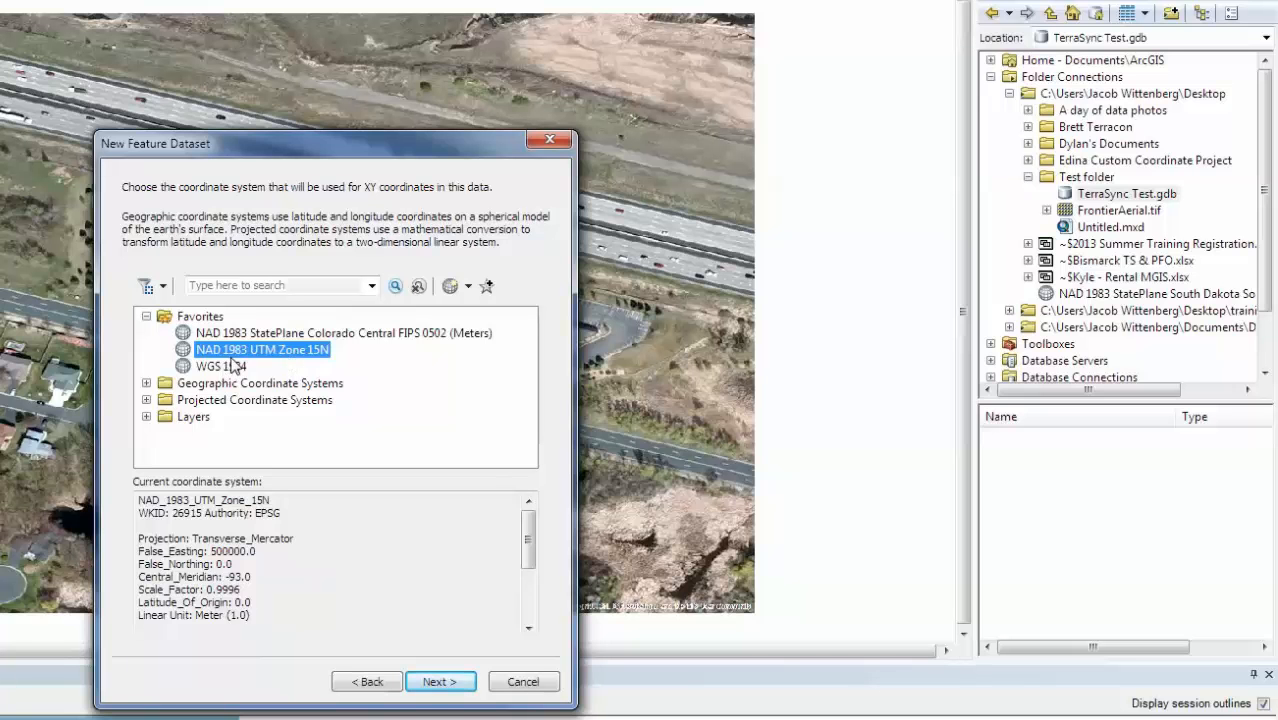
Assign WGS 1984 as the coordinate system, skip the vertical system and finish the dataset.
click(222, 364)
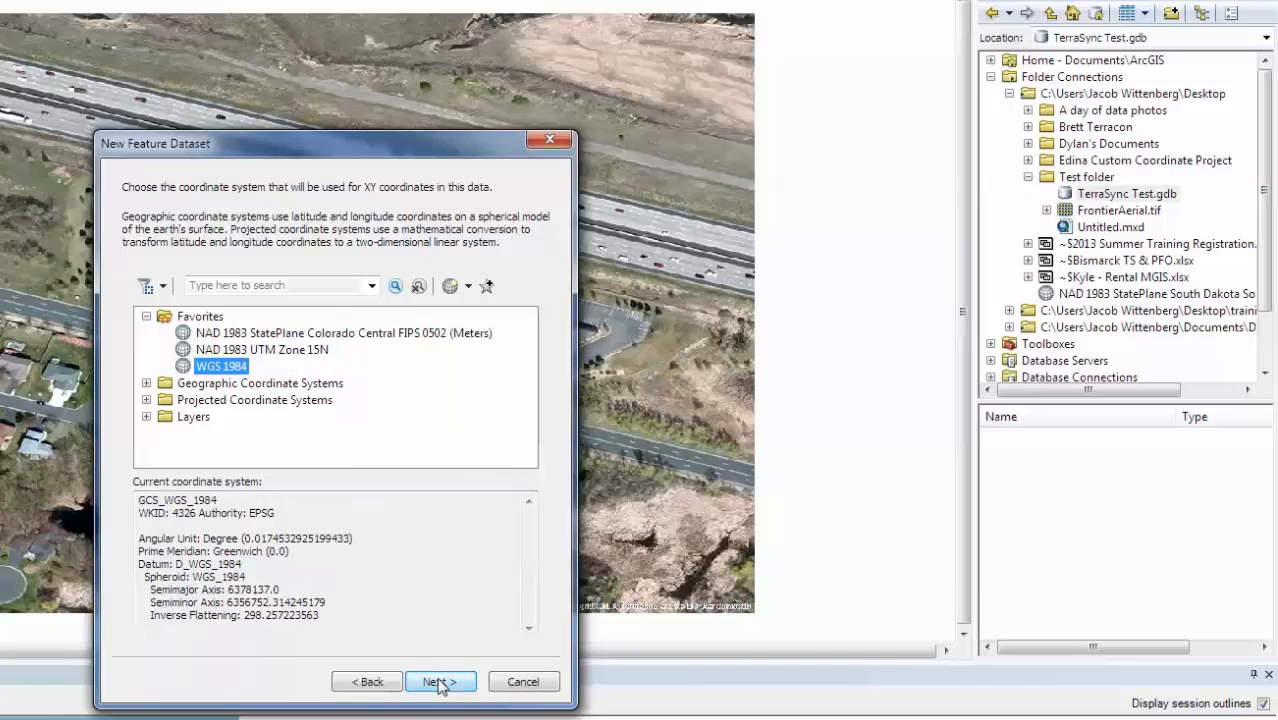
click(440, 680)
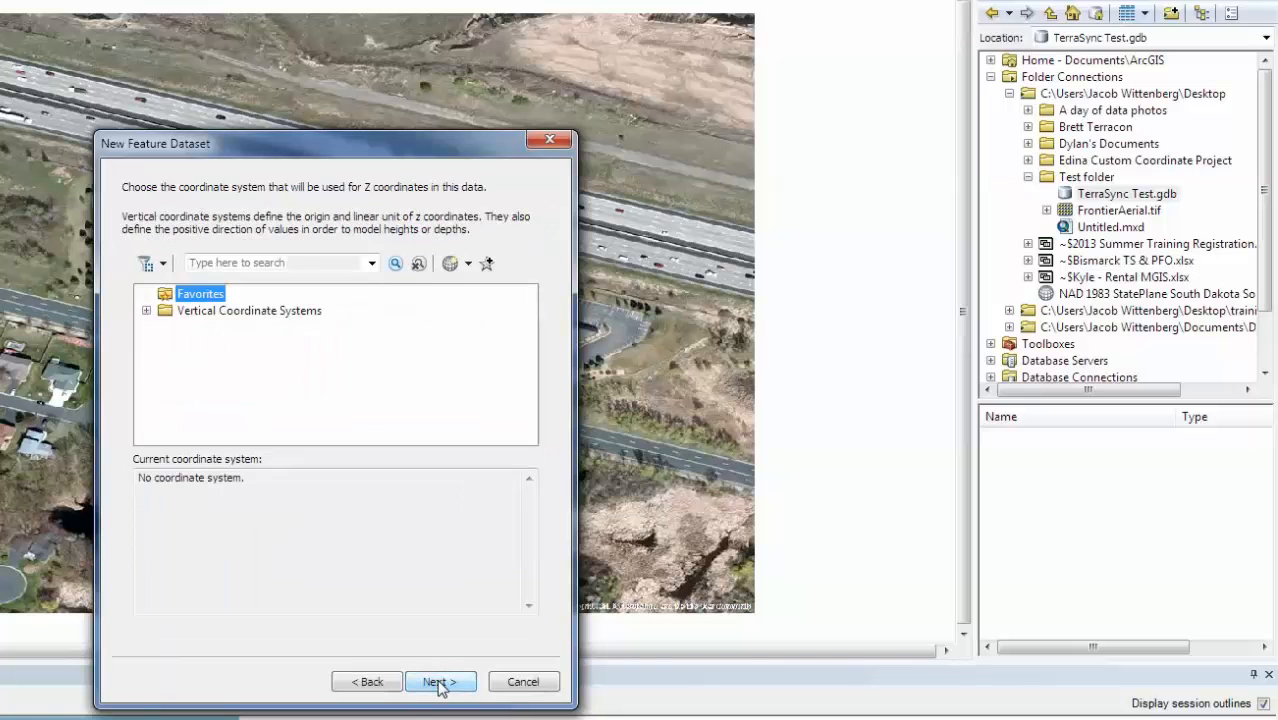
click(440, 680)
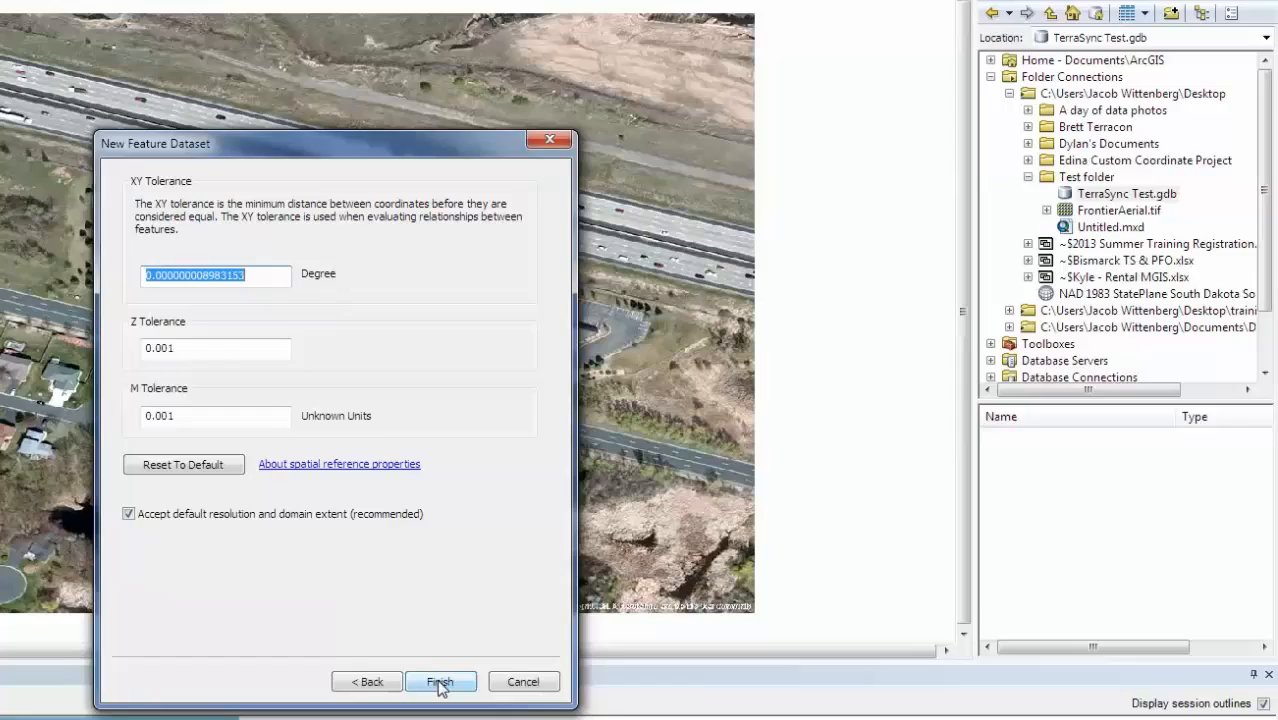
click(440, 680)
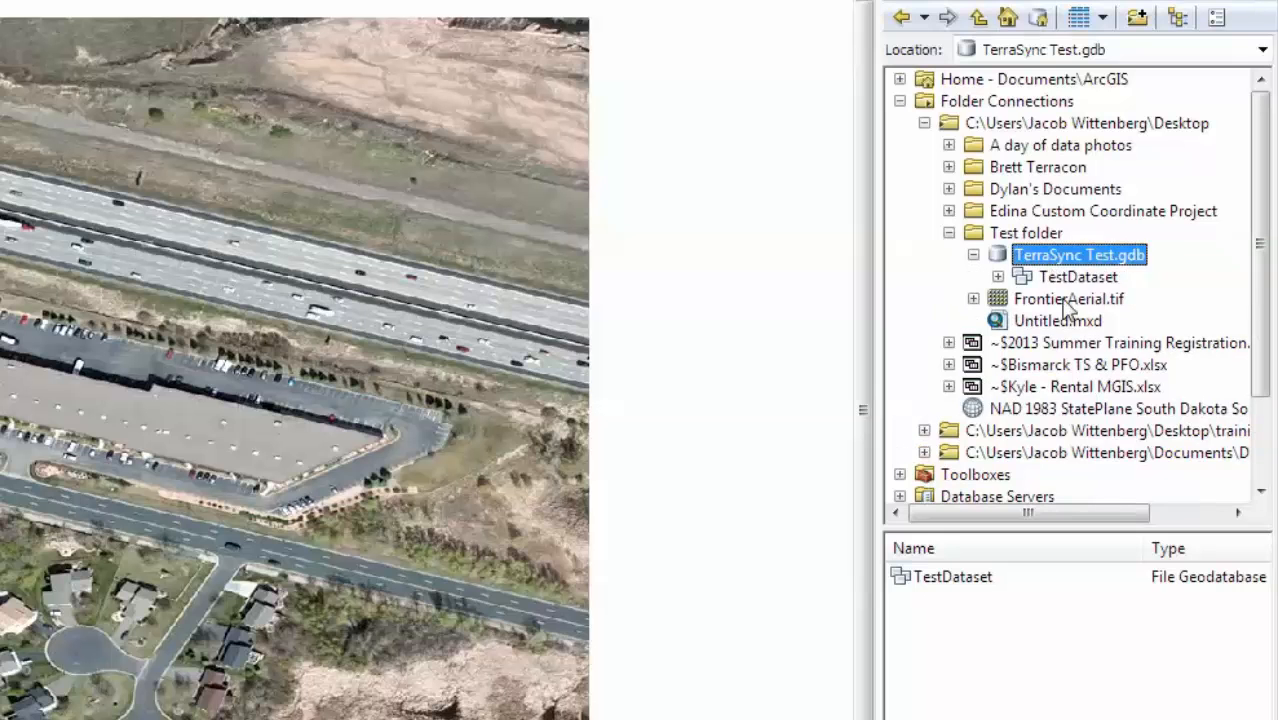
Start a new feature class in TestDataset named TestPoints with alias Test Points.
click(1076, 276)
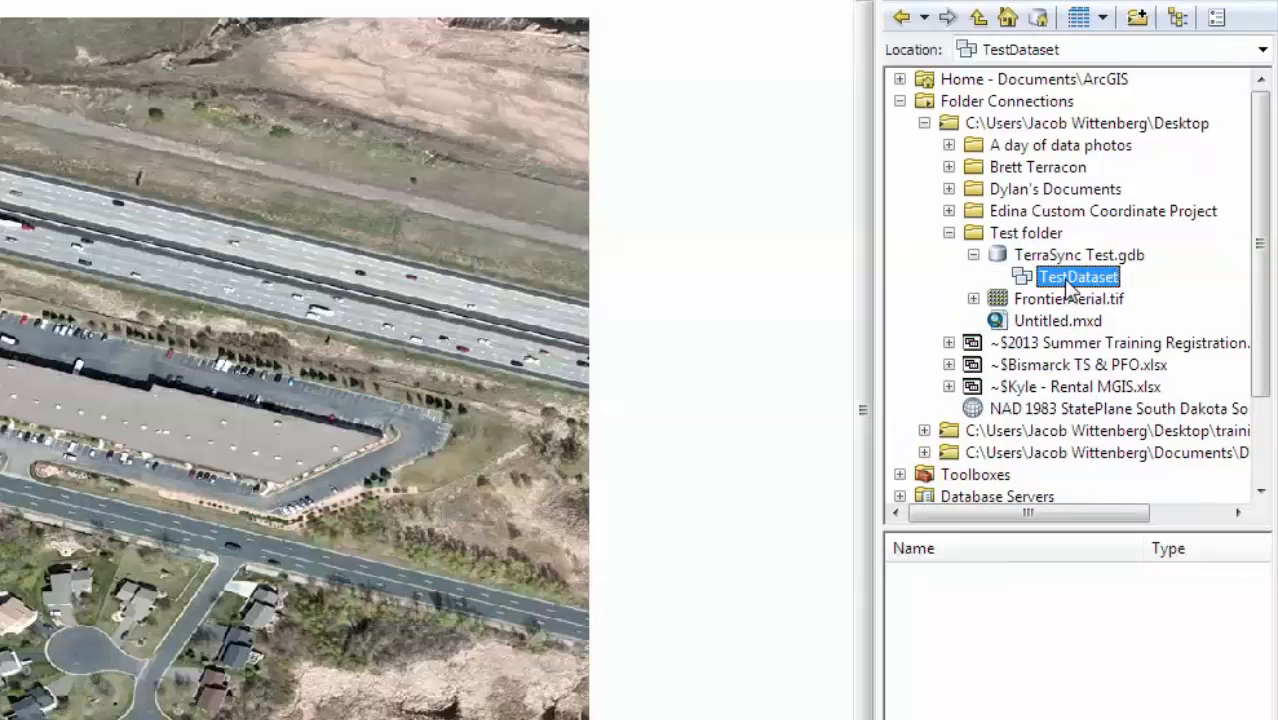
right_click(1076, 276)
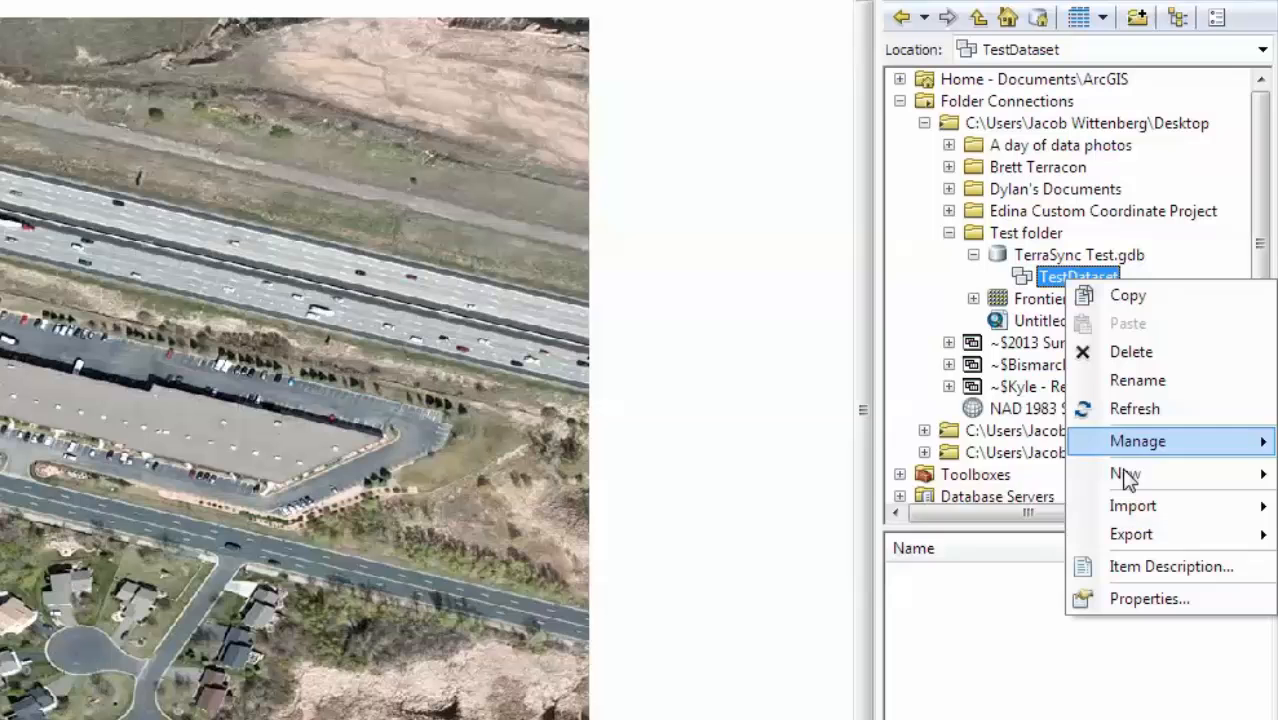
mouse_move(1126, 472)
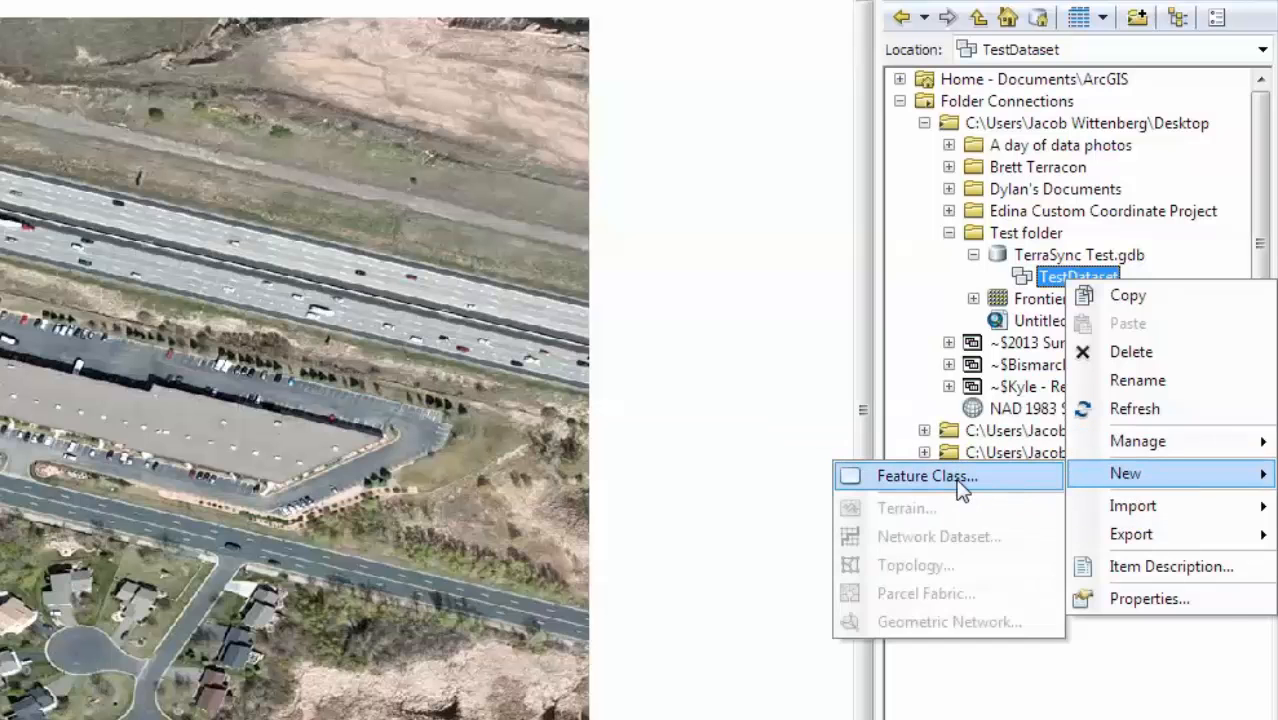
click(924, 476)
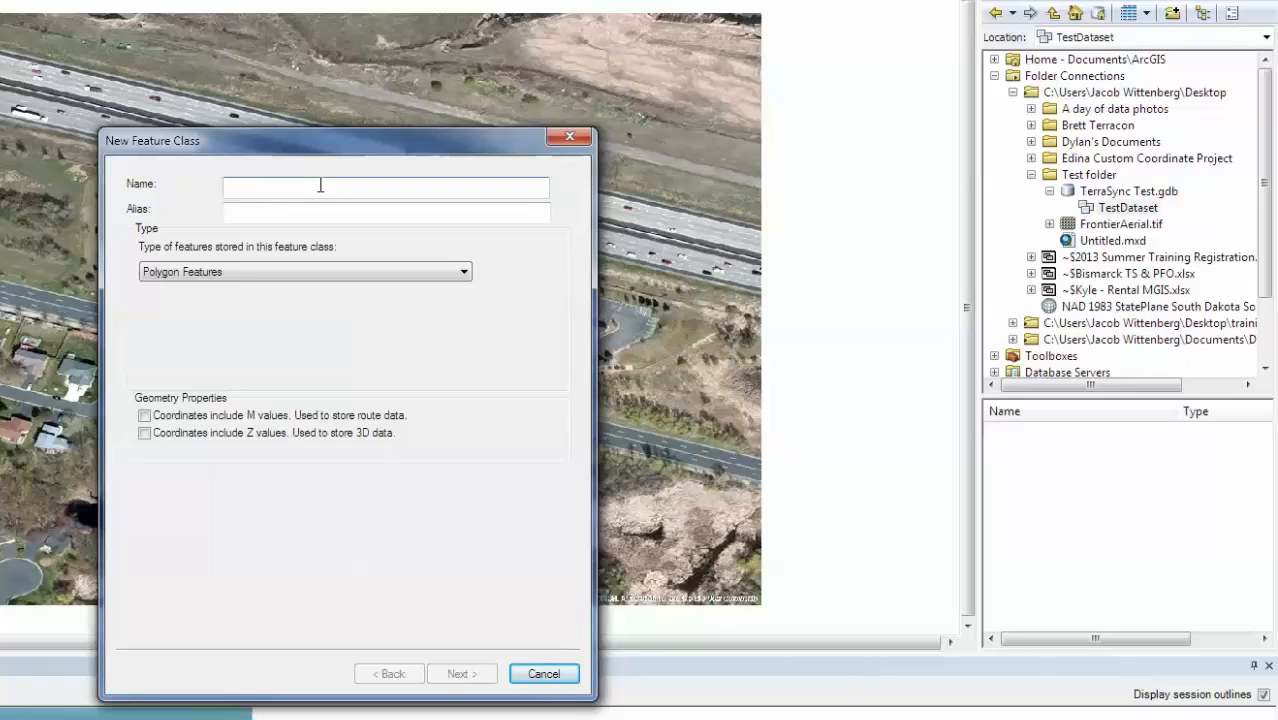
text(Test)
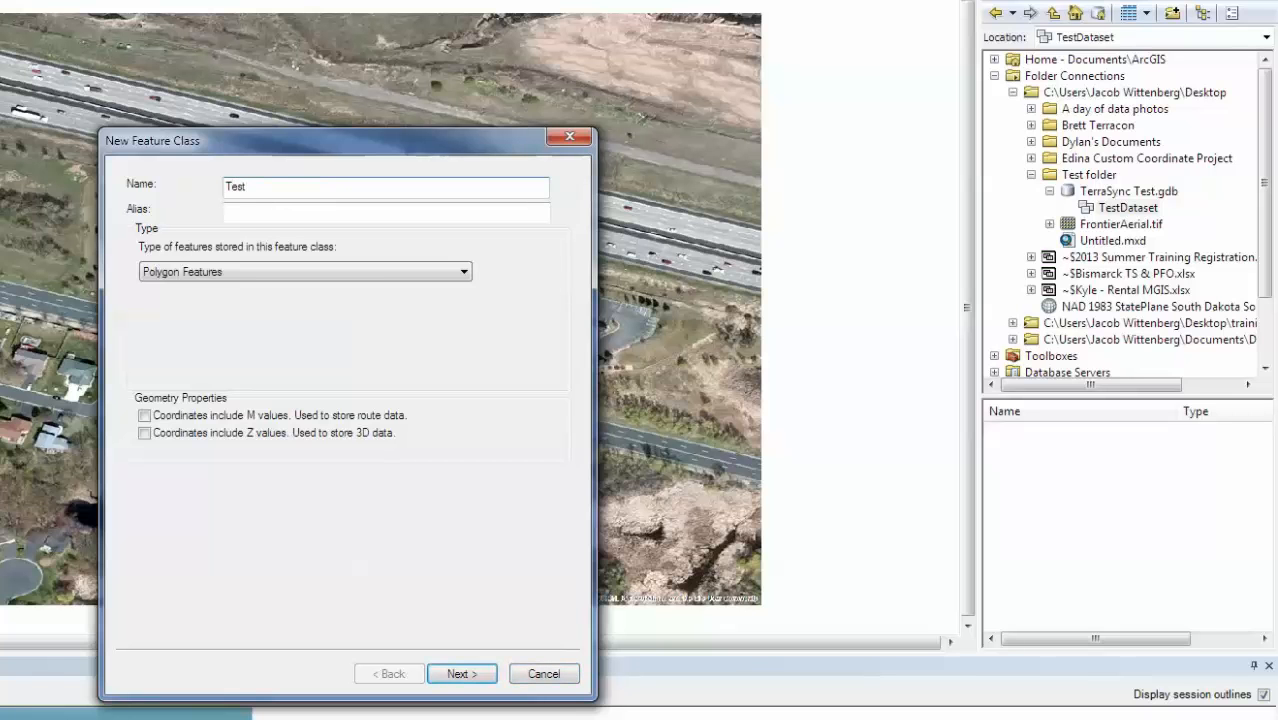
text(Points)
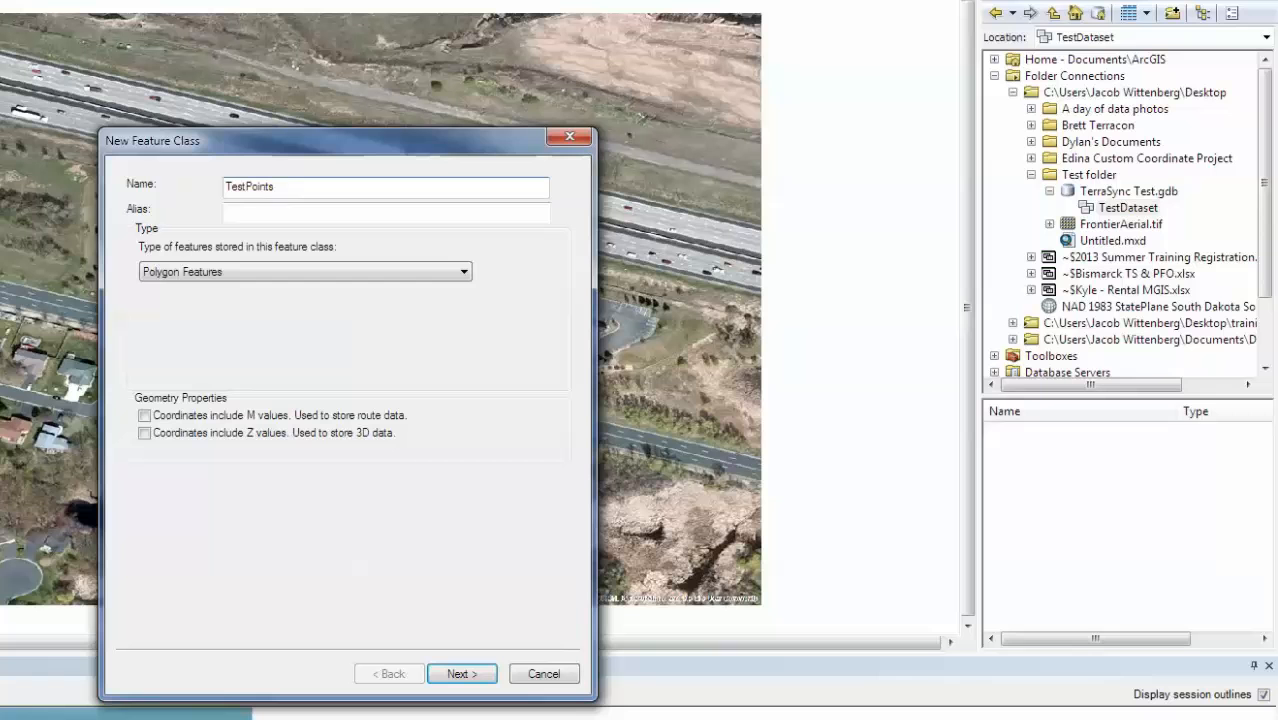
text(Test P)
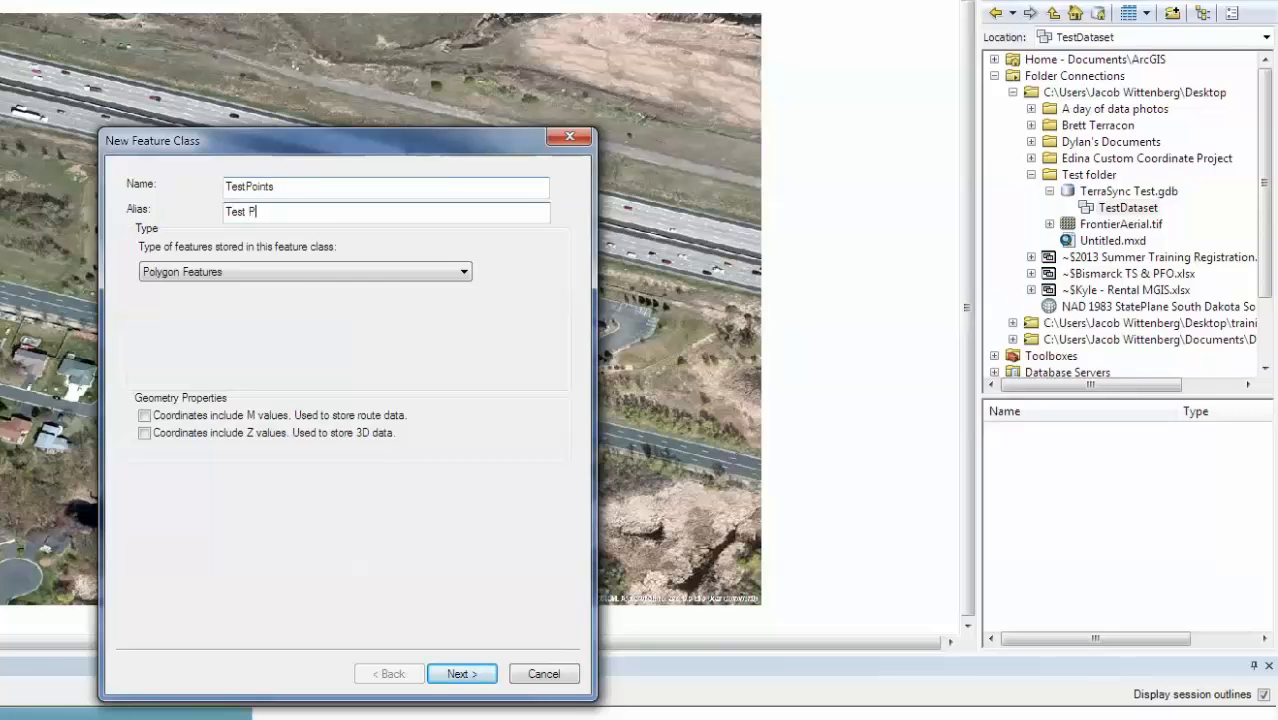
text(oints)
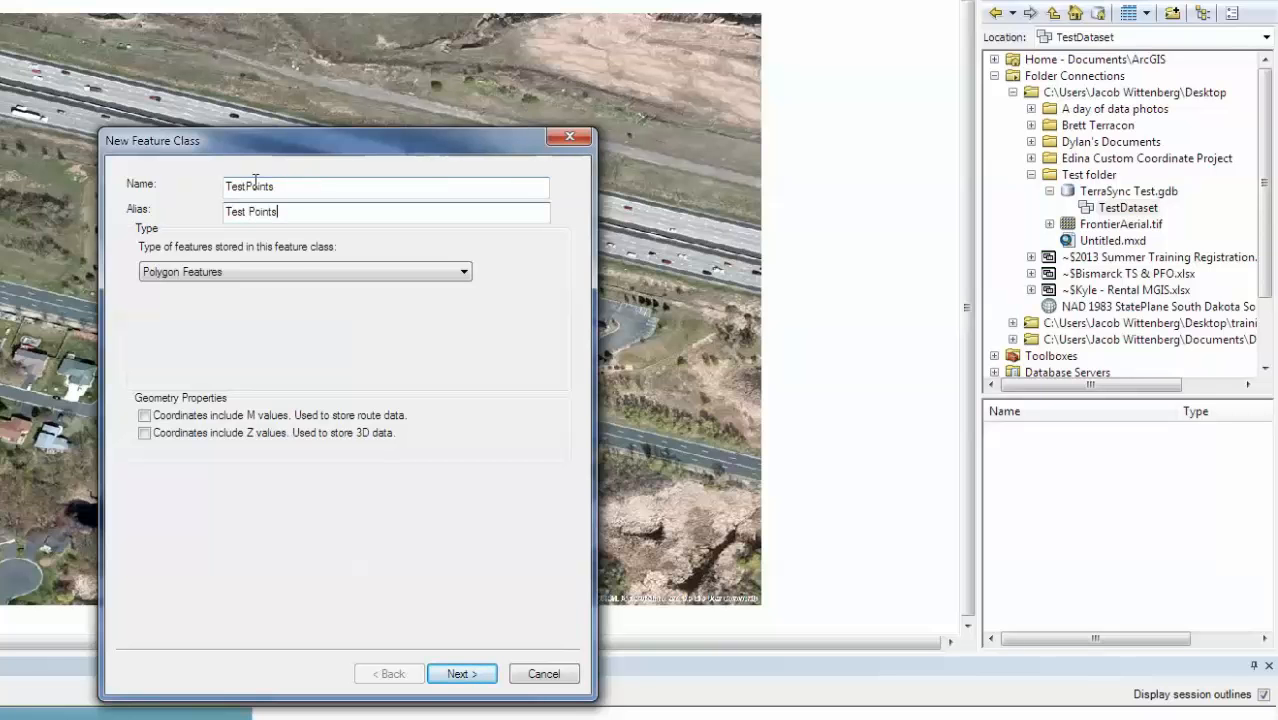
Make it store Point Features, keep default storage and reach the field definitions.
click(302, 272)
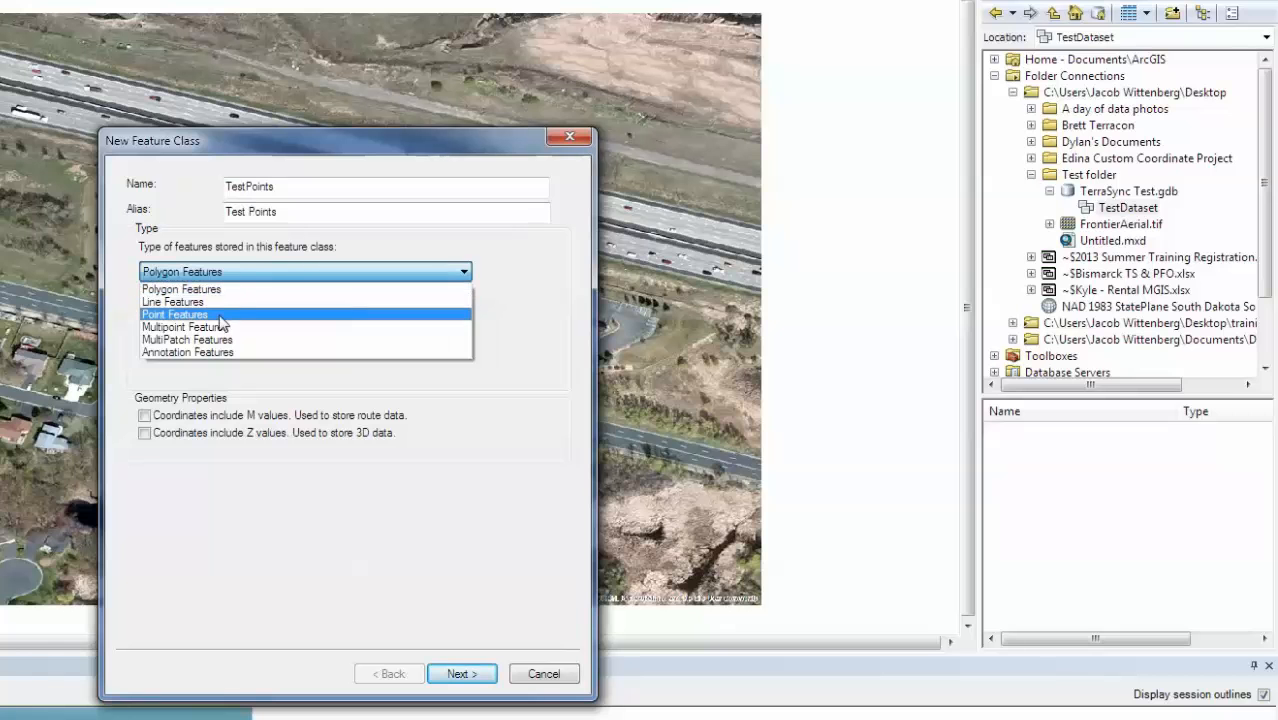
click(176, 312)
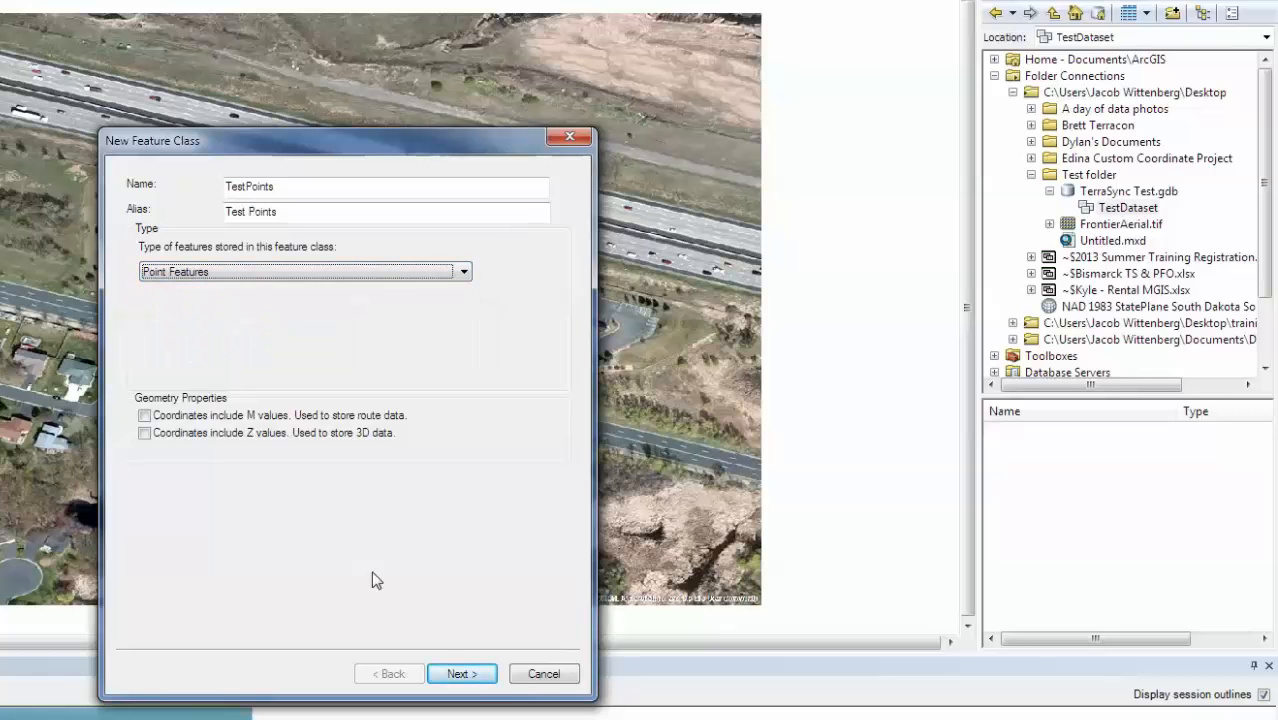
click(460, 672)
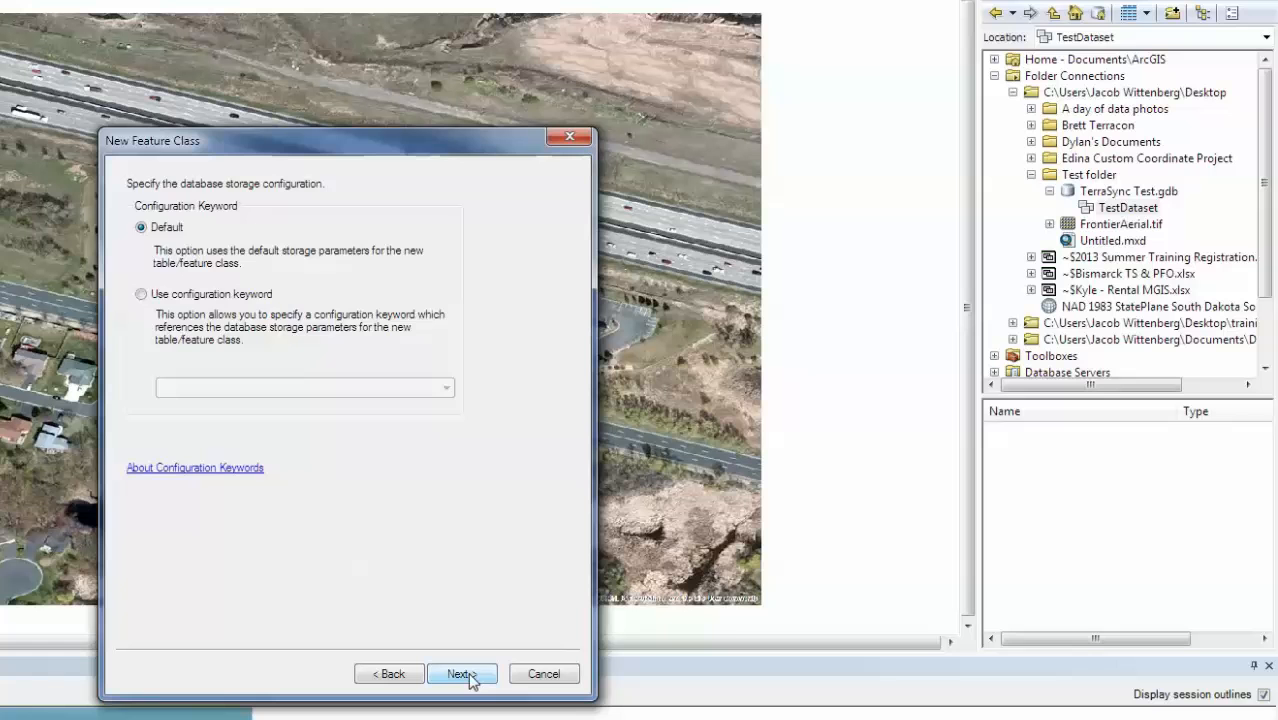
click(456, 672)
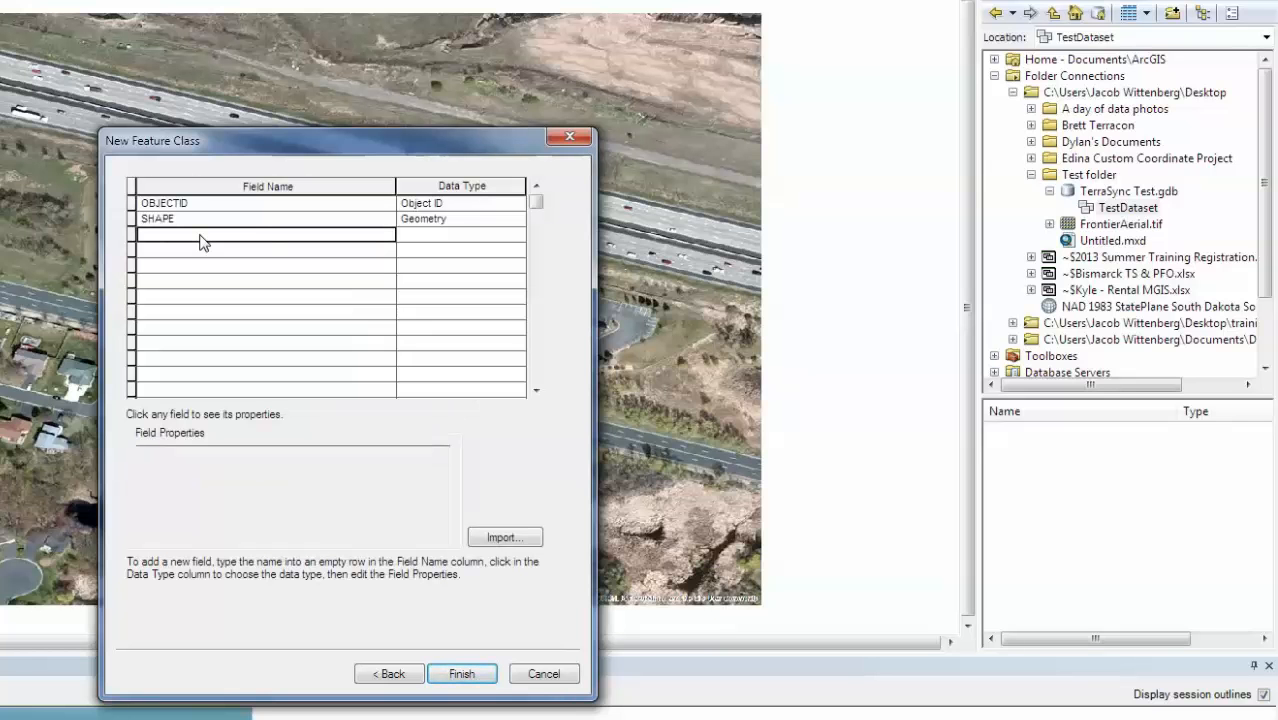
Add a Color field of type Text with length 20.
text(Color)
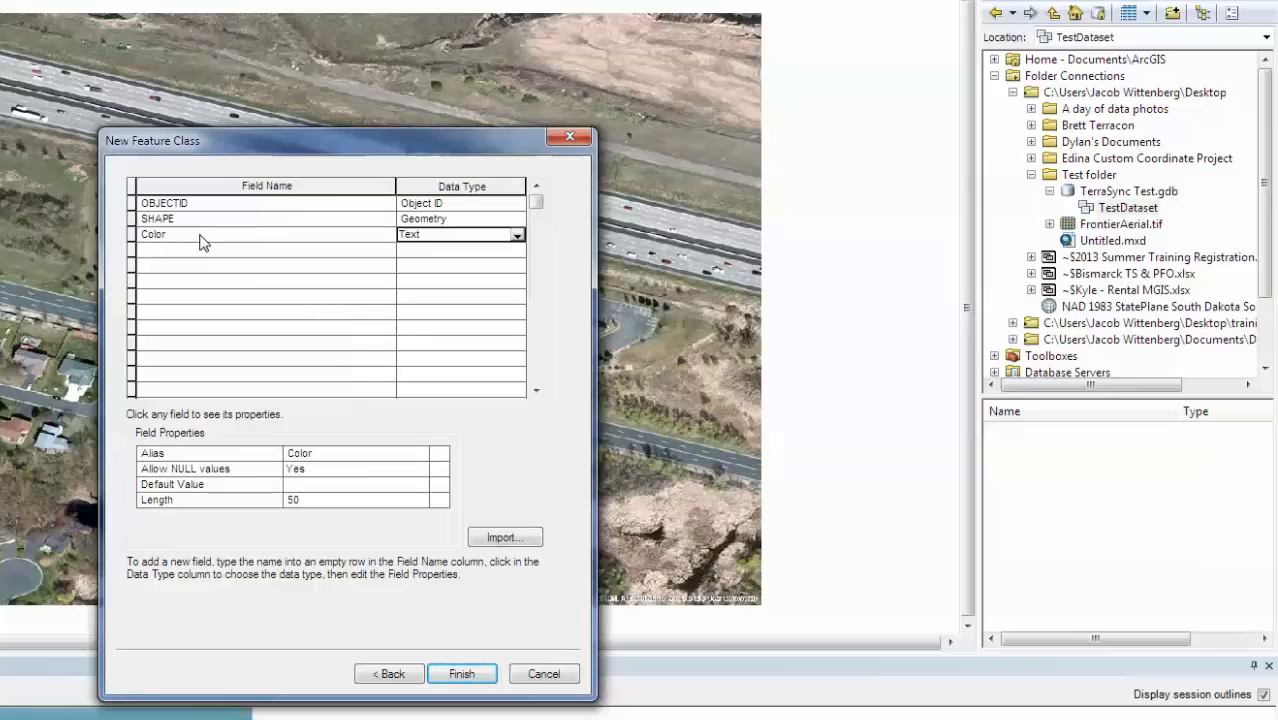
click(516, 234)
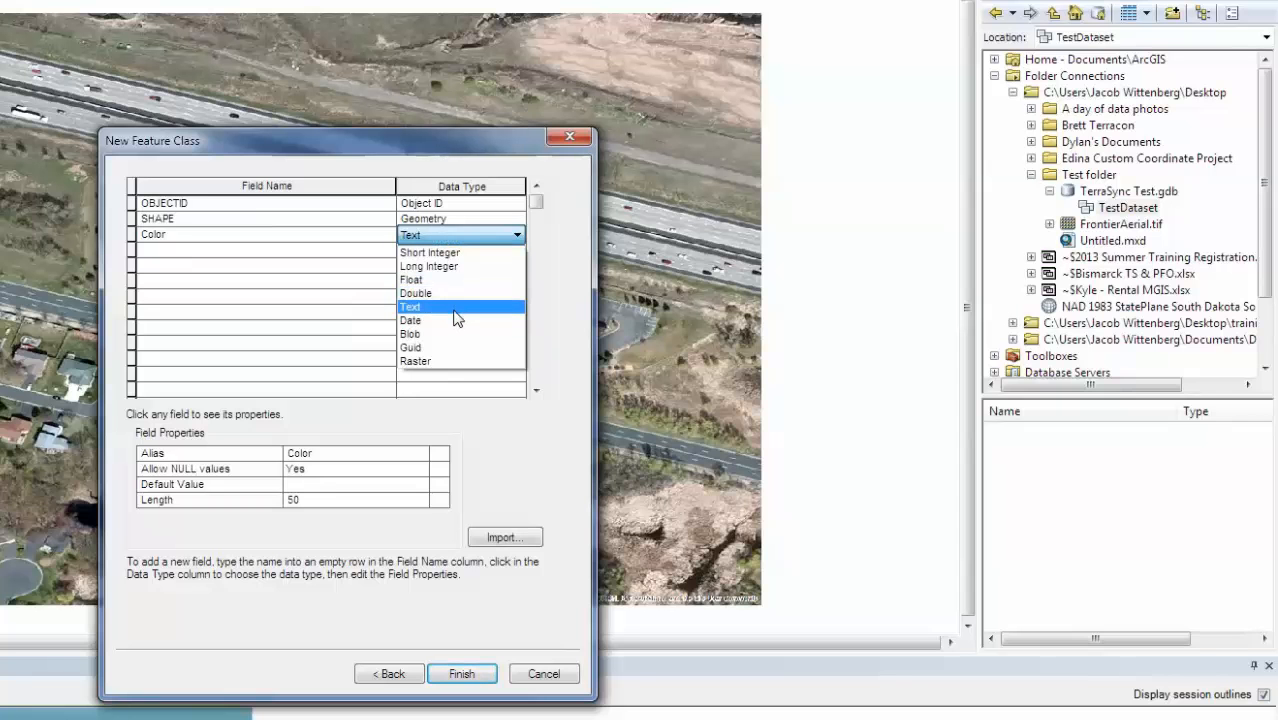
click(410, 306)
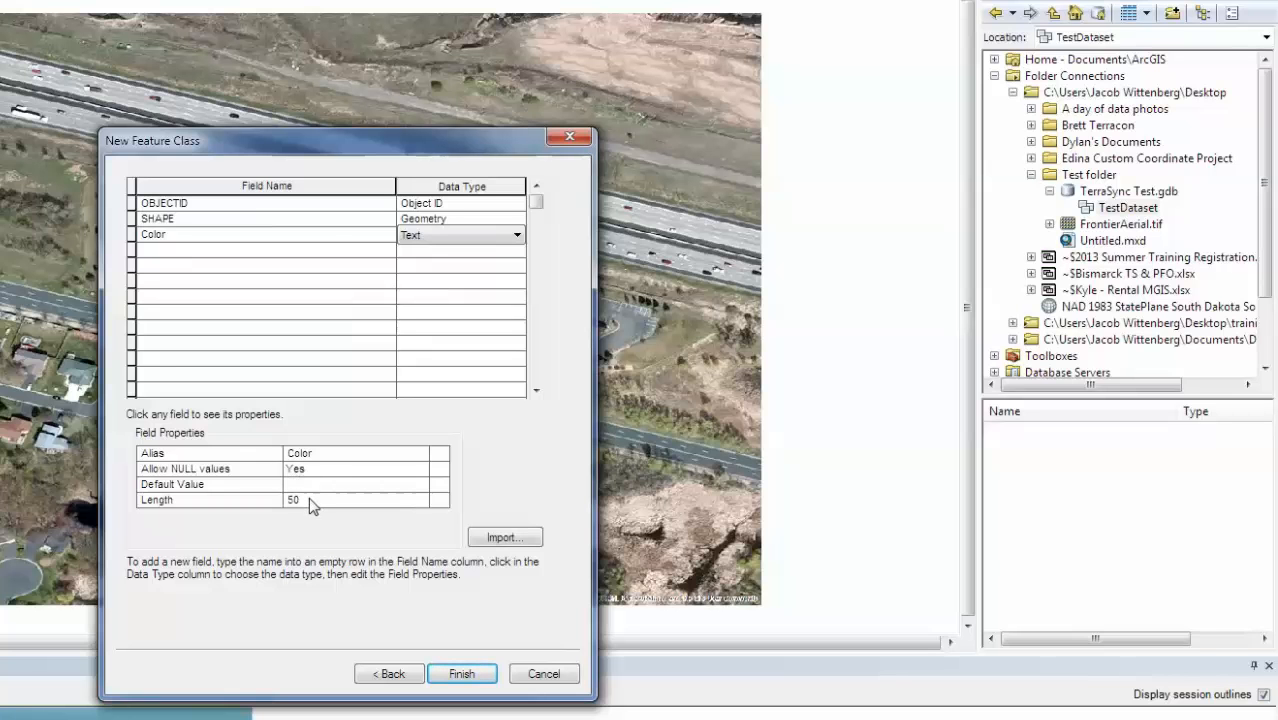
click(356, 500)
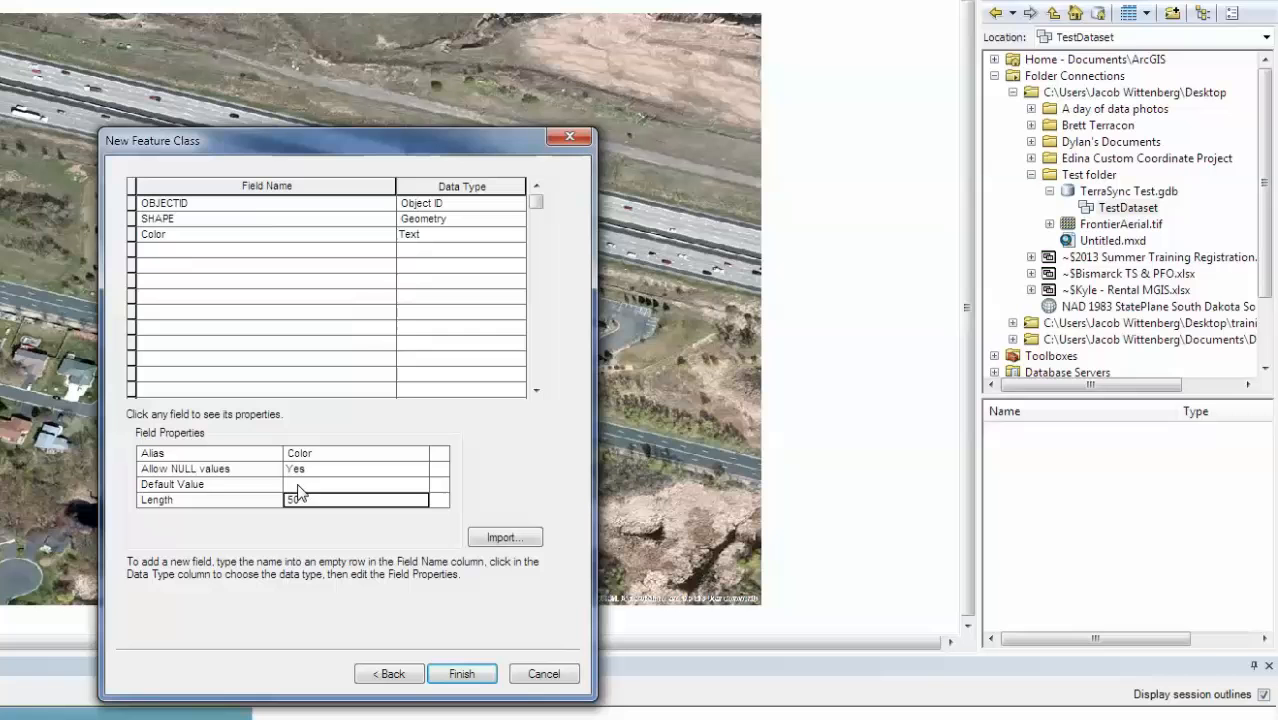
text(20)
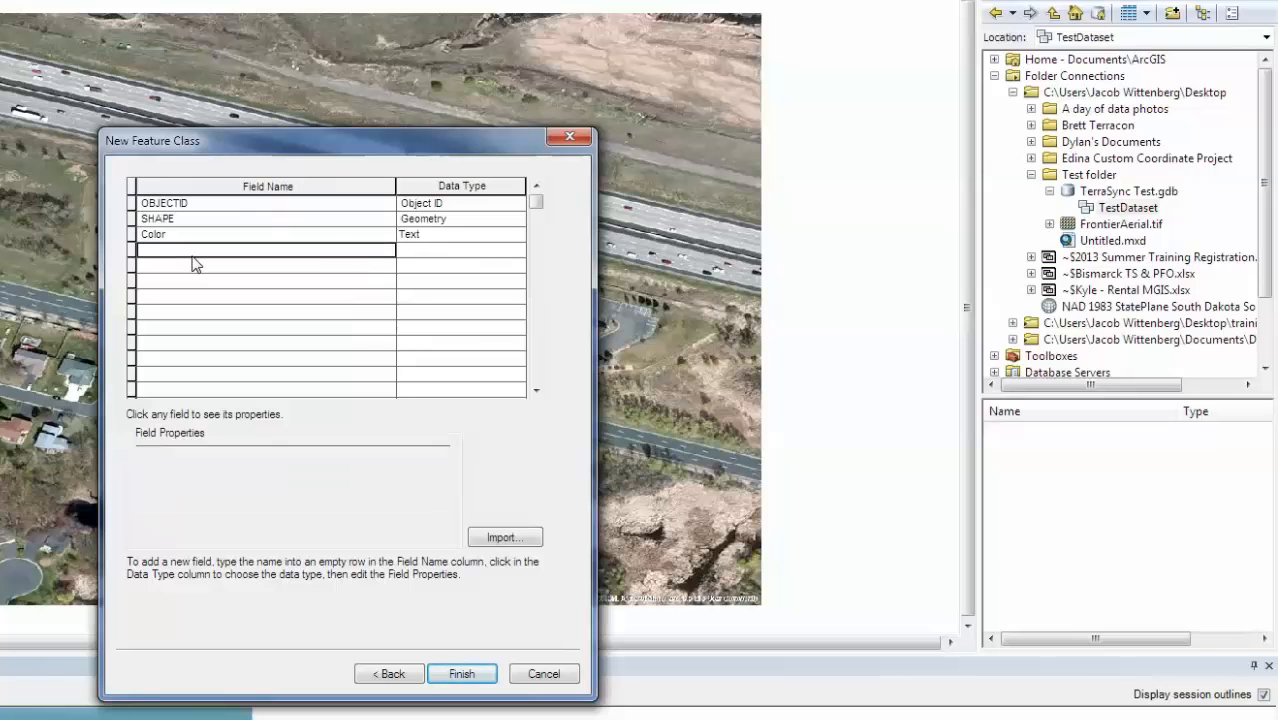
Add Number as Short Integer and Date as Date, then finish creating the feature class.
text(N)
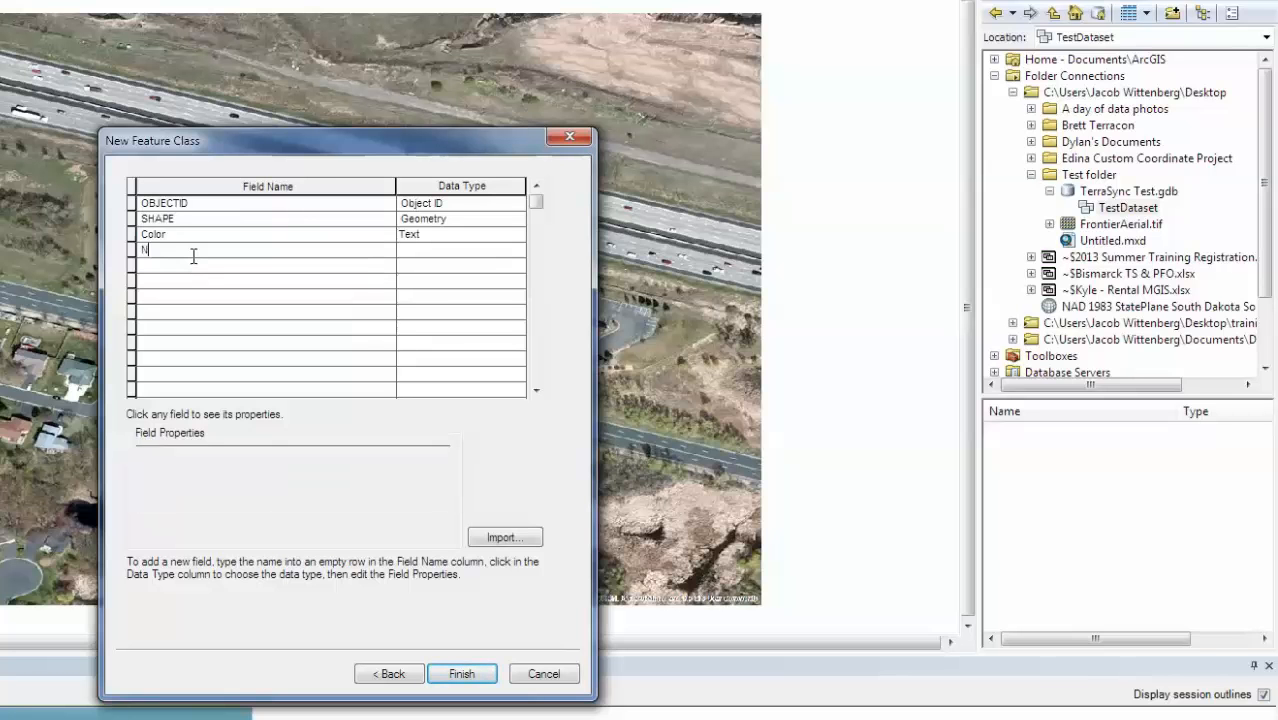
text(umber)
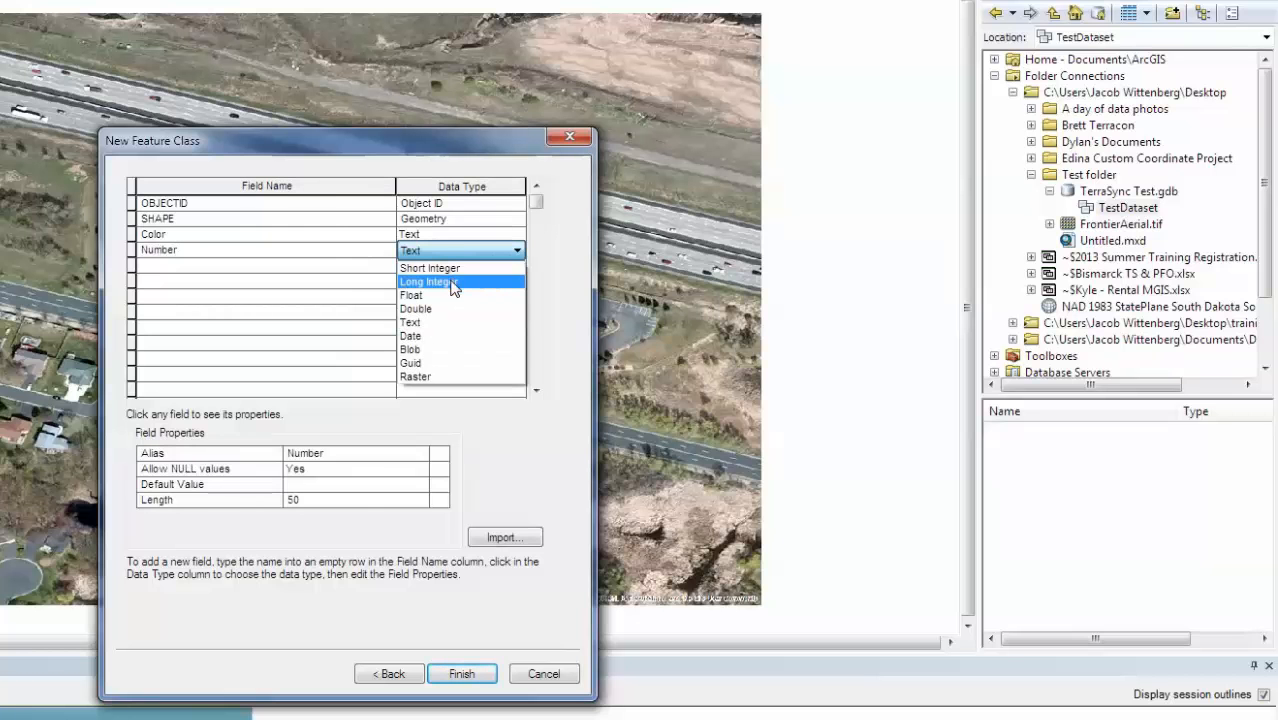
mouse_move(430, 268)
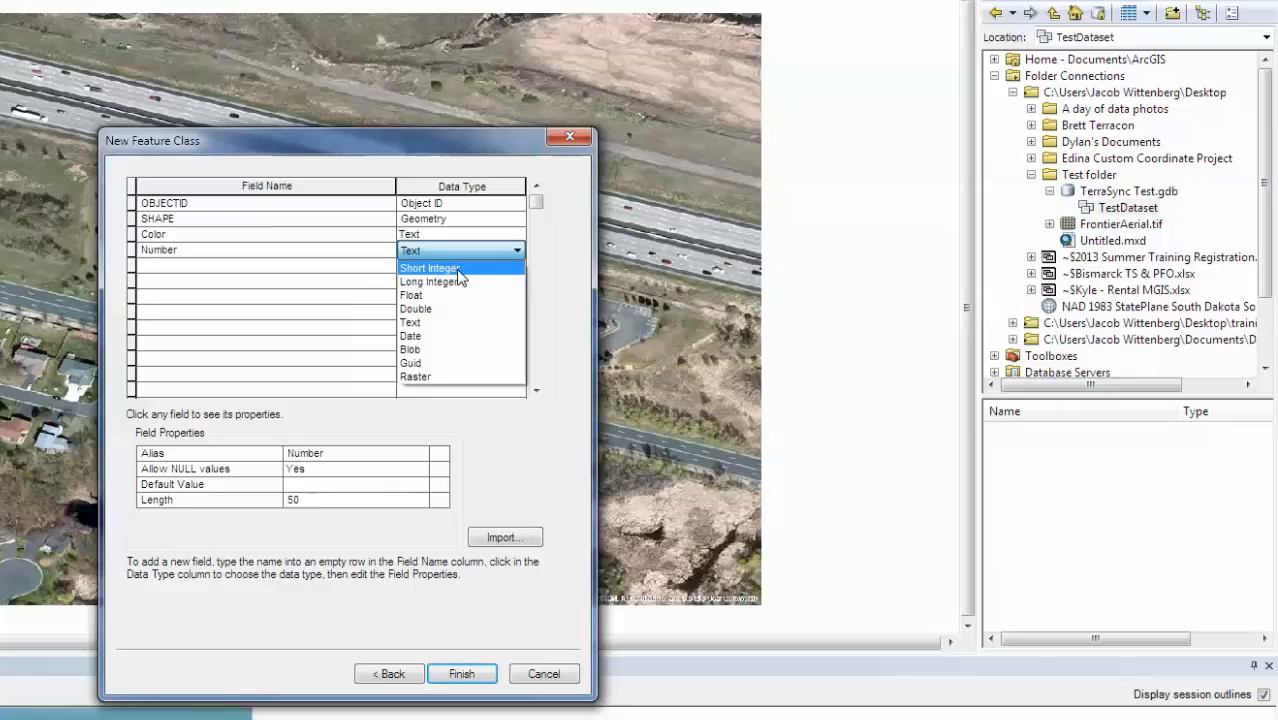
click(428, 268)
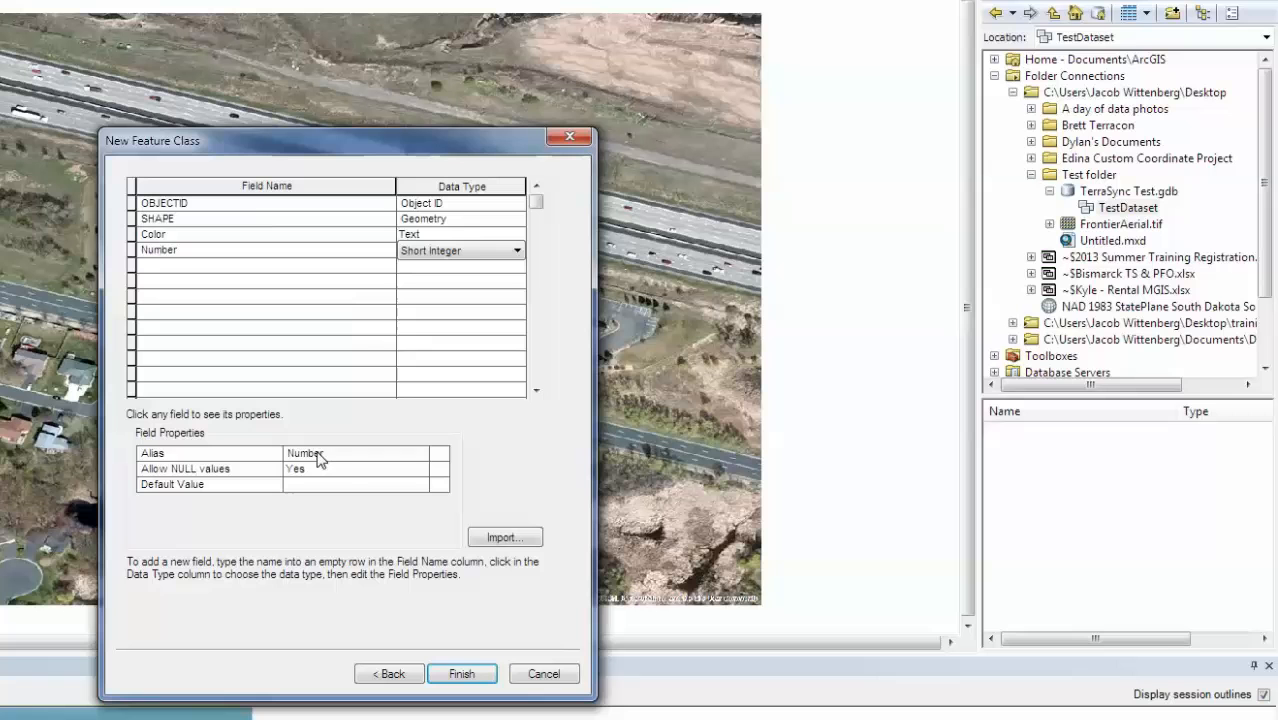
click(264, 266)
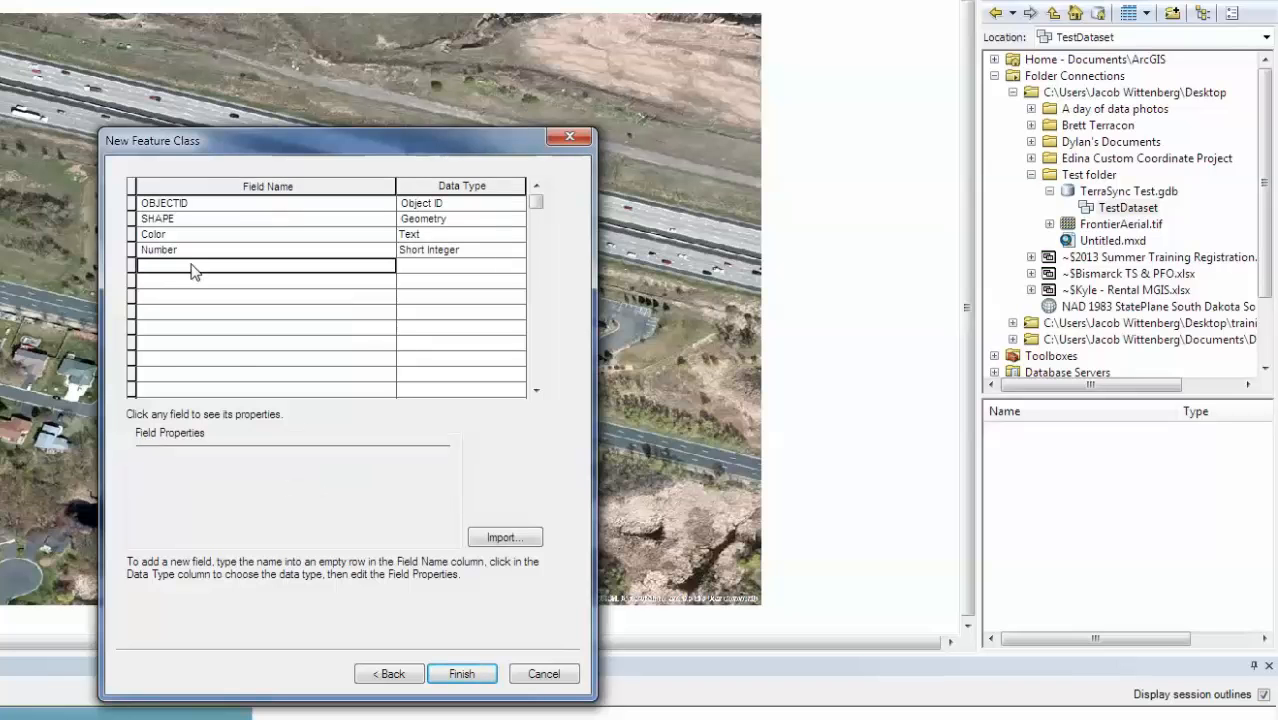
text(Date)
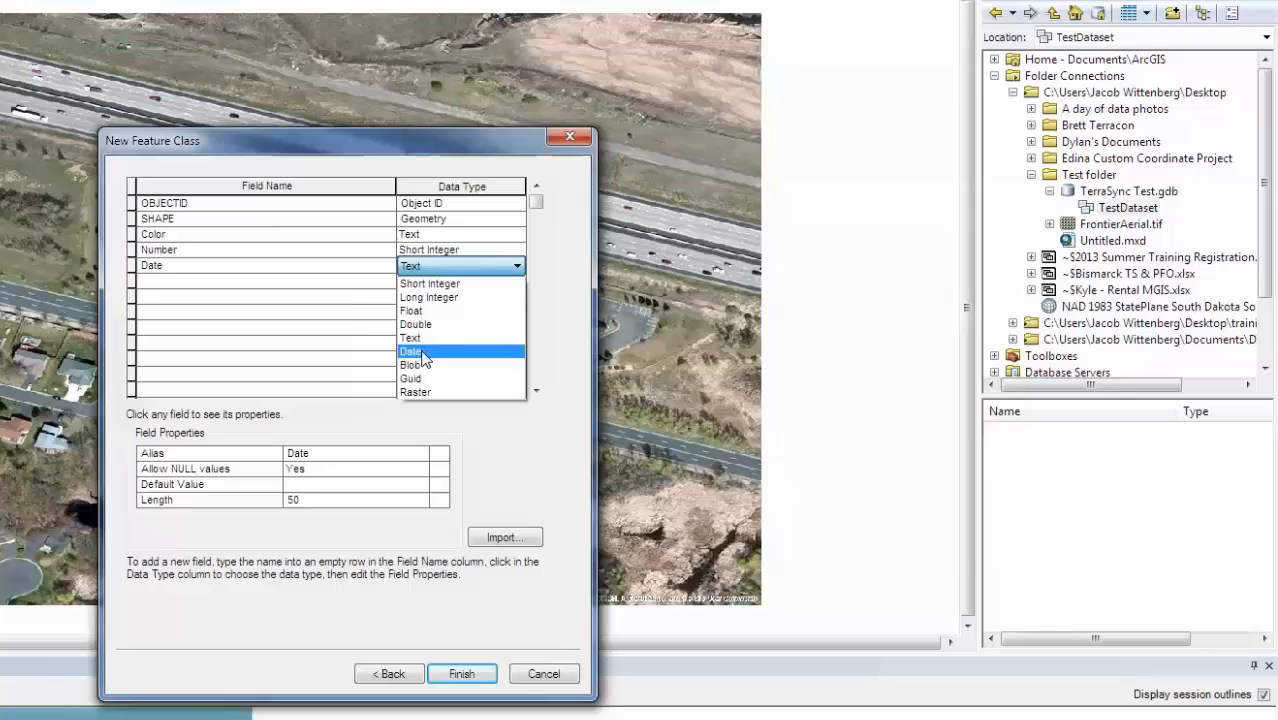
click(410, 352)
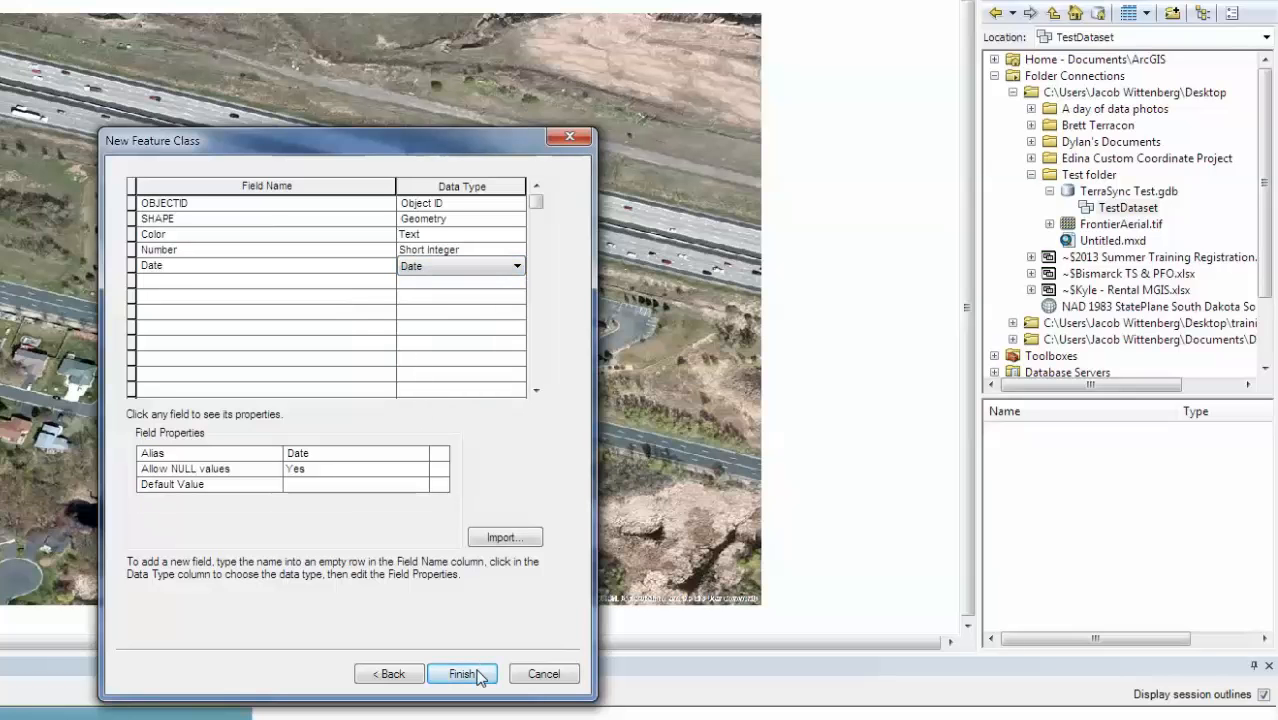
click(460, 672)
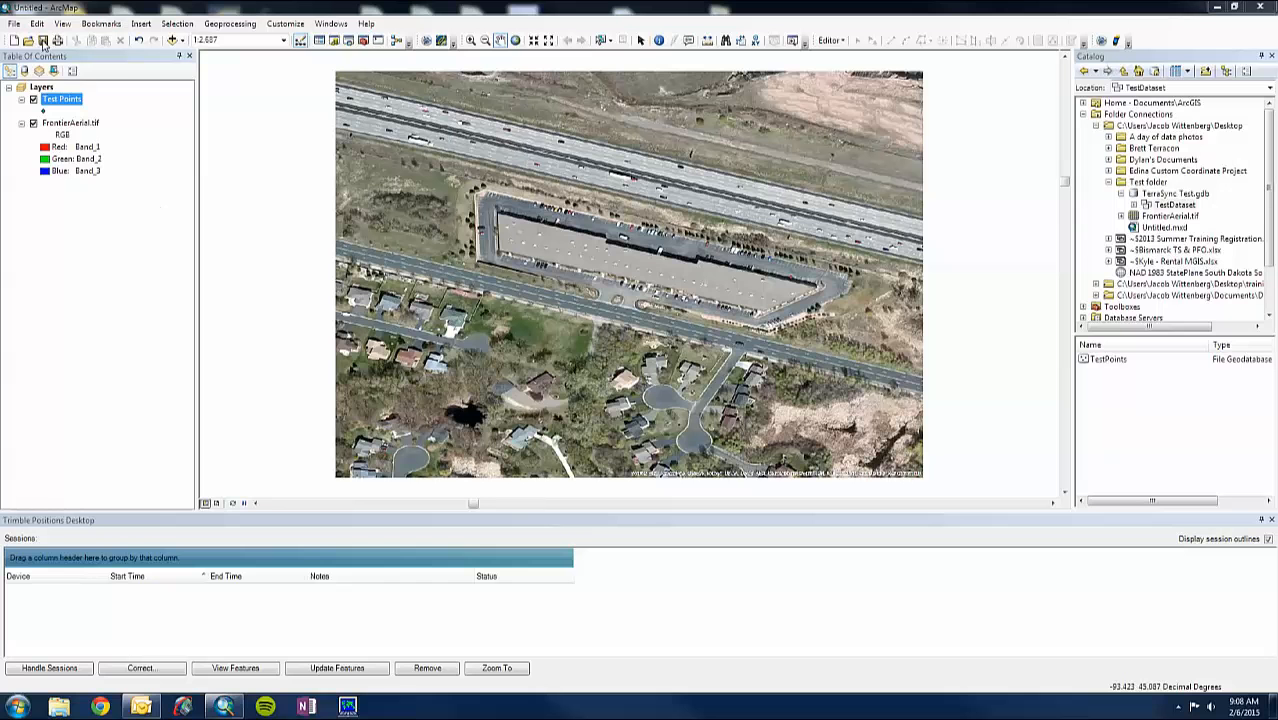
Save the map document as Test for Terrasync.mxd in the Test folder.
click(44, 40)
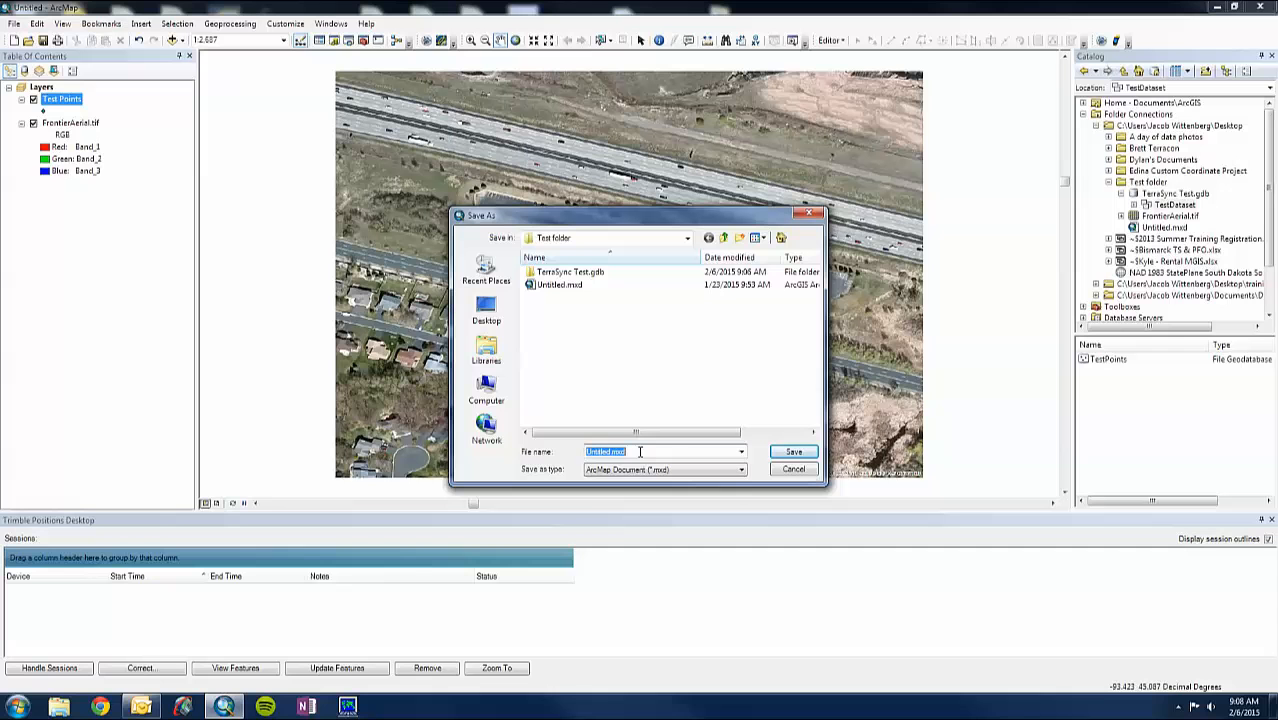
text(Test for Terrasync)
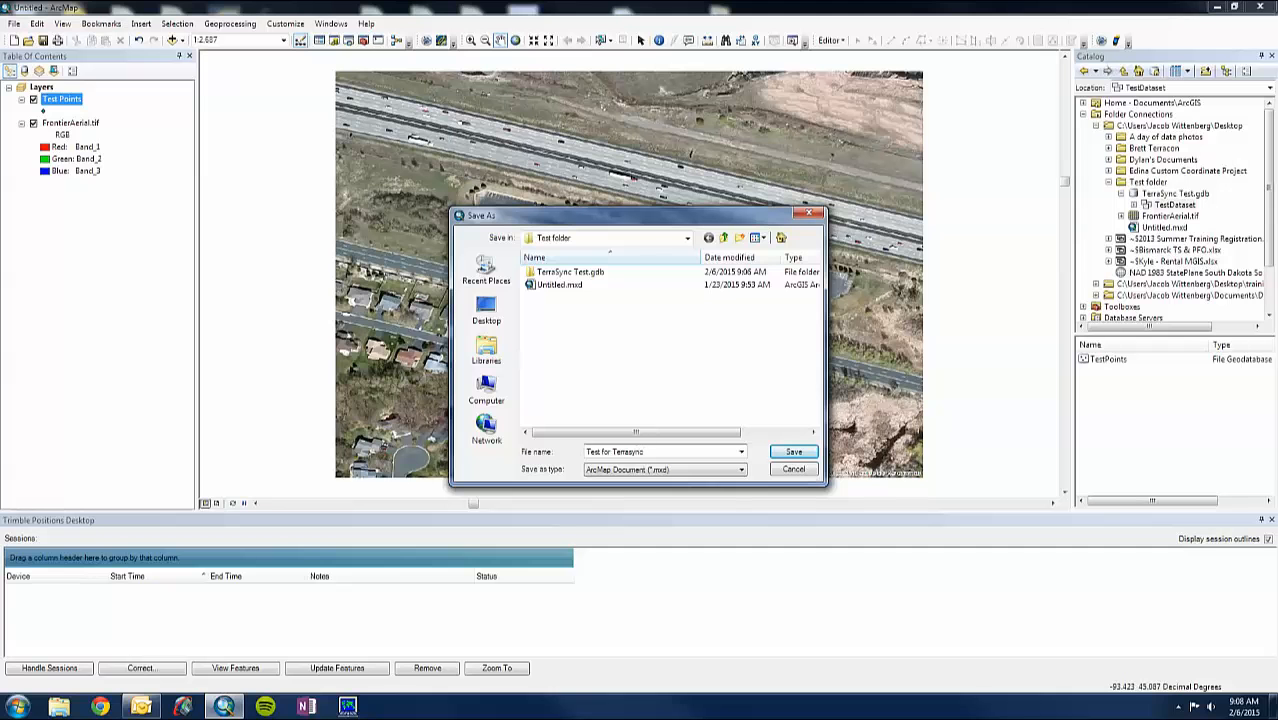
click(792, 452)
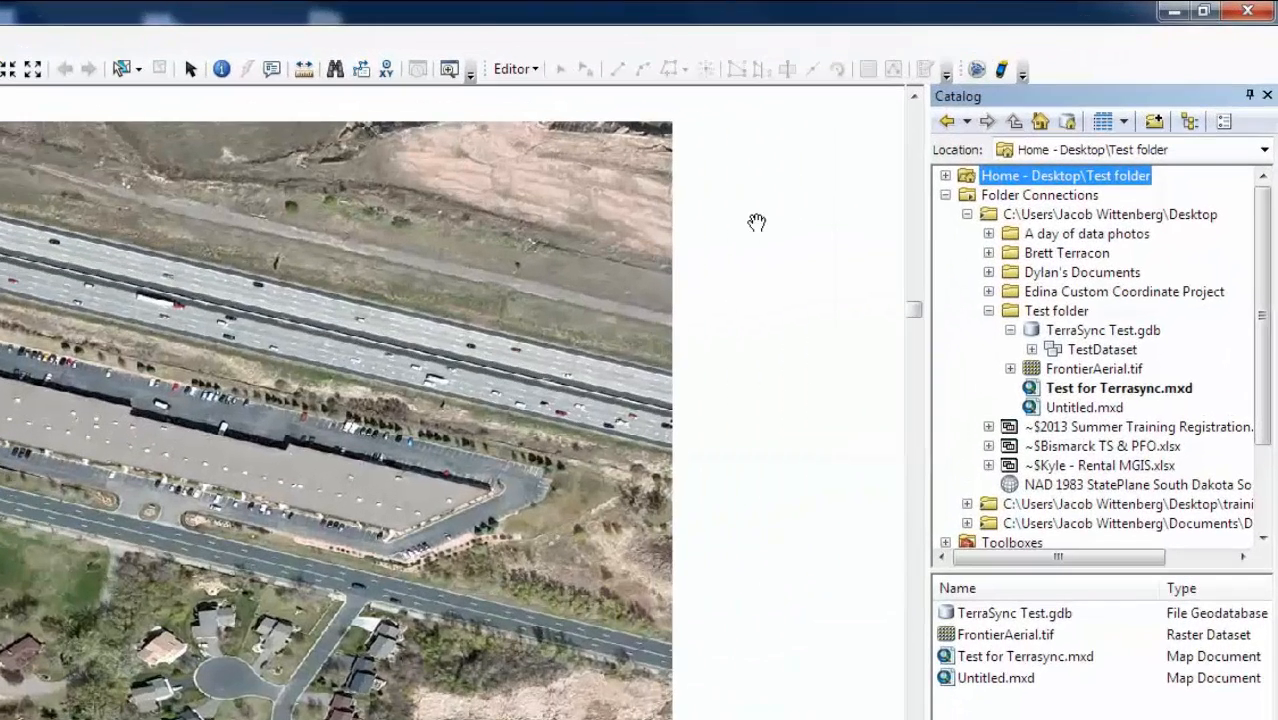
mouse_move(976, 68)
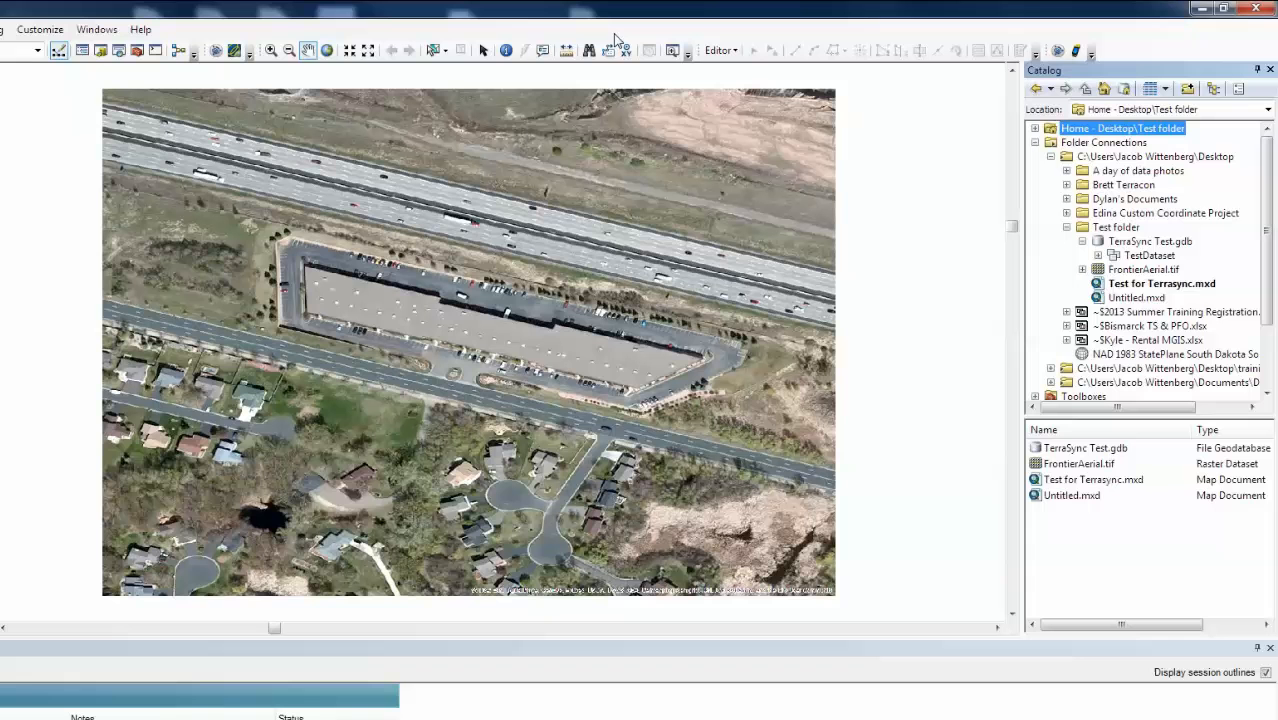
Open Trimble Positions Desktop Administration from Customize and show its empty Projects list.
click(40, 28)
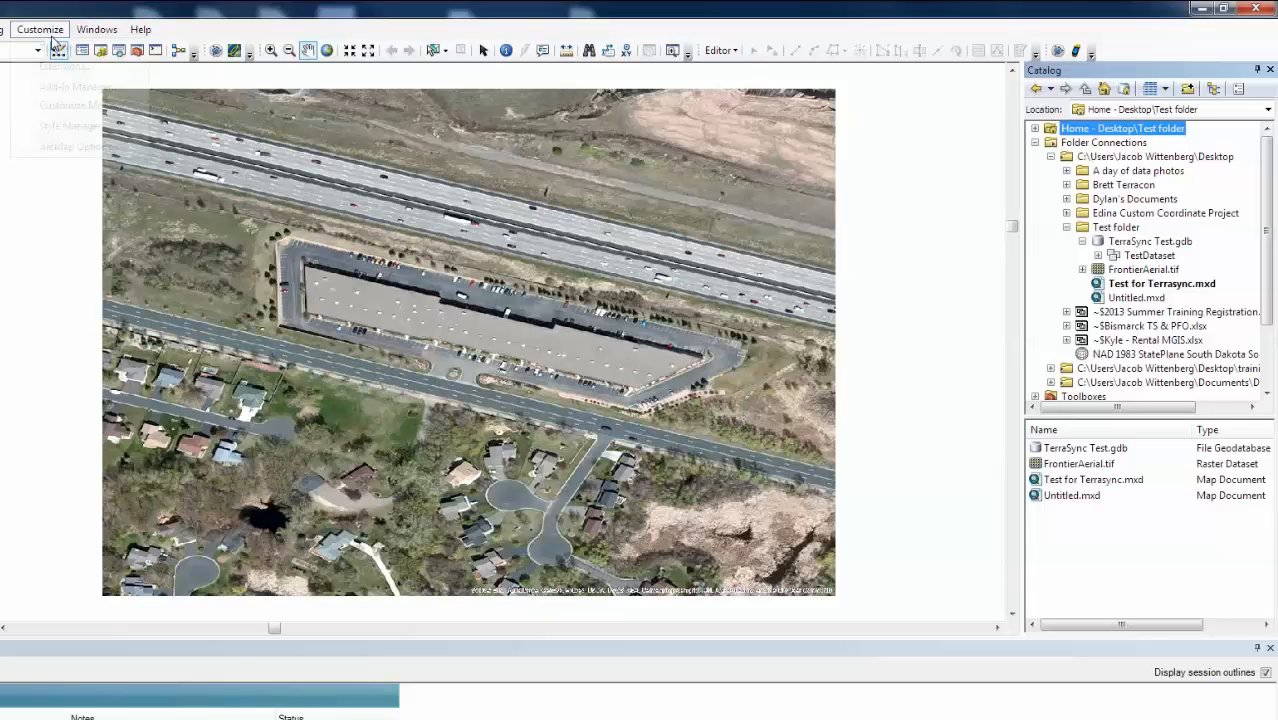
click(58, 48)
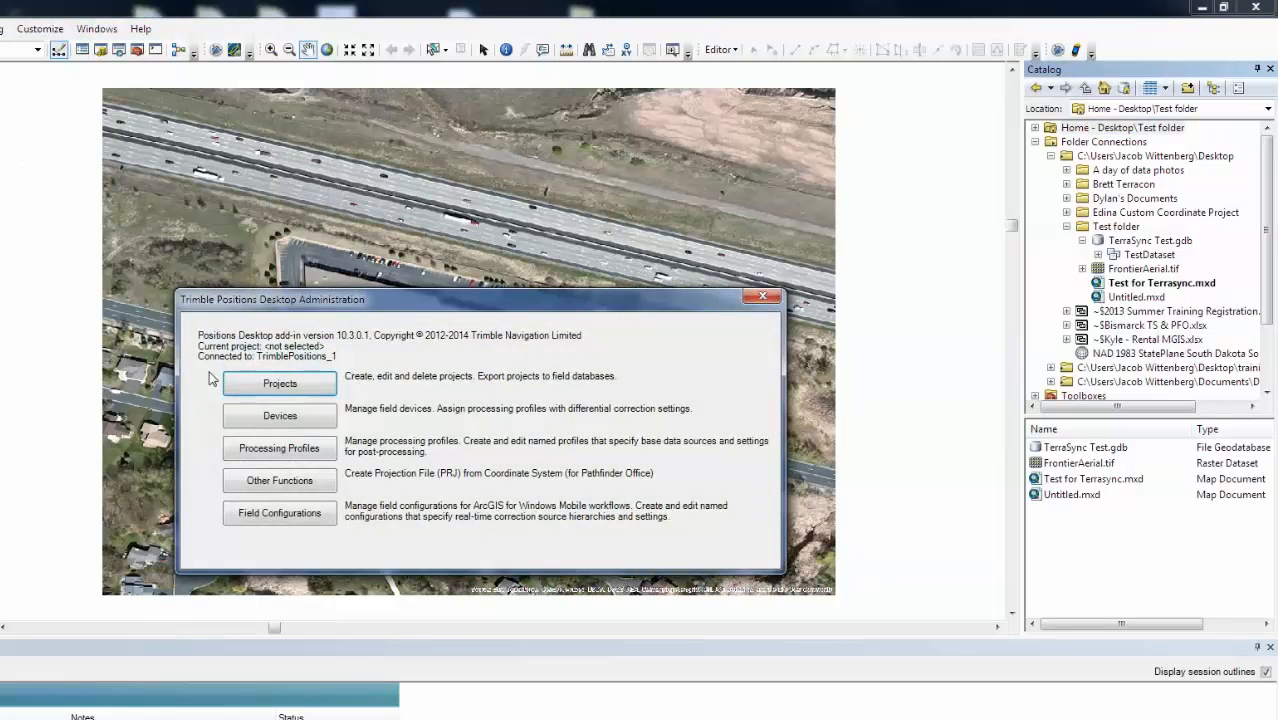
click(280, 384)
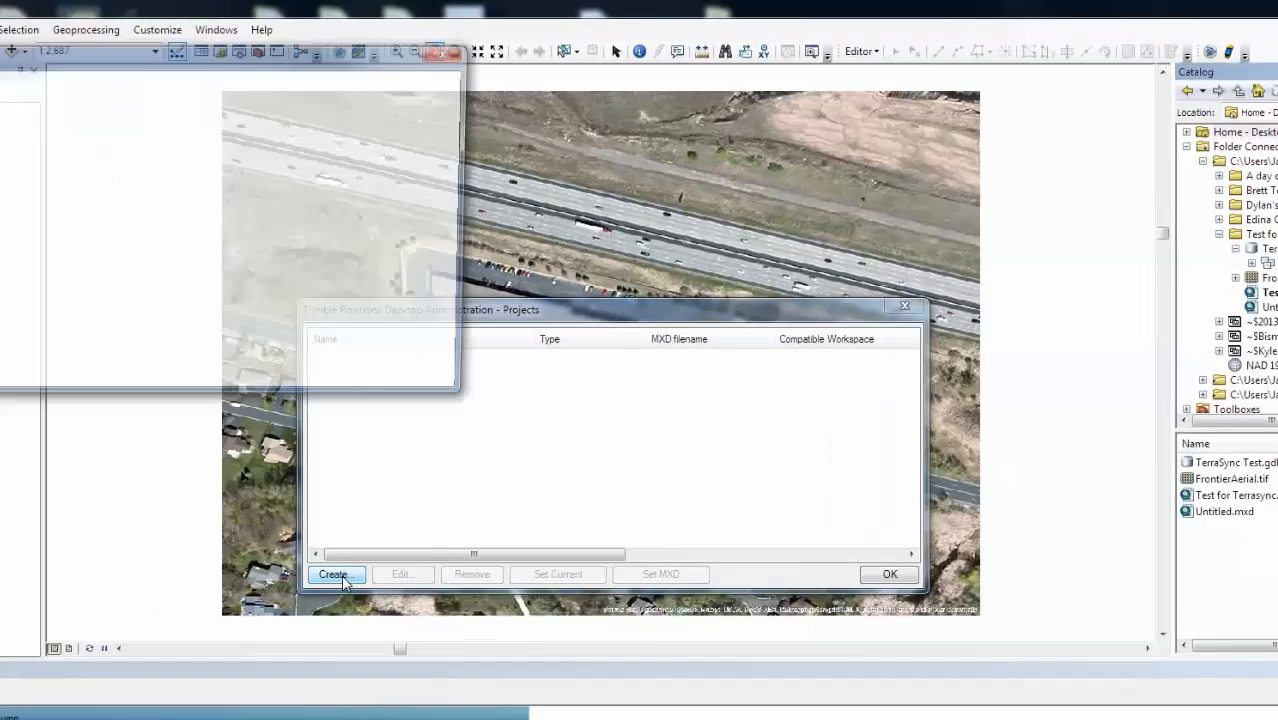
Create a TerraSync project Test for Terrasync using the Test Points layer and acknowledge success.
click(336, 572)
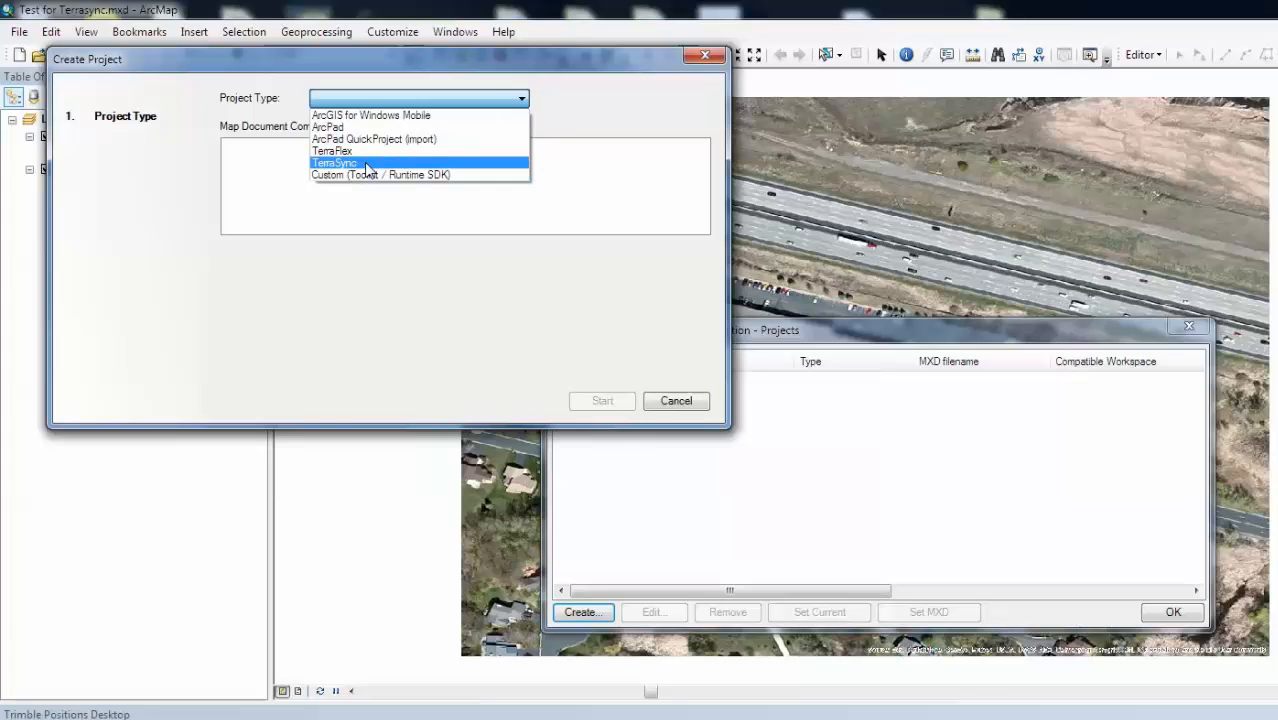
click(336, 164)
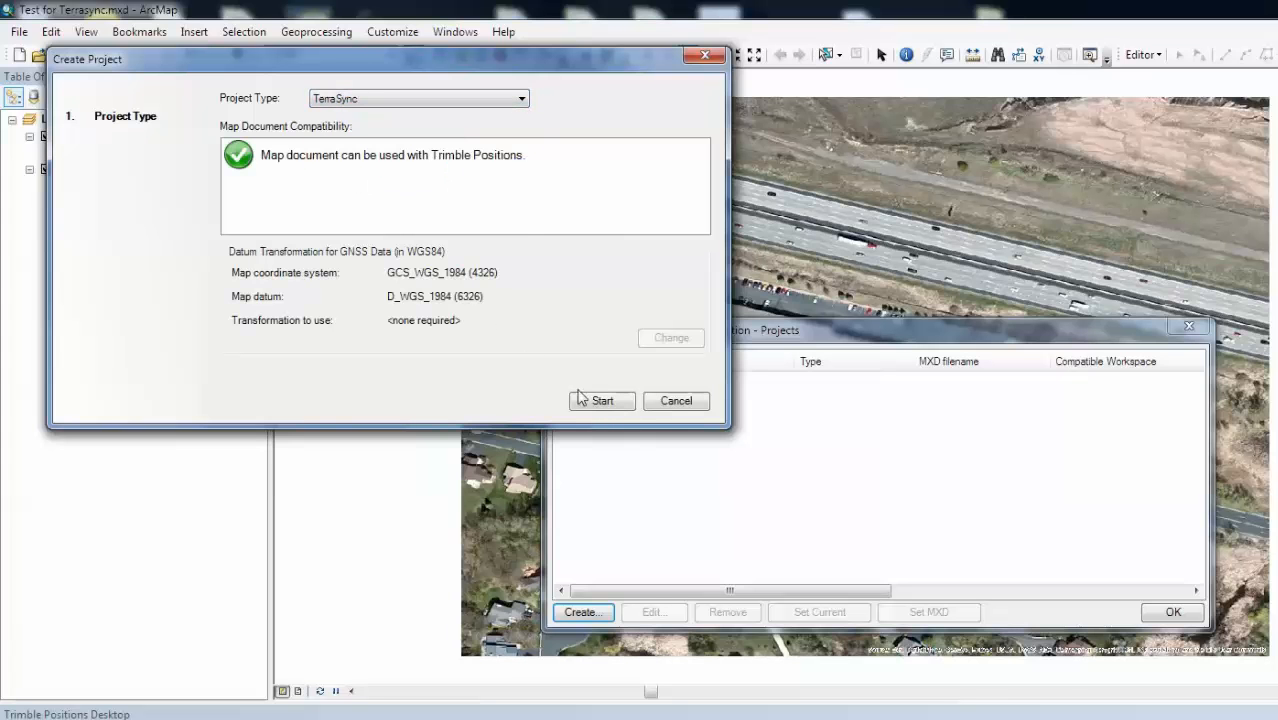
click(602, 400)
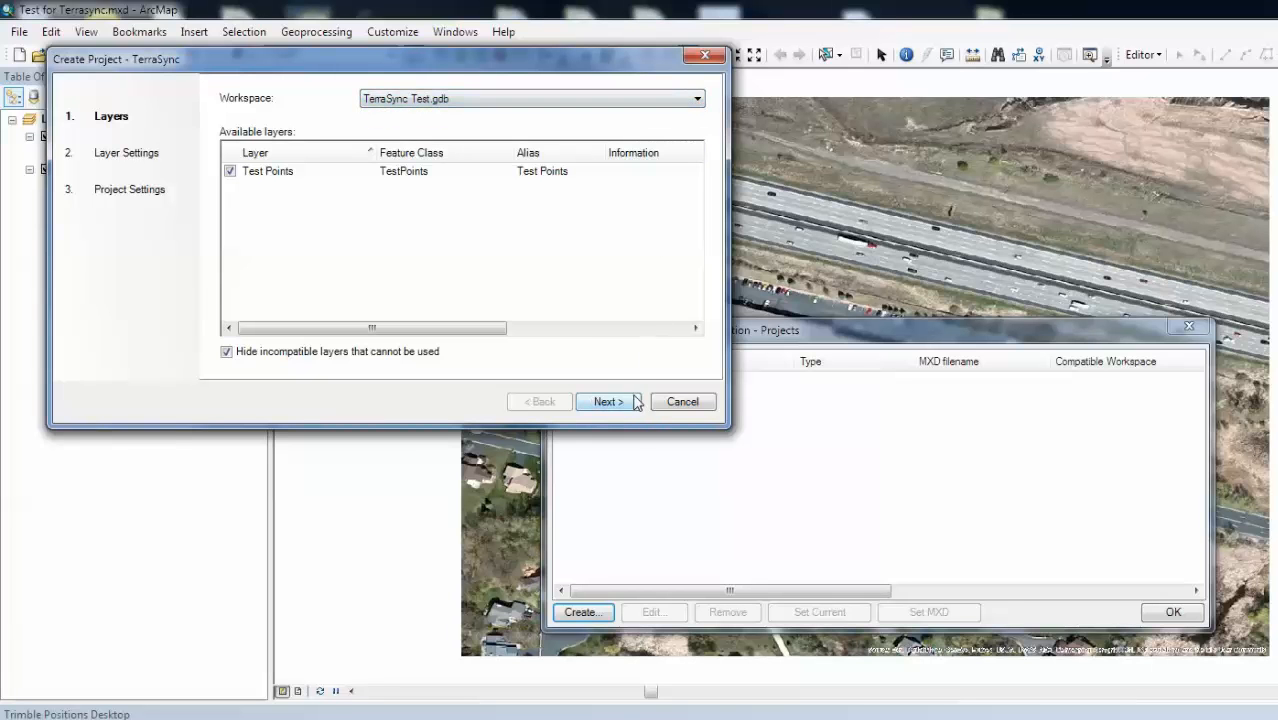
click(608, 400)
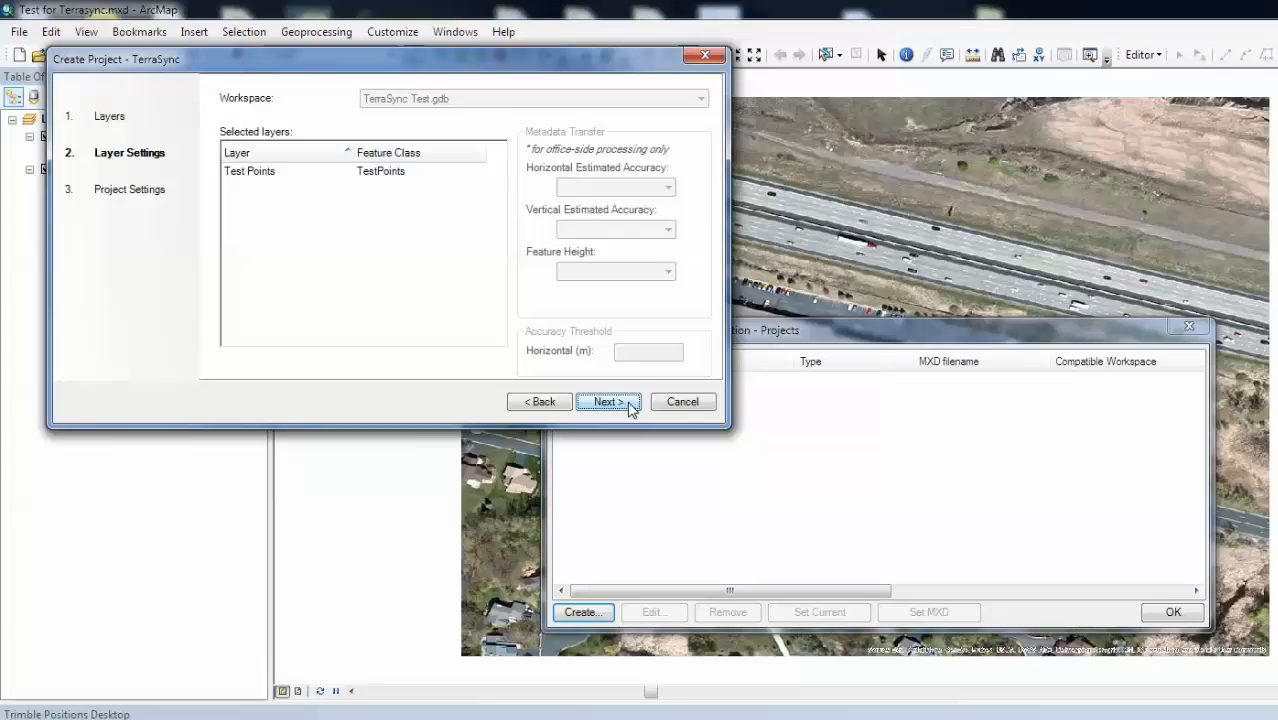
mouse_move(672, 196)
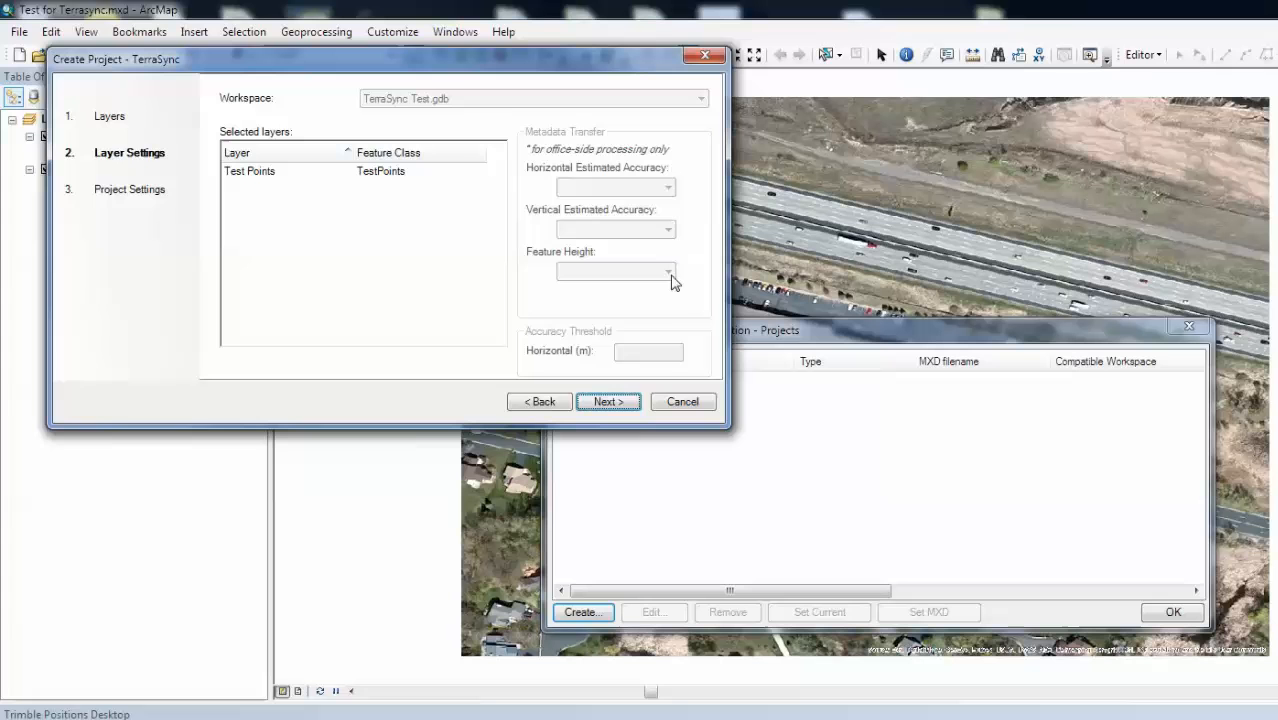
click(608, 400)
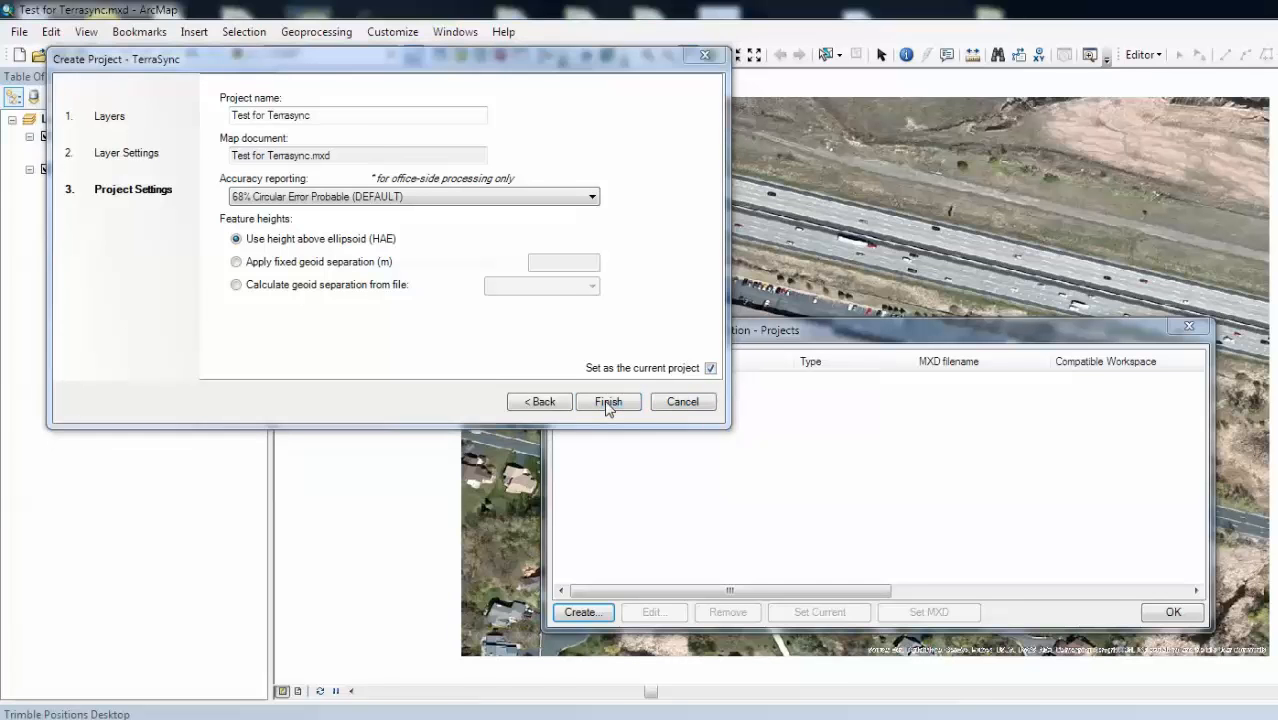
click(608, 400)
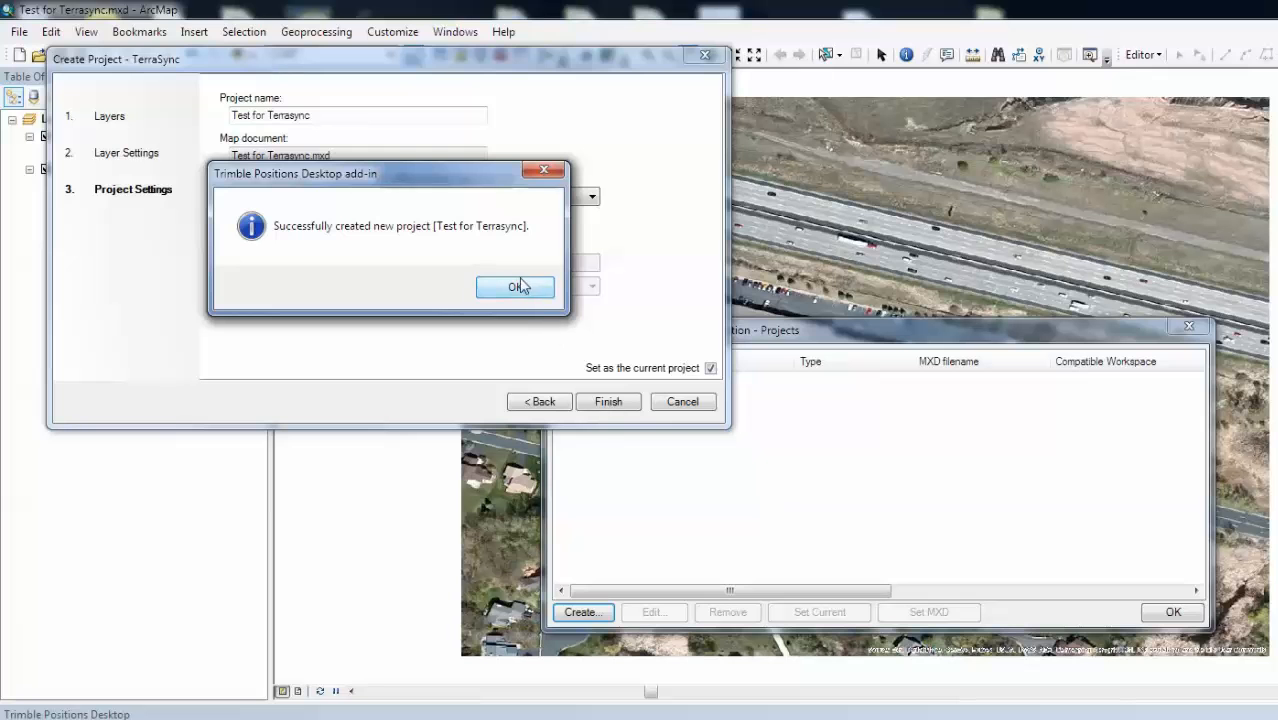
click(516, 288)
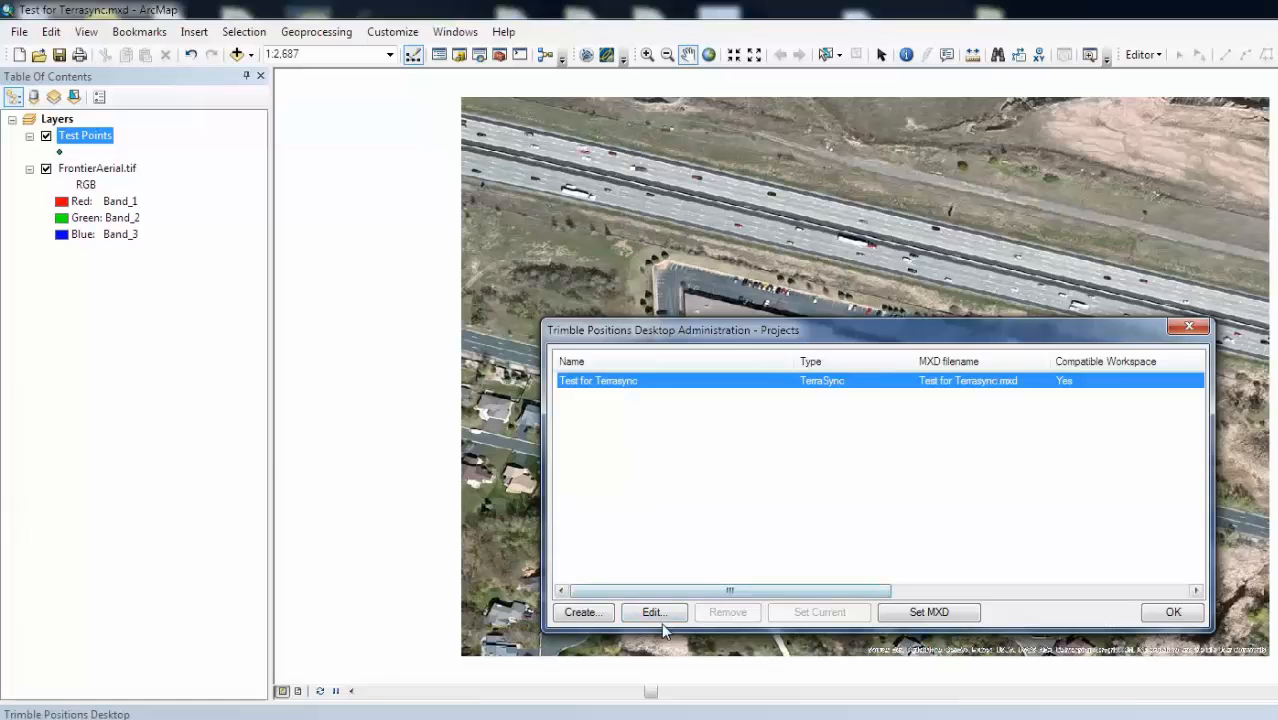
Edit the project and export its layers as Test for Terrasync.ddf into the desktop Test folder.
click(654, 612)
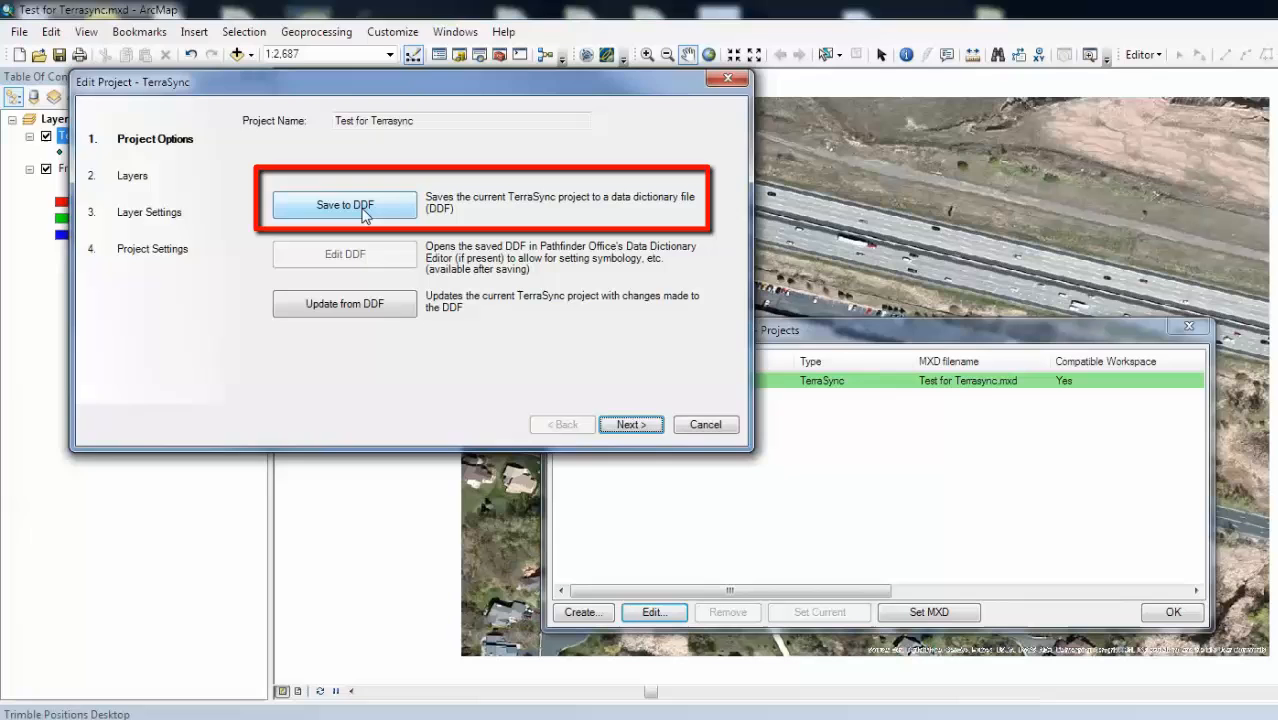
click(344, 204)
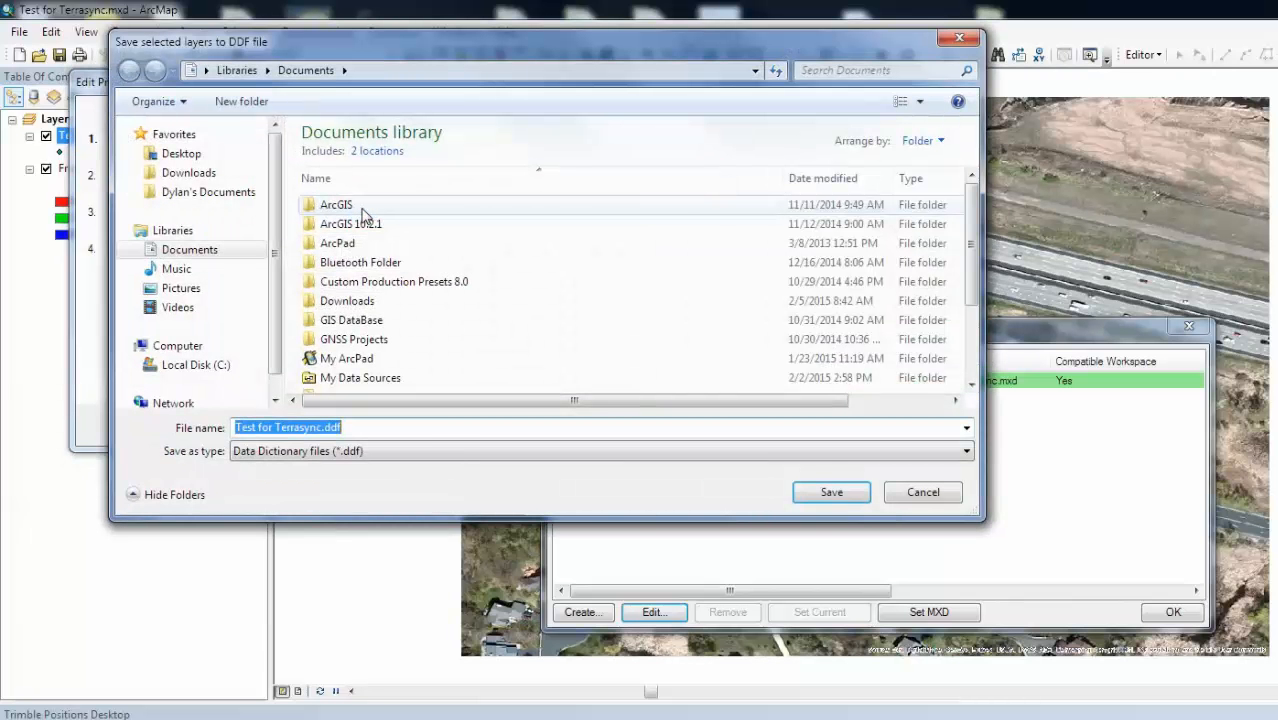
mouse_move(336, 204)
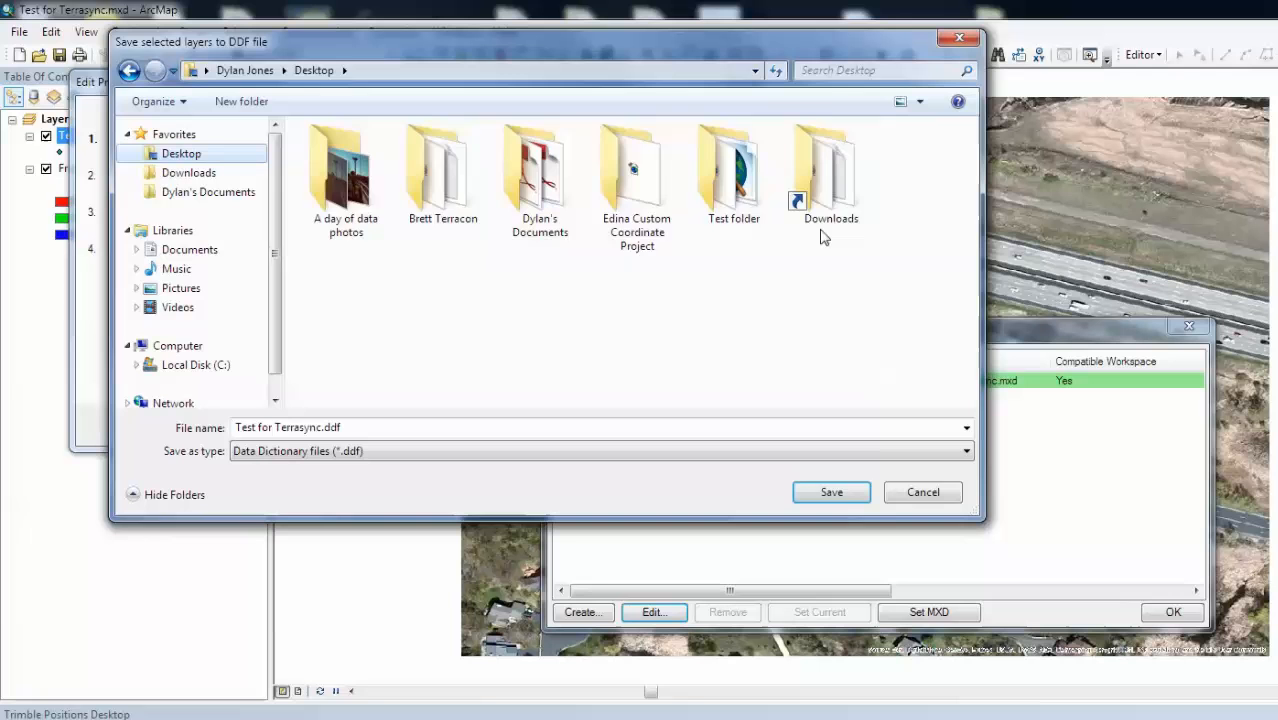
double_click(732, 170)
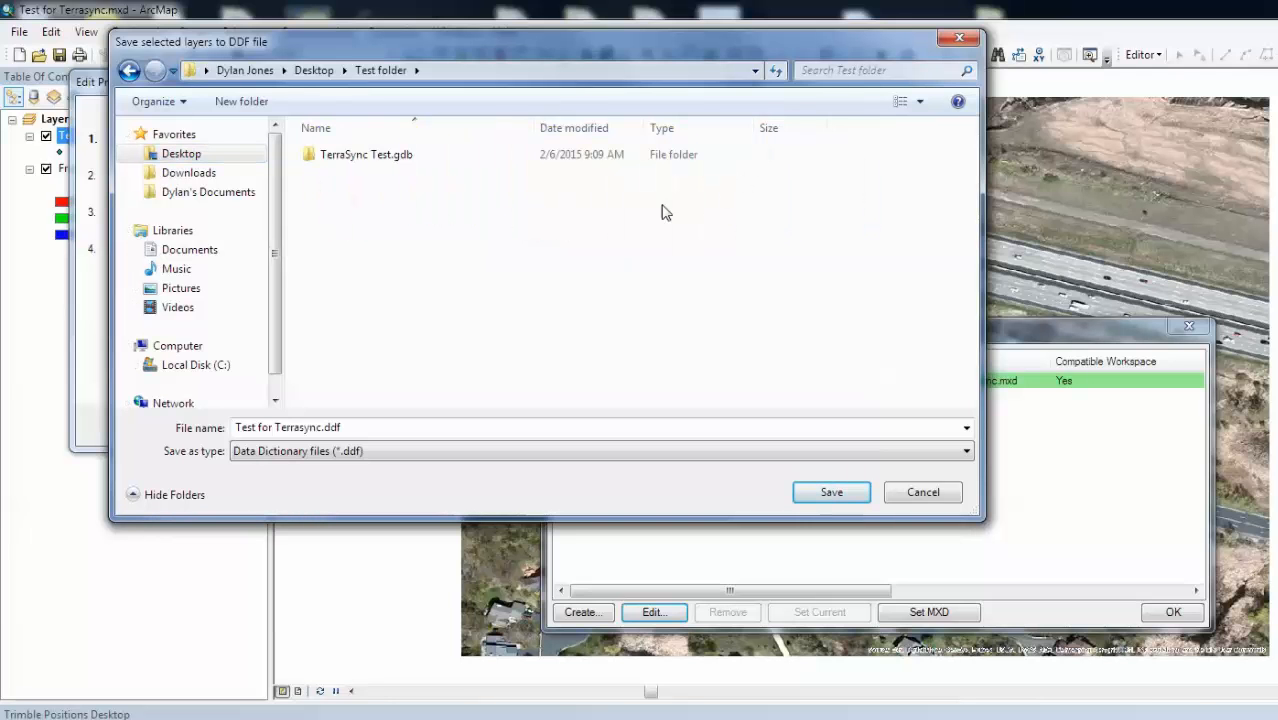
click(290, 428)
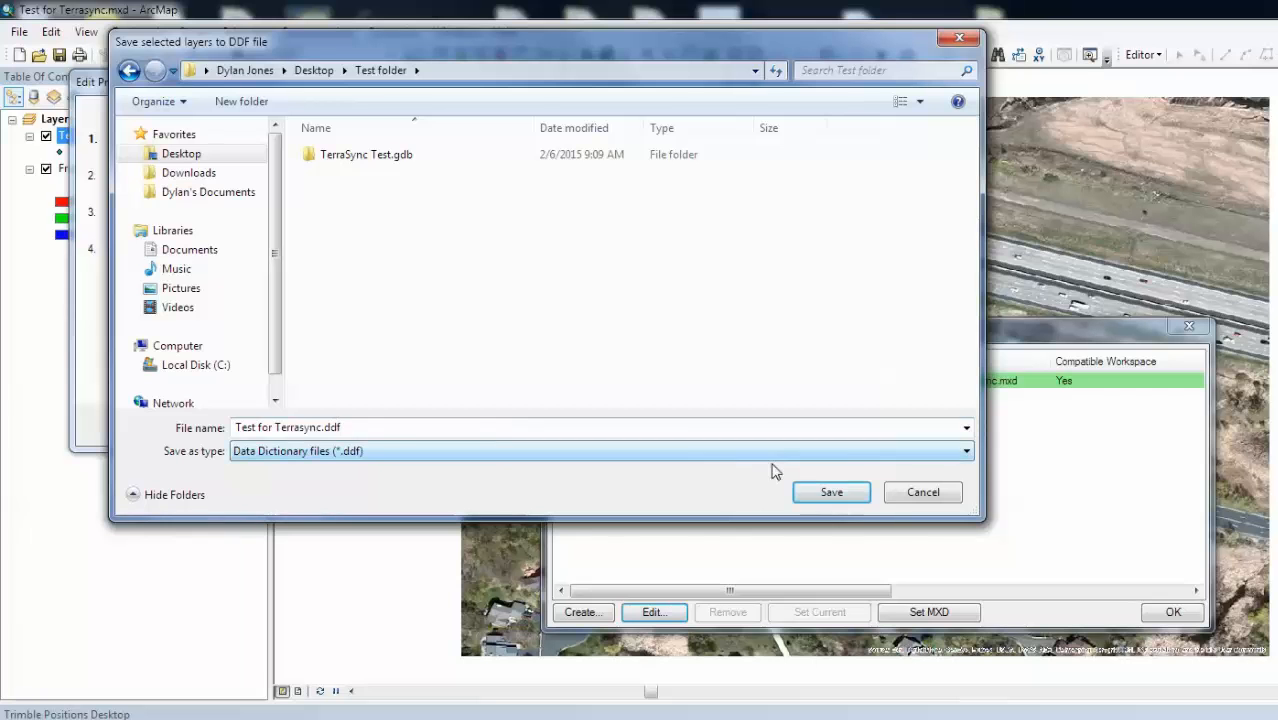
click(830, 492)
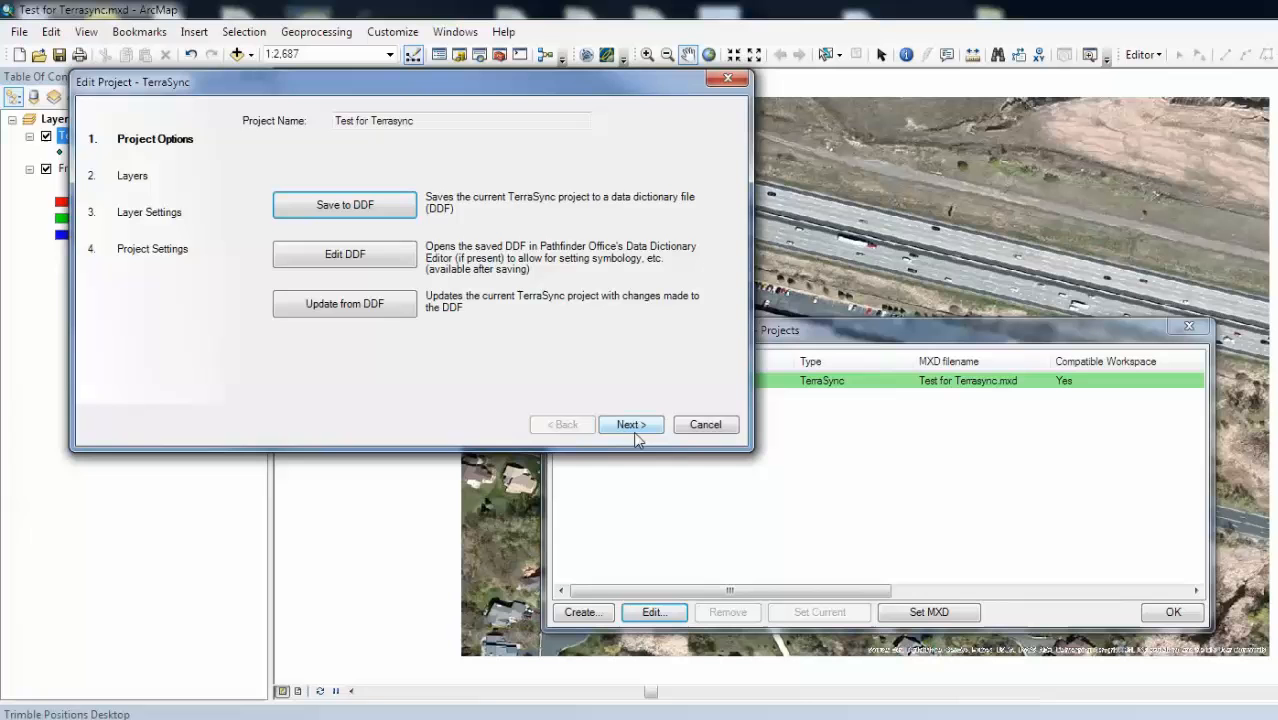
Finish the Edit Project wizard, close the Projects list and the Positions administration window.
click(630, 424)
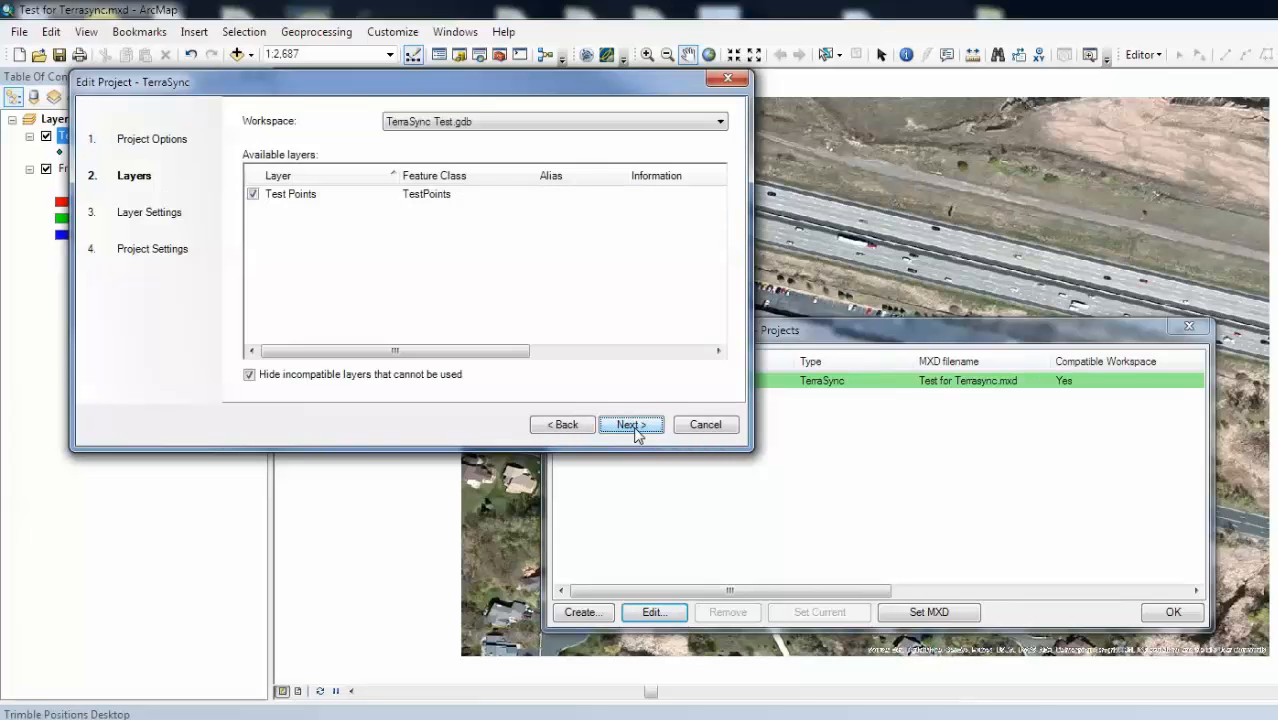
click(632, 424)
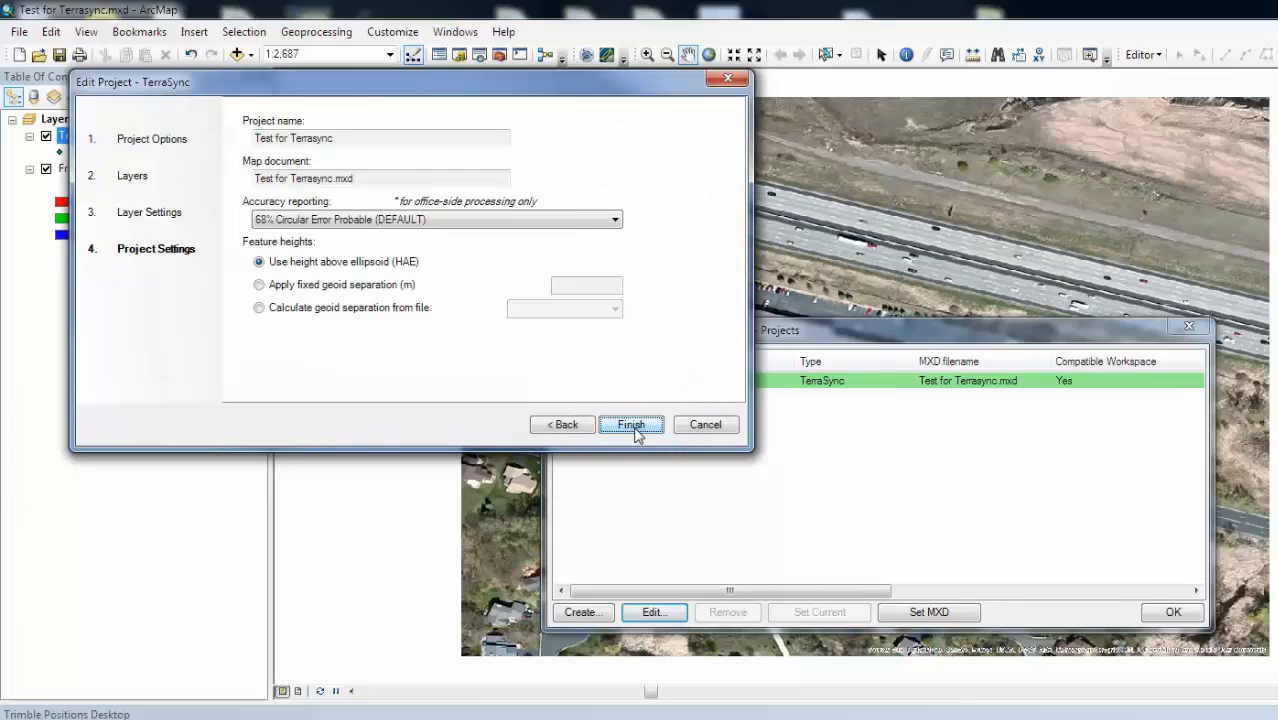
click(632, 424)
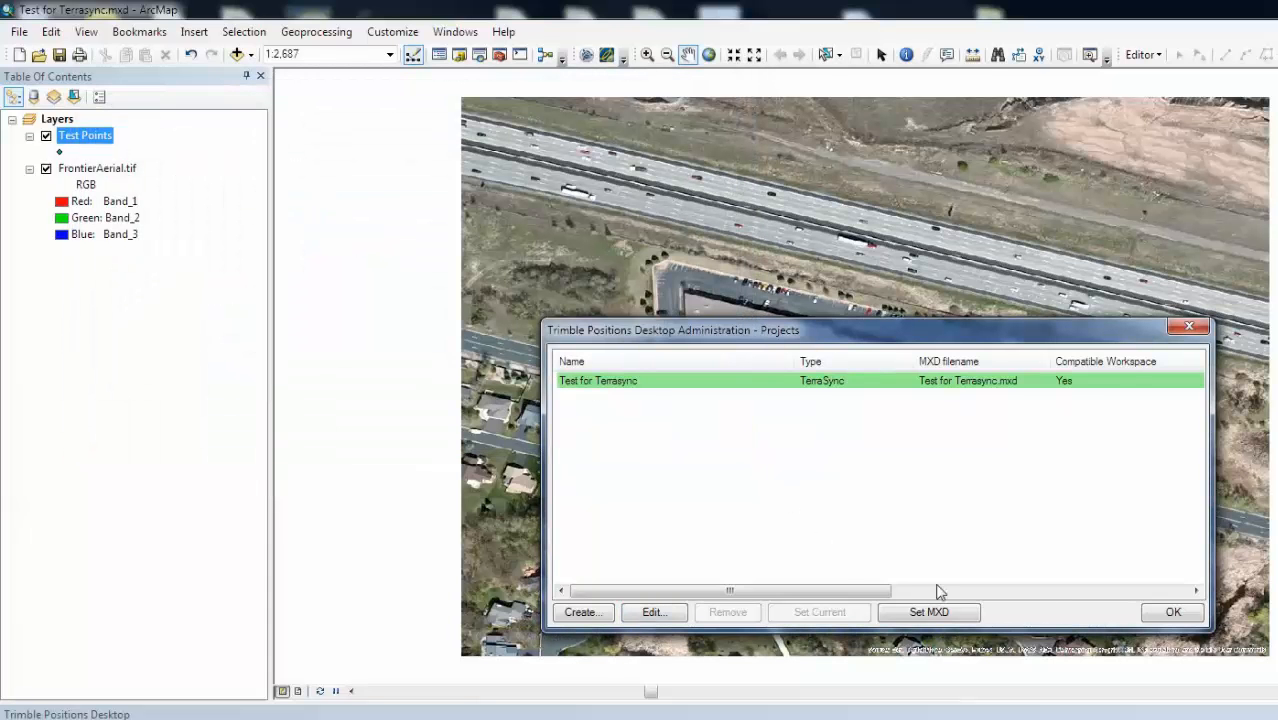
click(1172, 612)
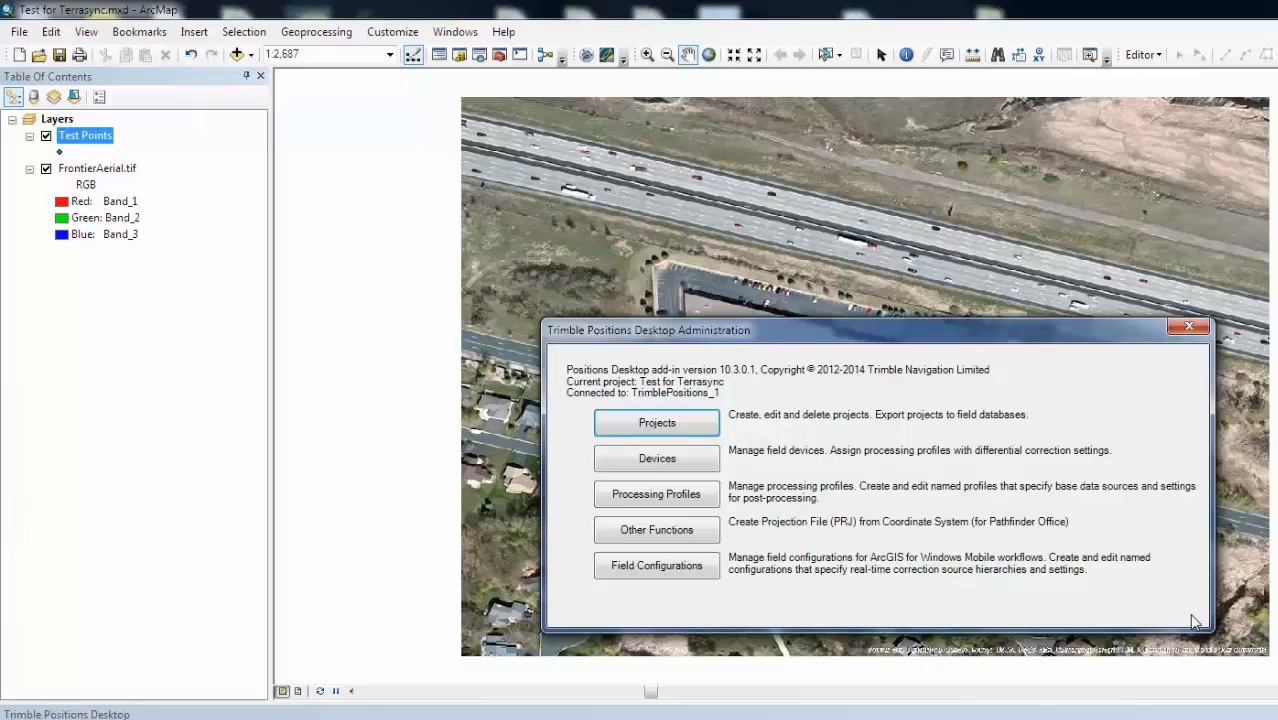
click(1188, 328)
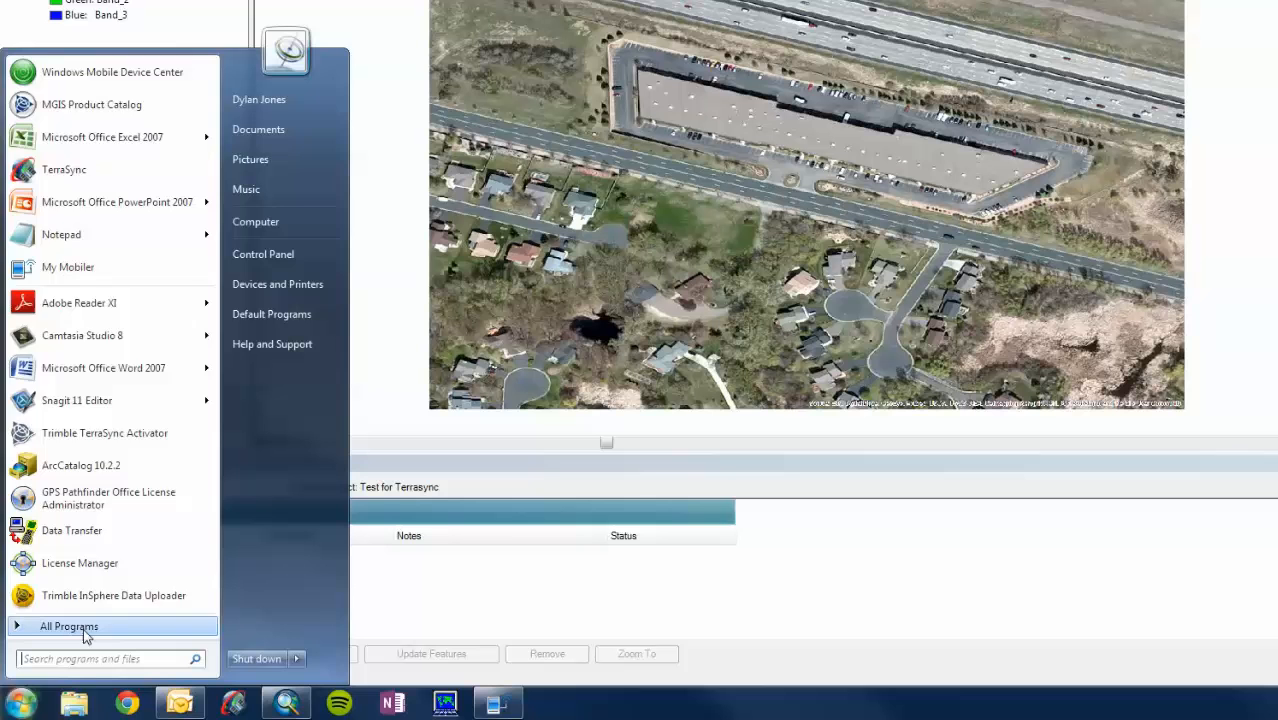
Expand All Programs > Trimble in the Start menu to launch Data Transfer.
click(68, 626)
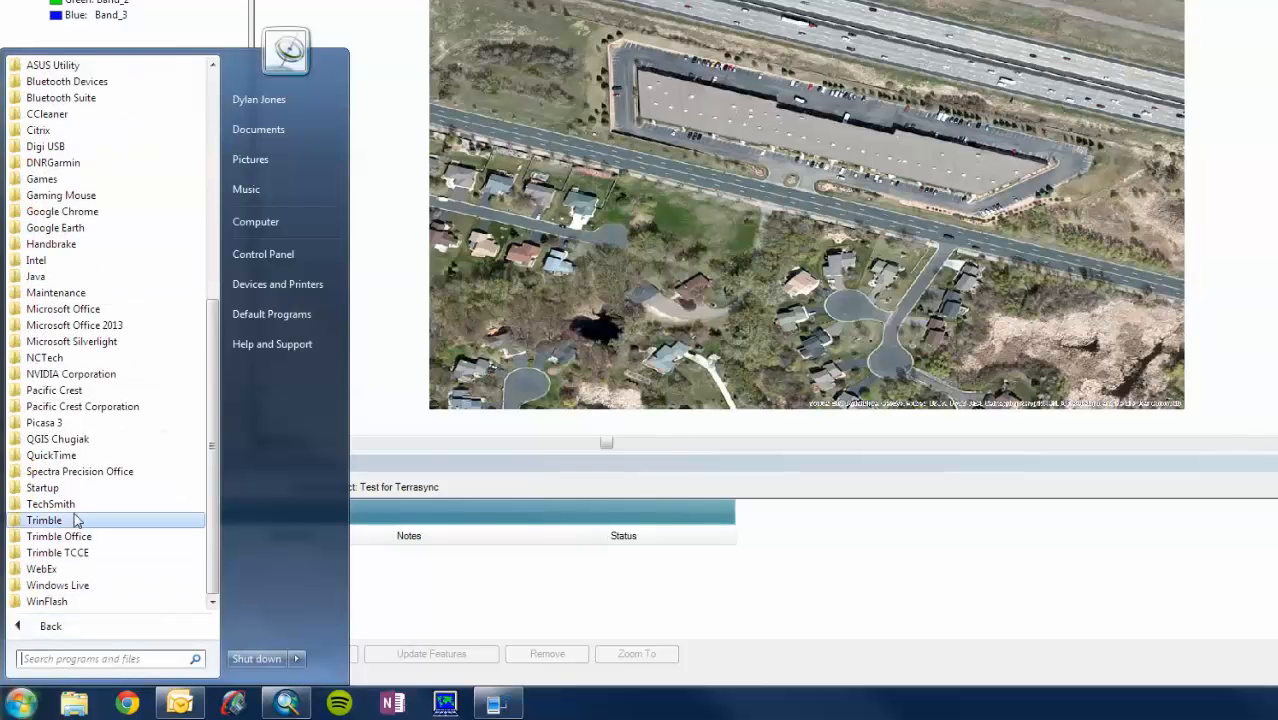
click(44, 520)
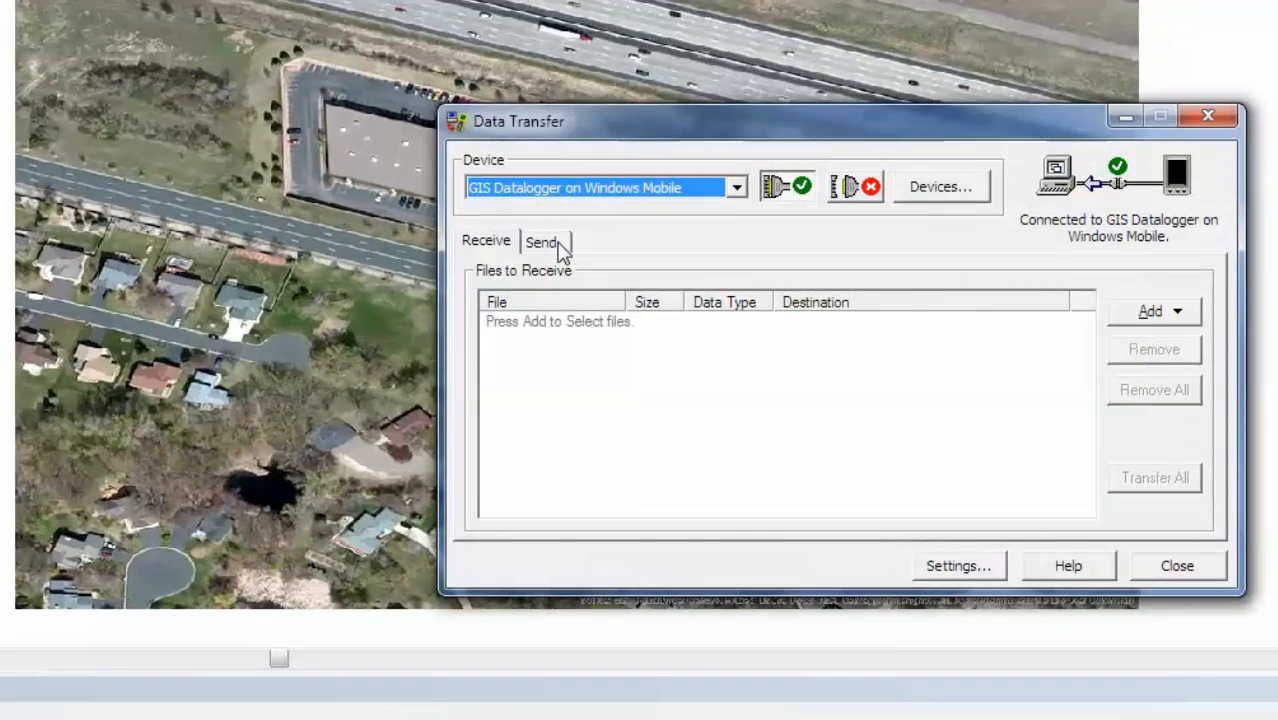
Add the Test for Terrasync.ddf data dictionary to the Send list for the datalogger.
click(542, 242)
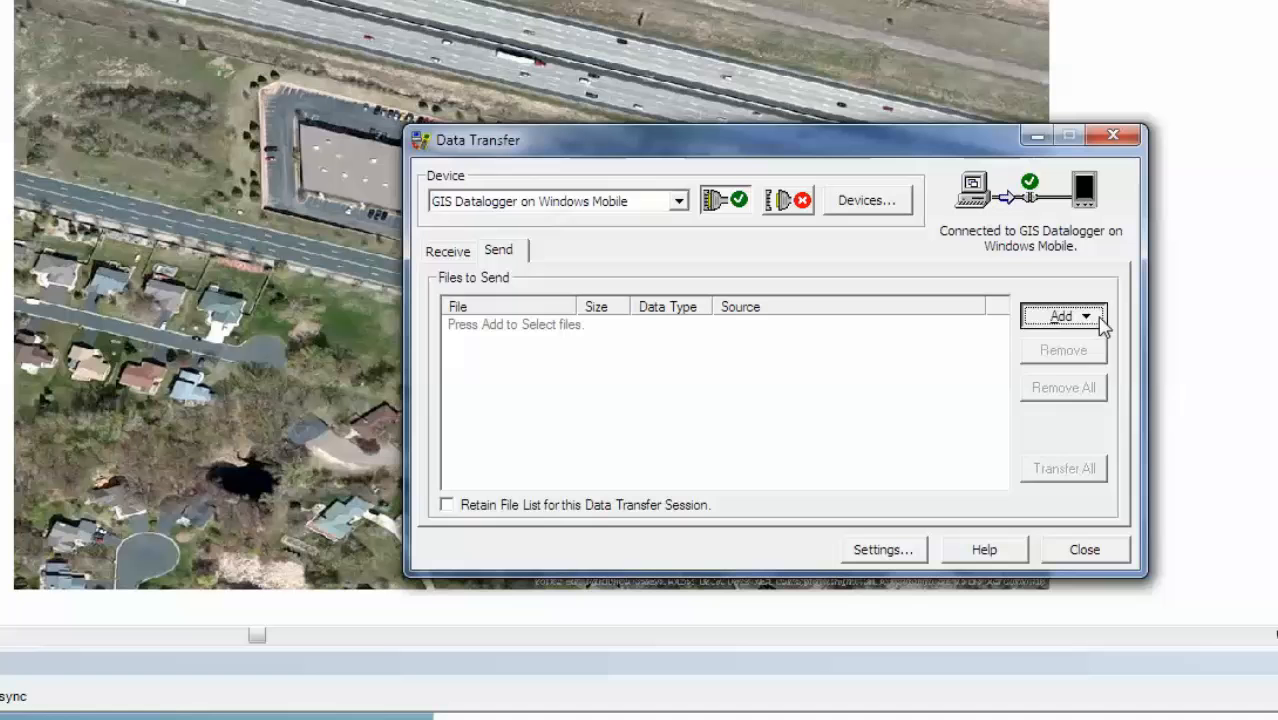
click(1060, 316)
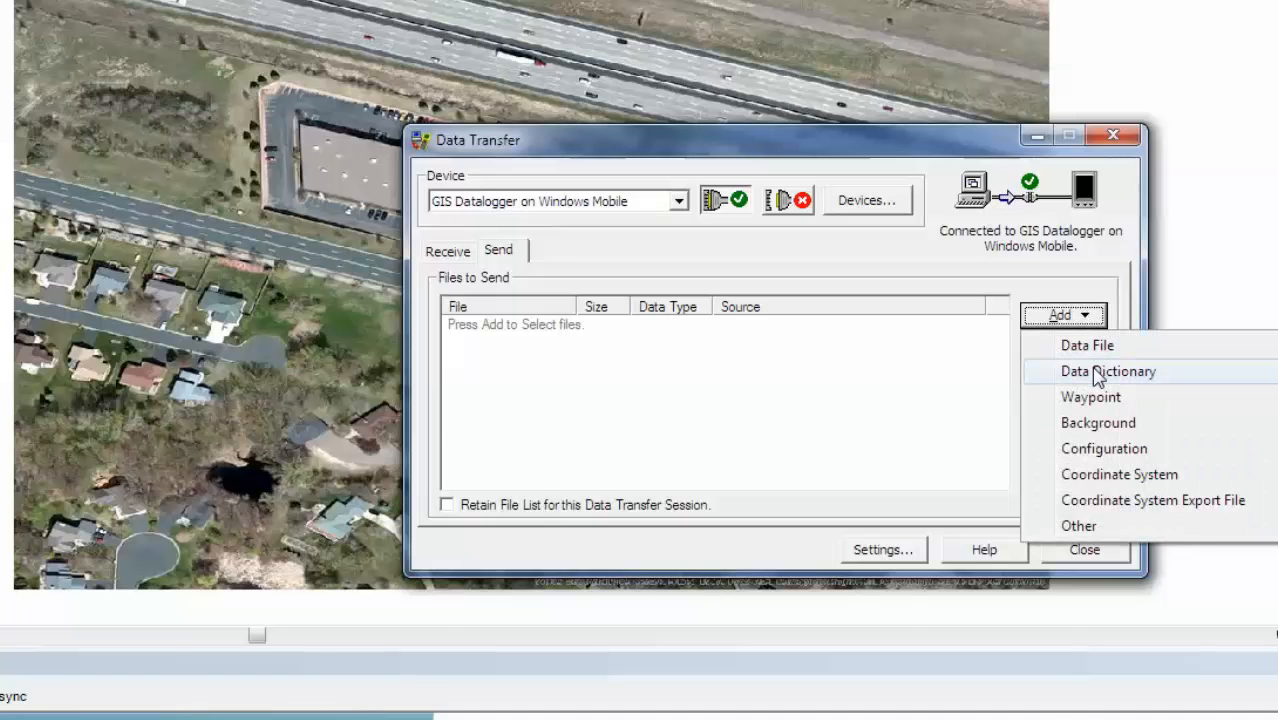
click(1108, 370)
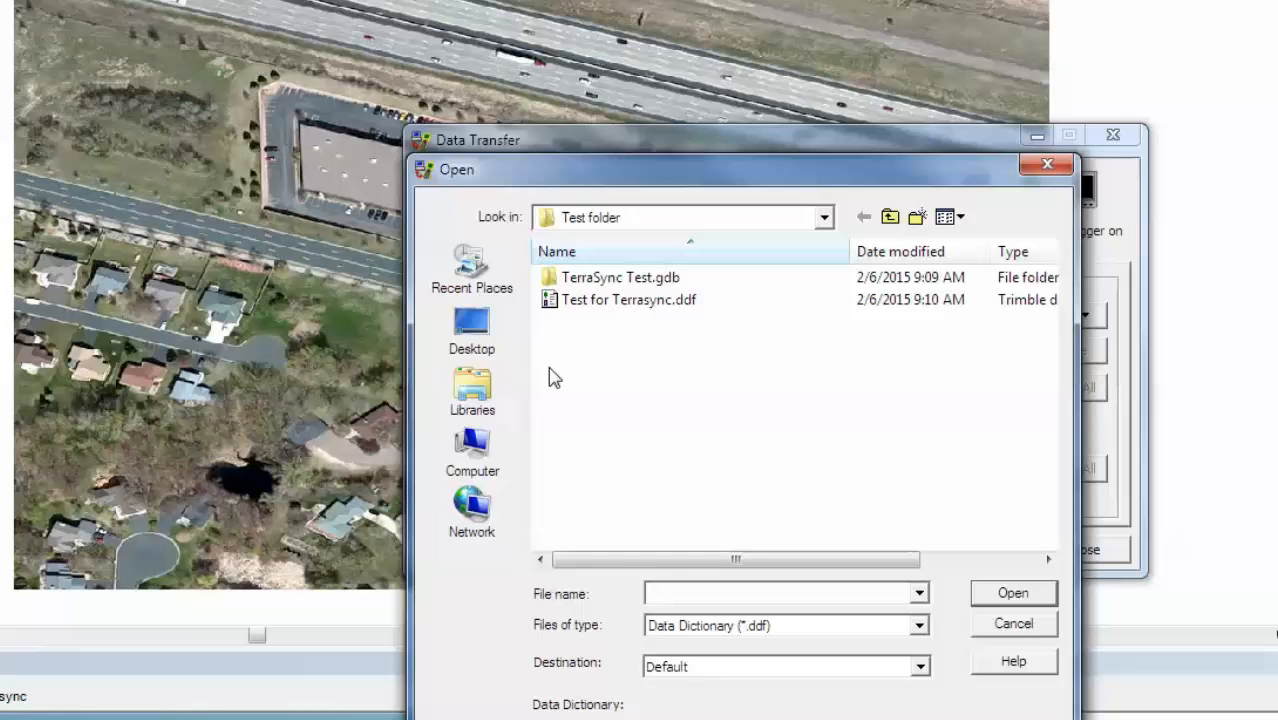
click(628, 300)
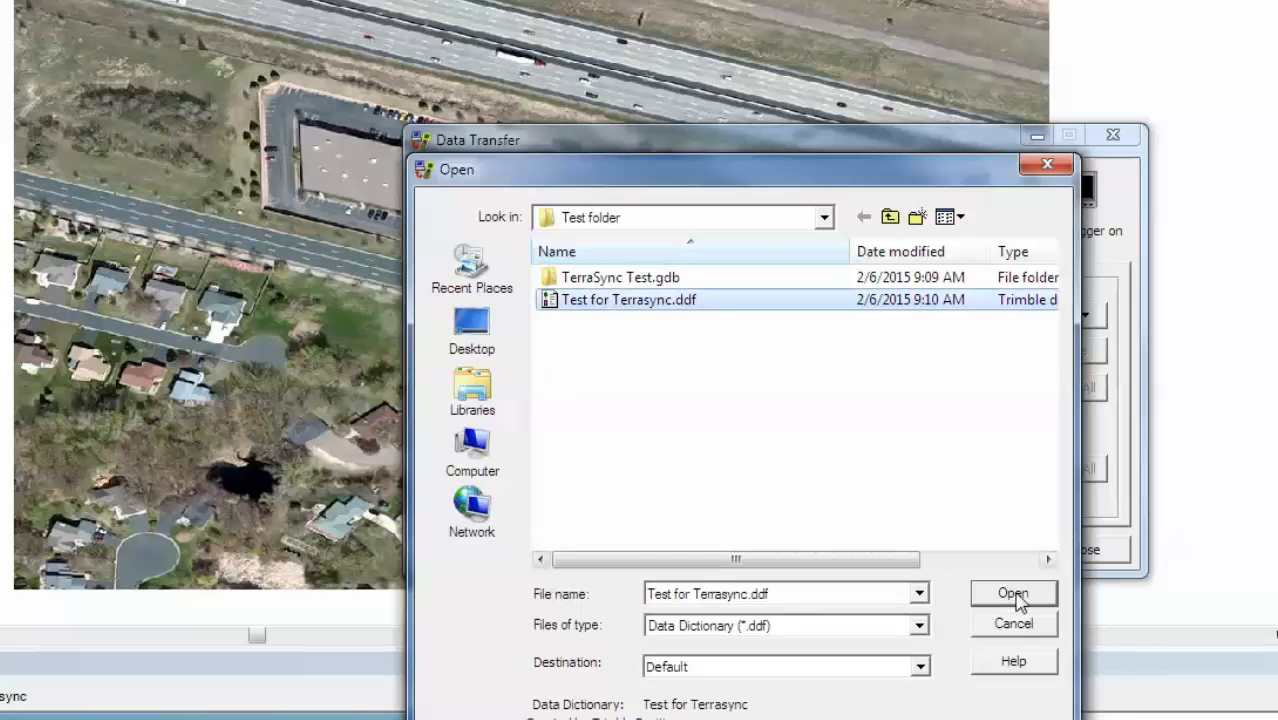
click(1012, 592)
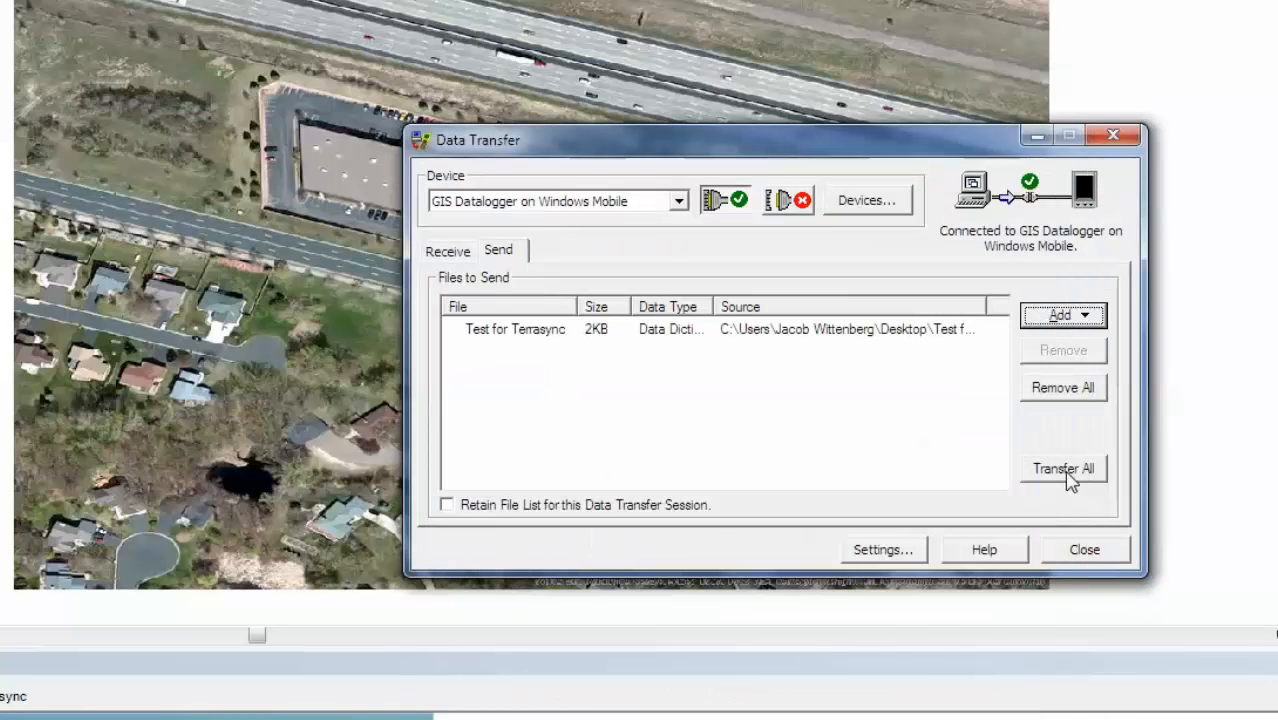
Transfer the dictionary to the GIS Datalogger, overwriting the existing copy, and close Data Transfer.
click(1062, 468)
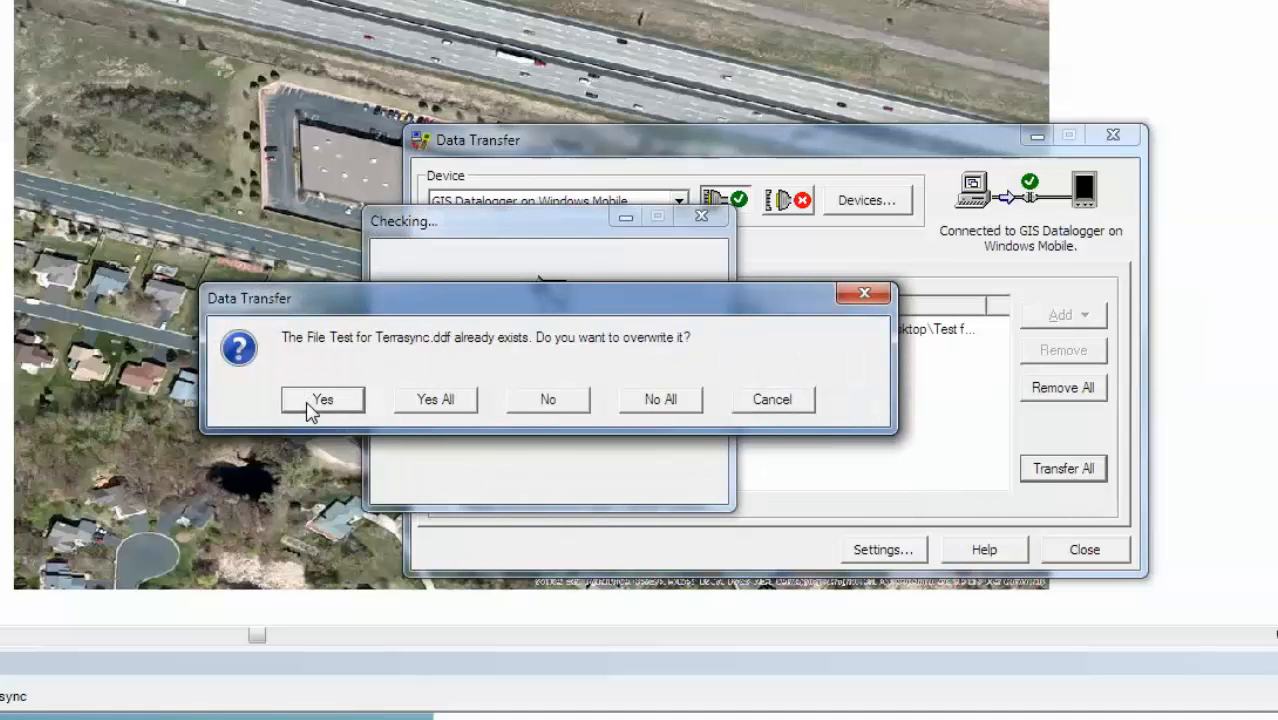
click(322, 400)
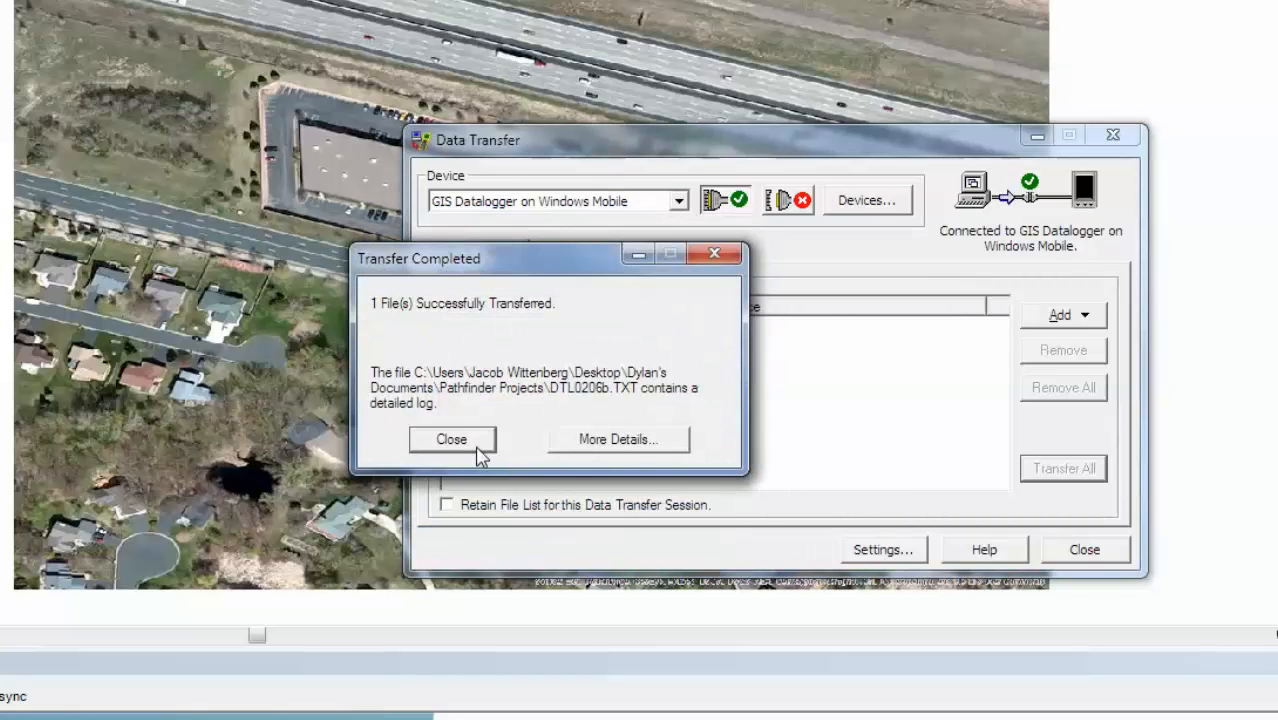
click(452, 440)
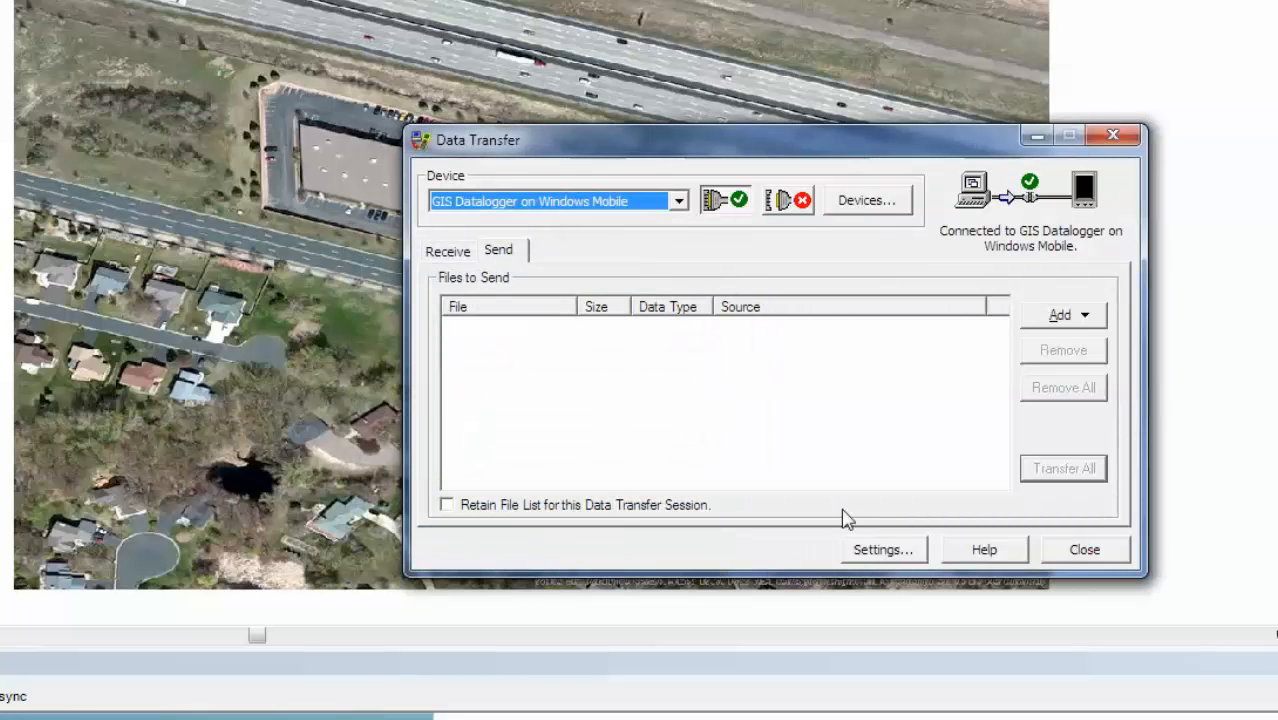
click(1084, 548)
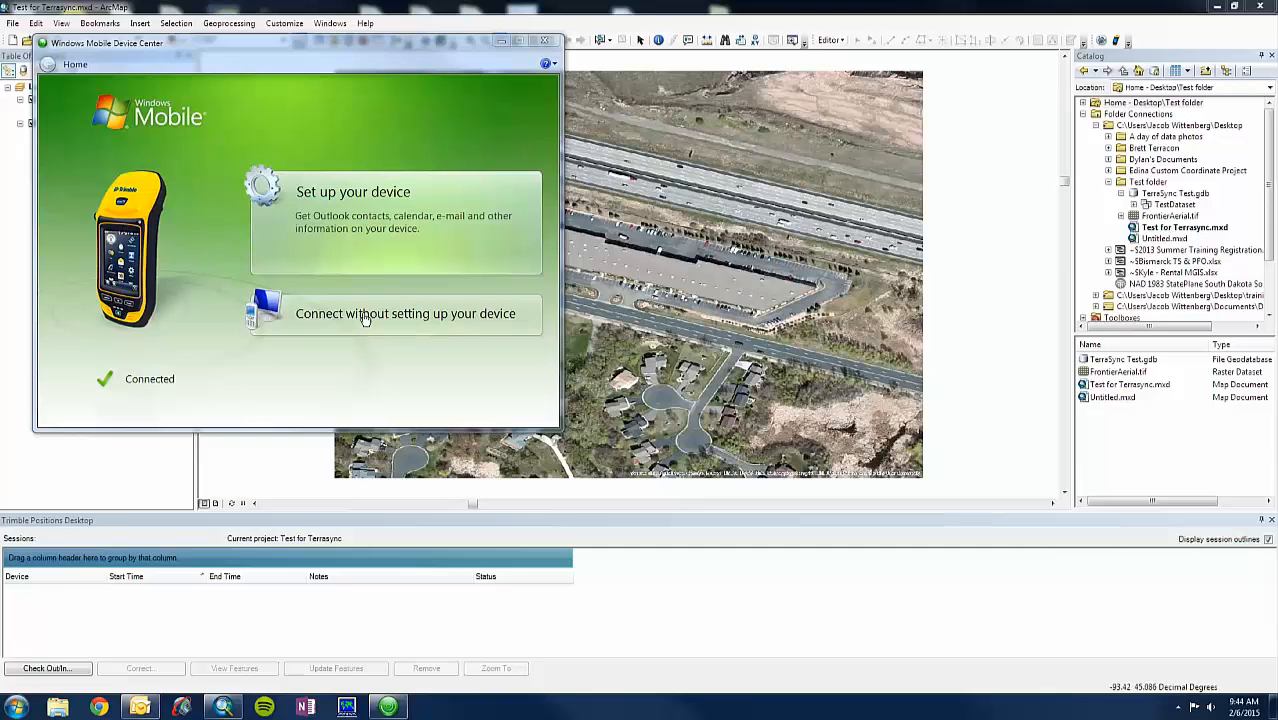
Connect the device without setup, close Device Center, and relaunch Data Transfer from the Start menu.
click(404, 312)
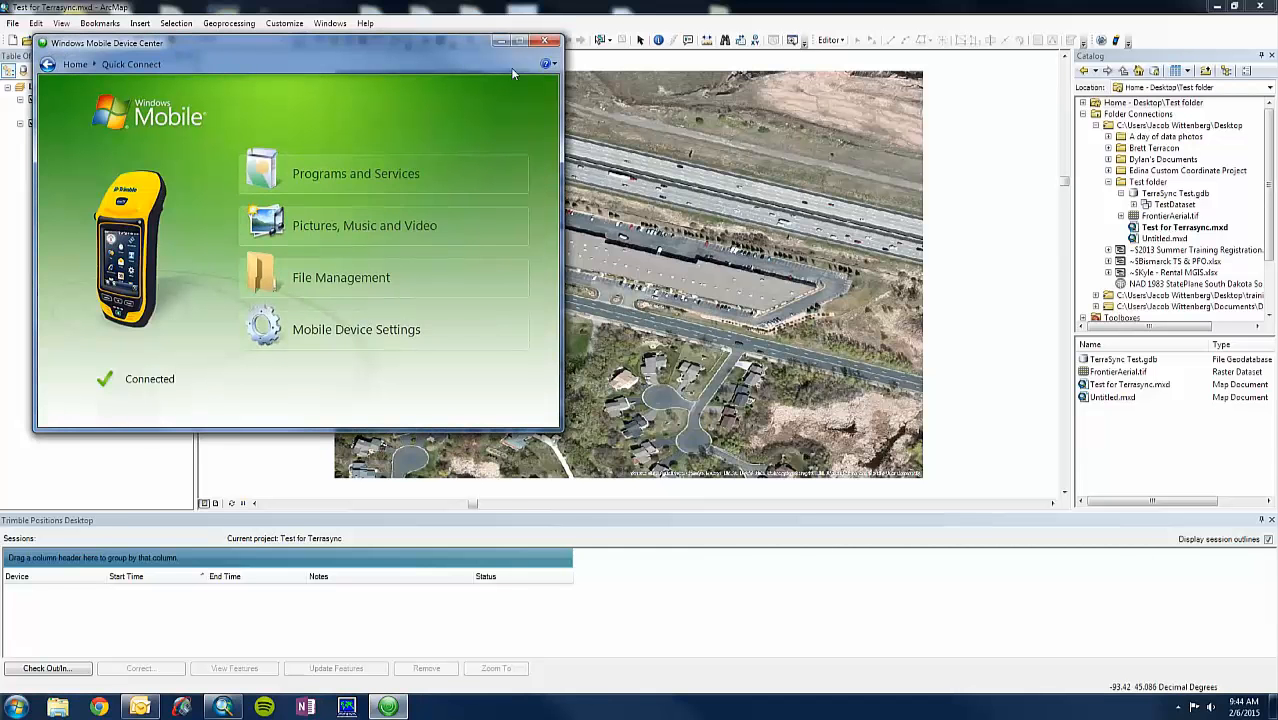
click(546, 40)
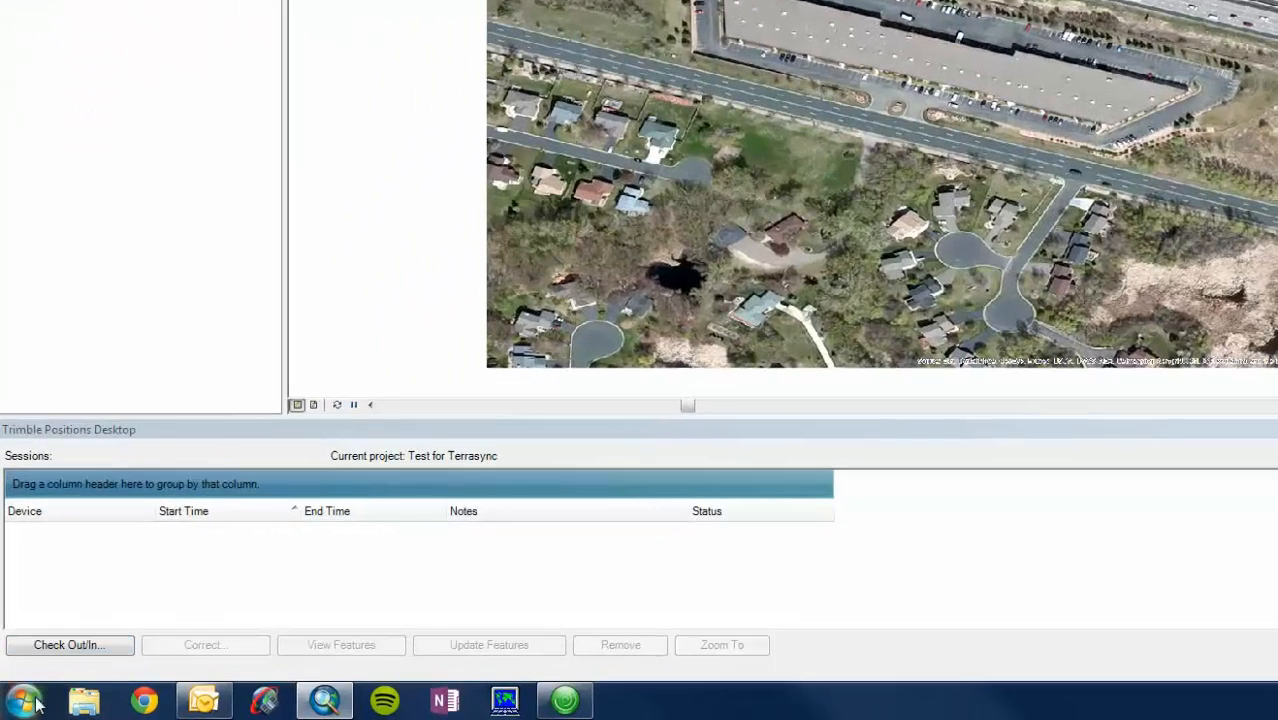
click(22, 700)
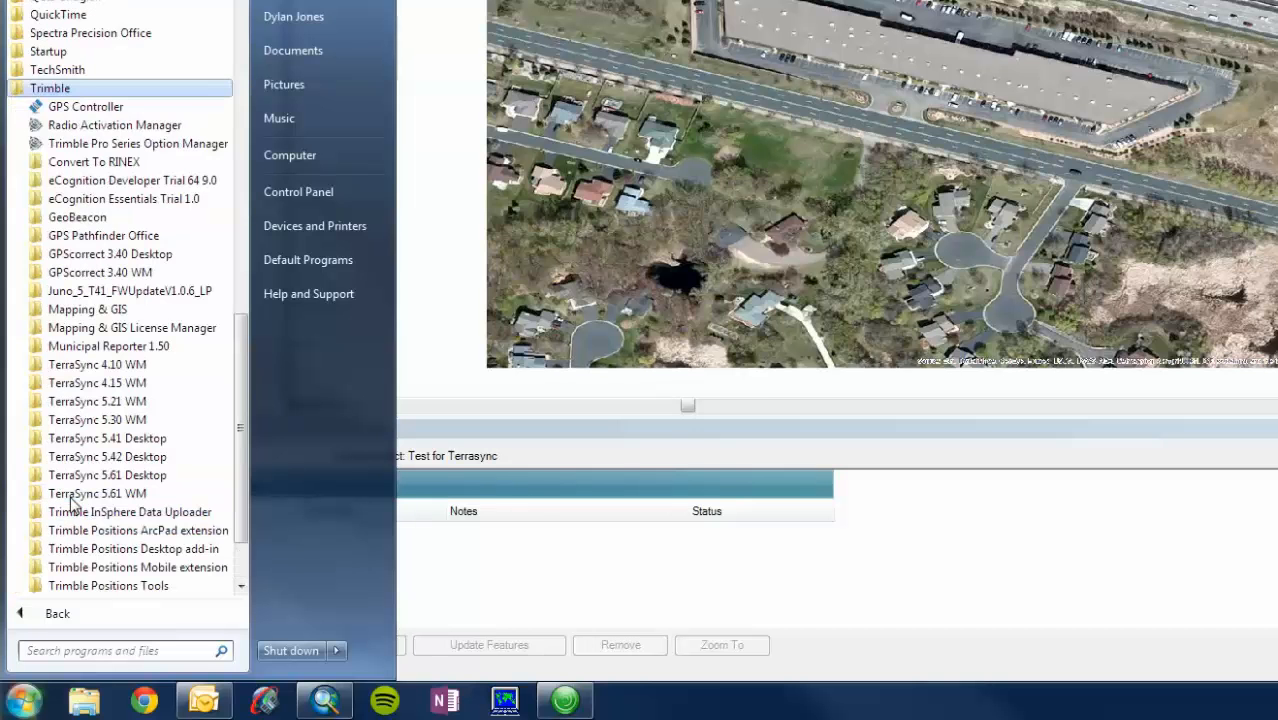
mouse_move(104, 236)
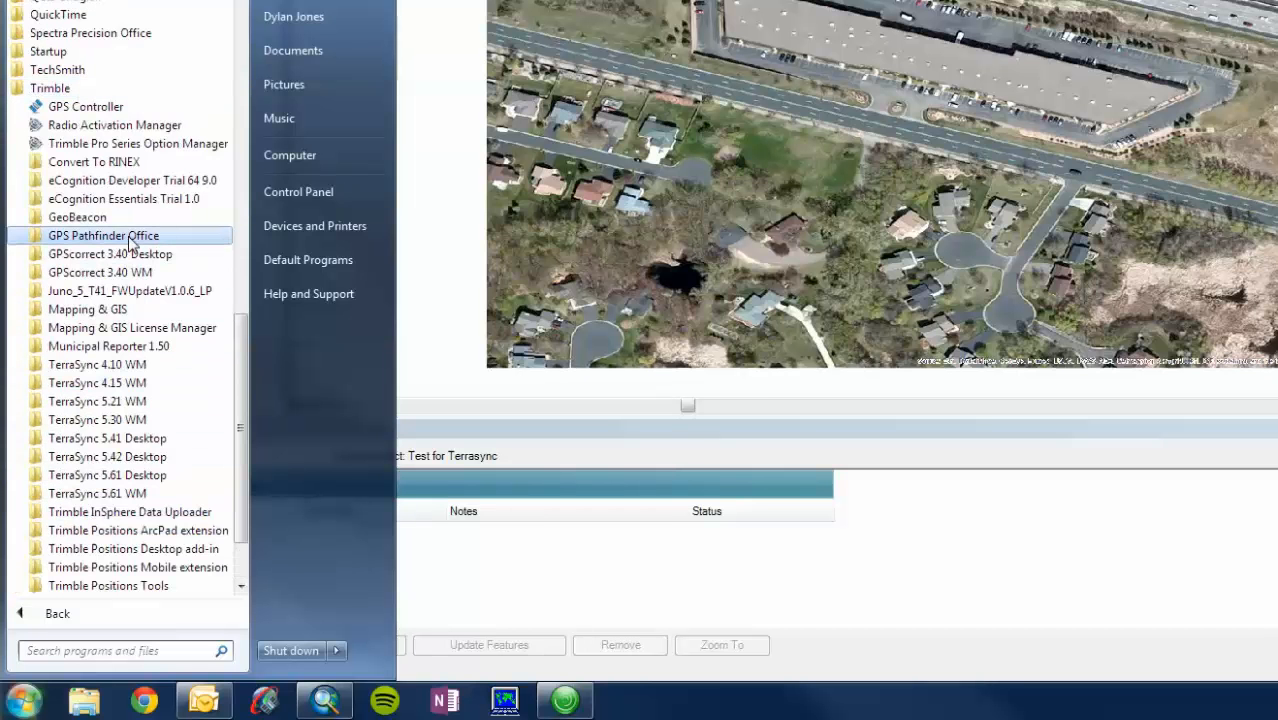
click(104, 236)
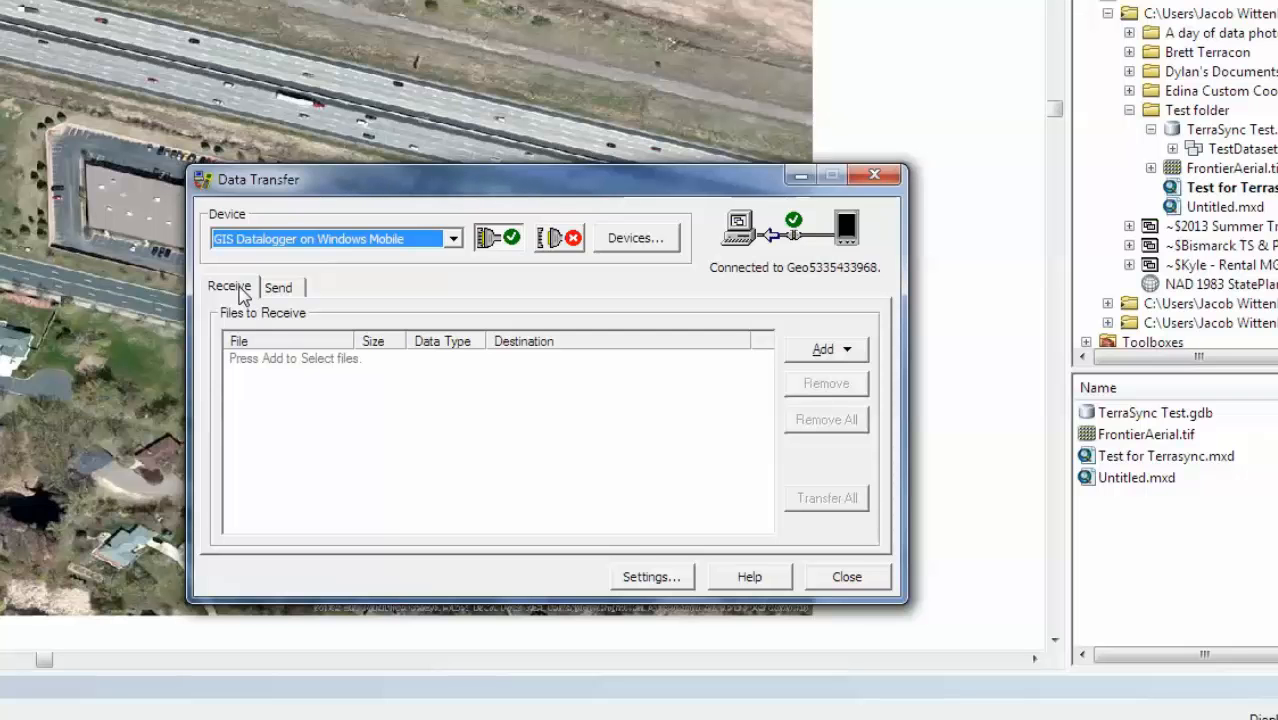
Queue the positionstest data file on the Receive list with the Test folder as destination.
click(824, 348)
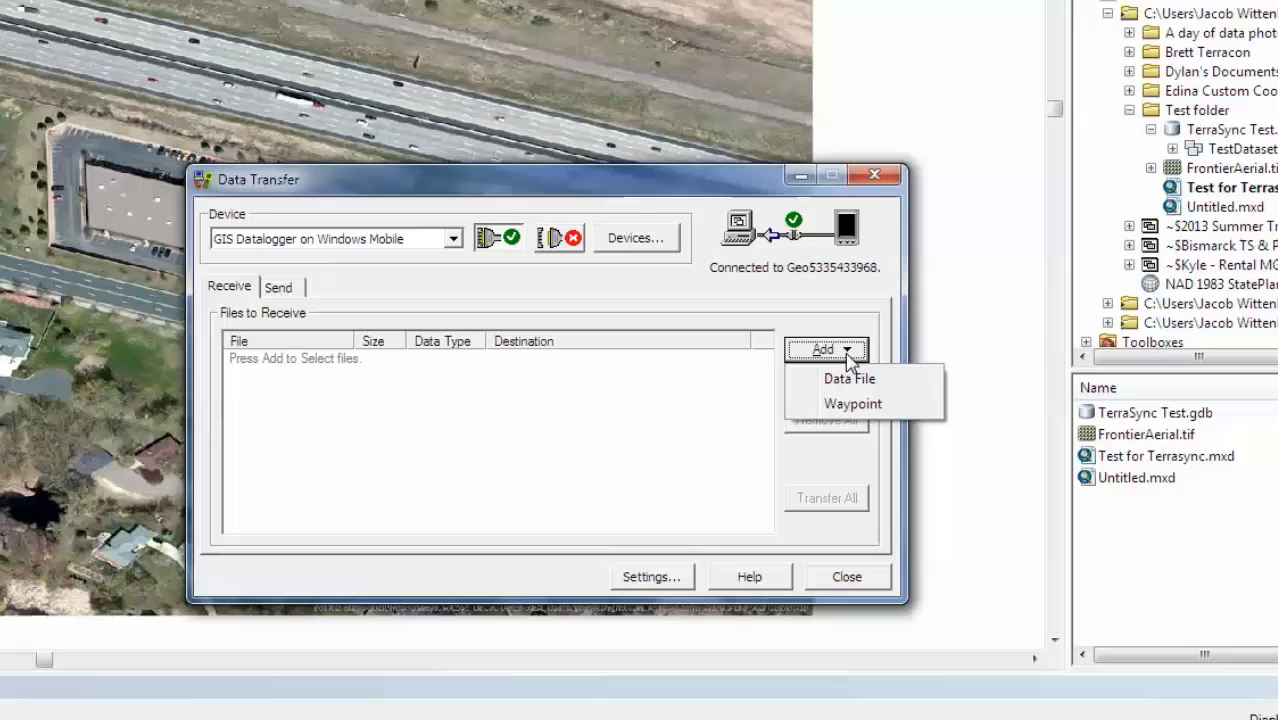
click(848, 378)
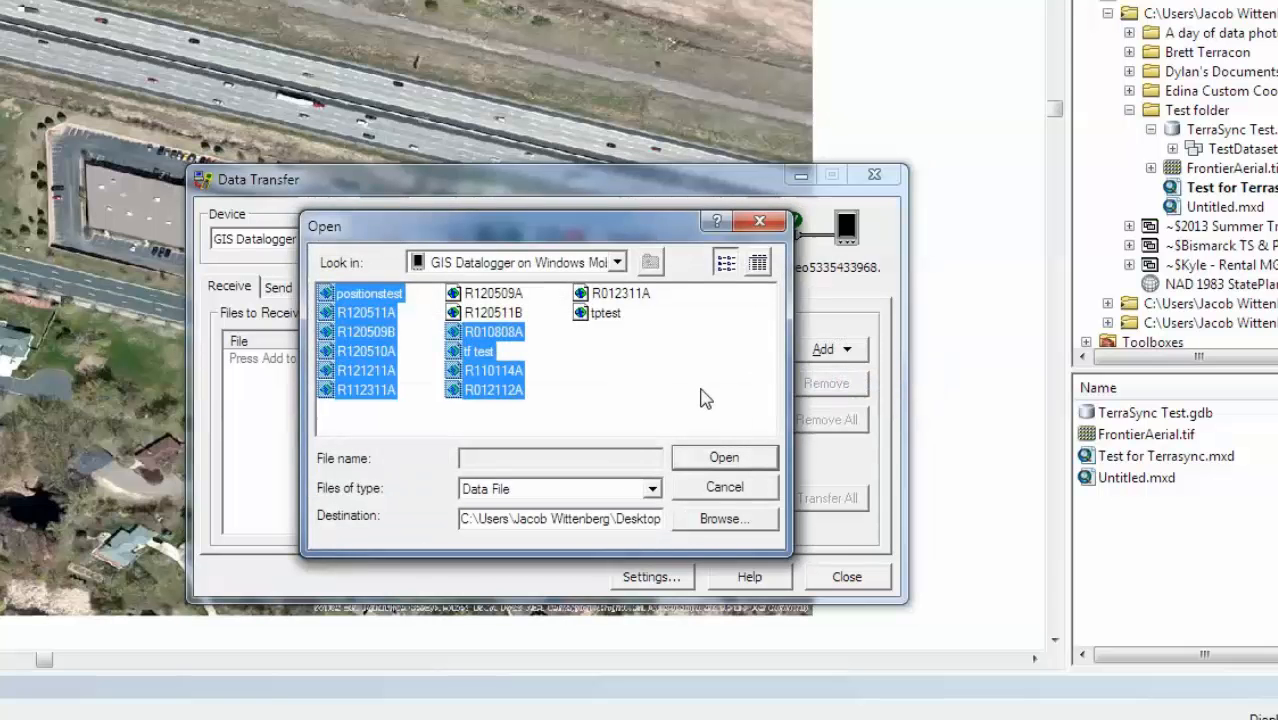
click(368, 292)
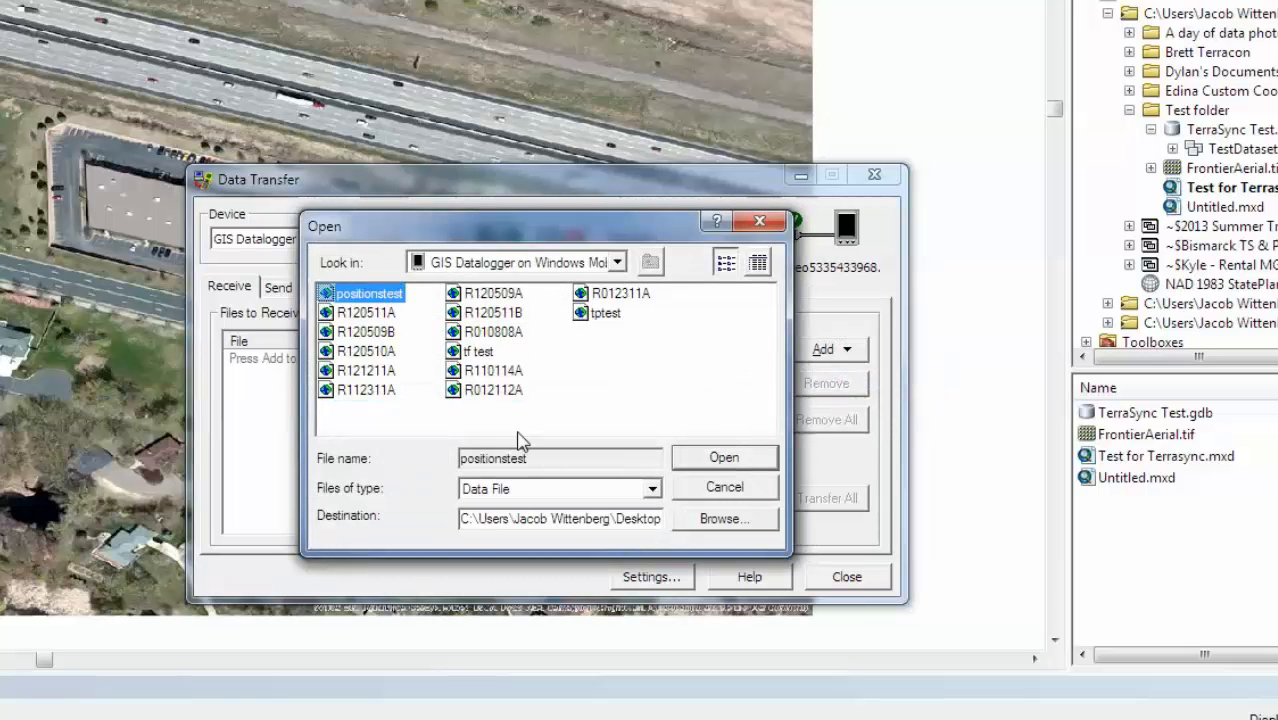
click(724, 518)
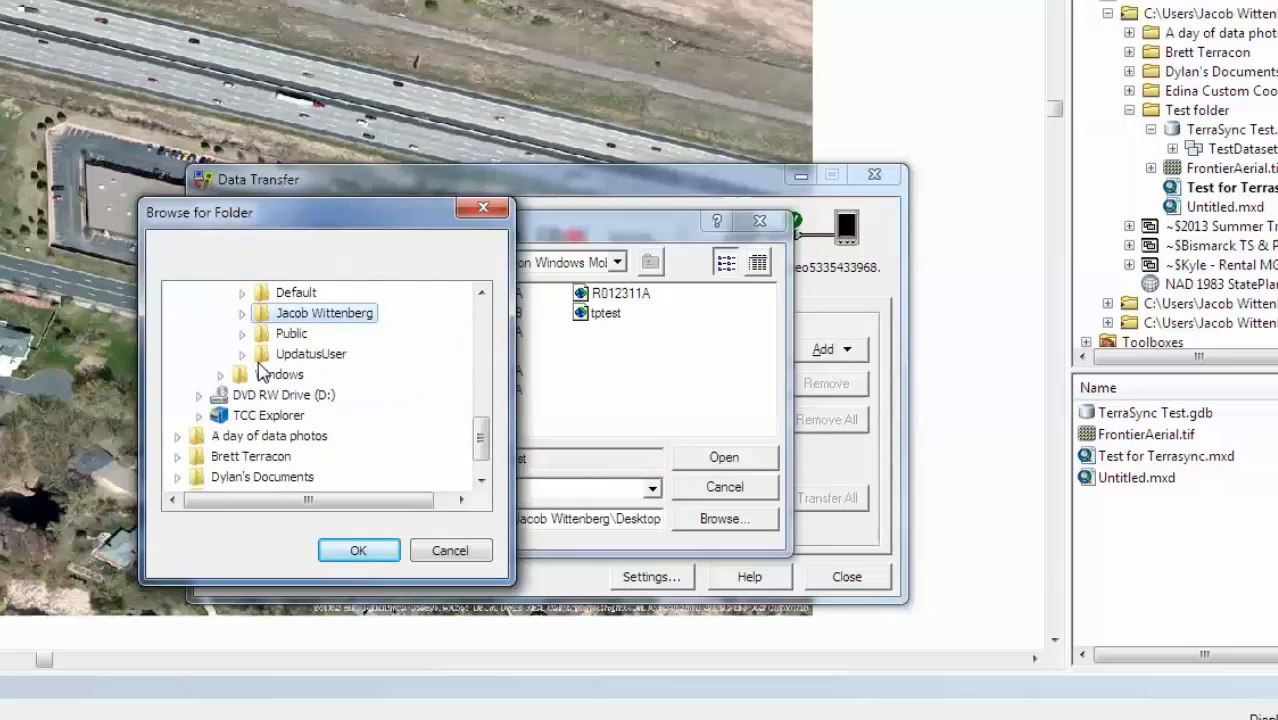
click(184, 374)
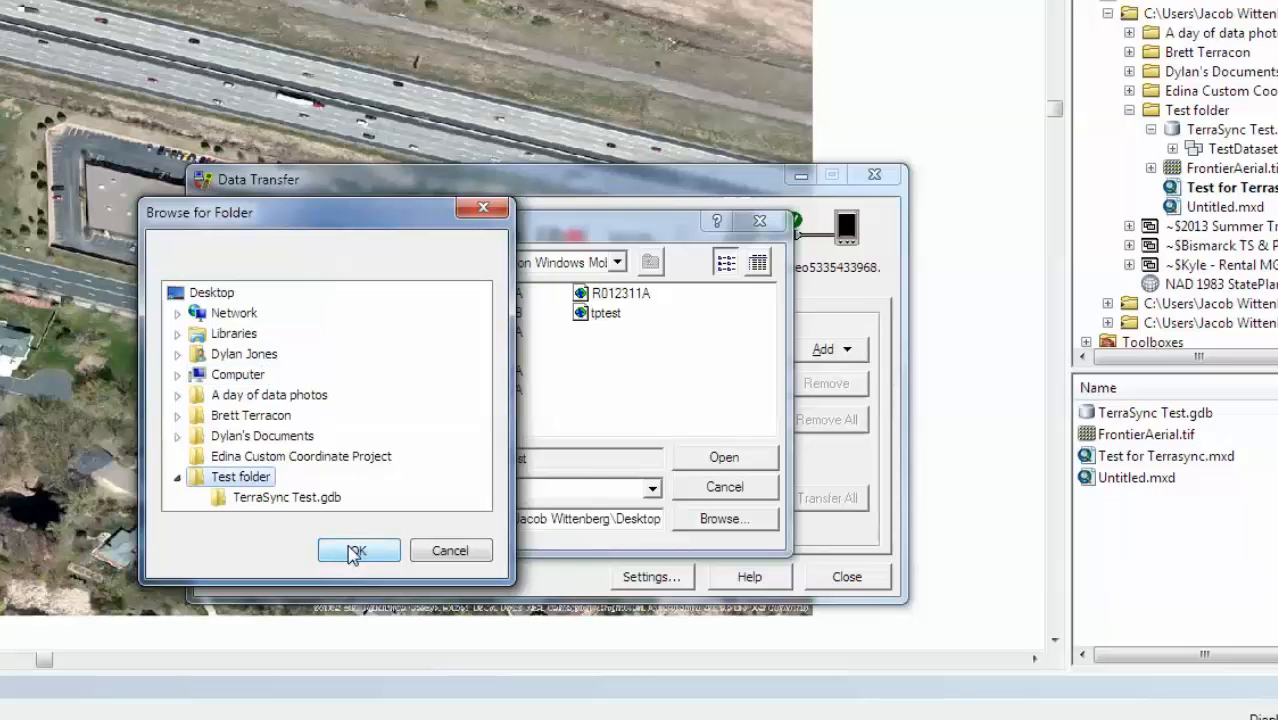
click(358, 552)
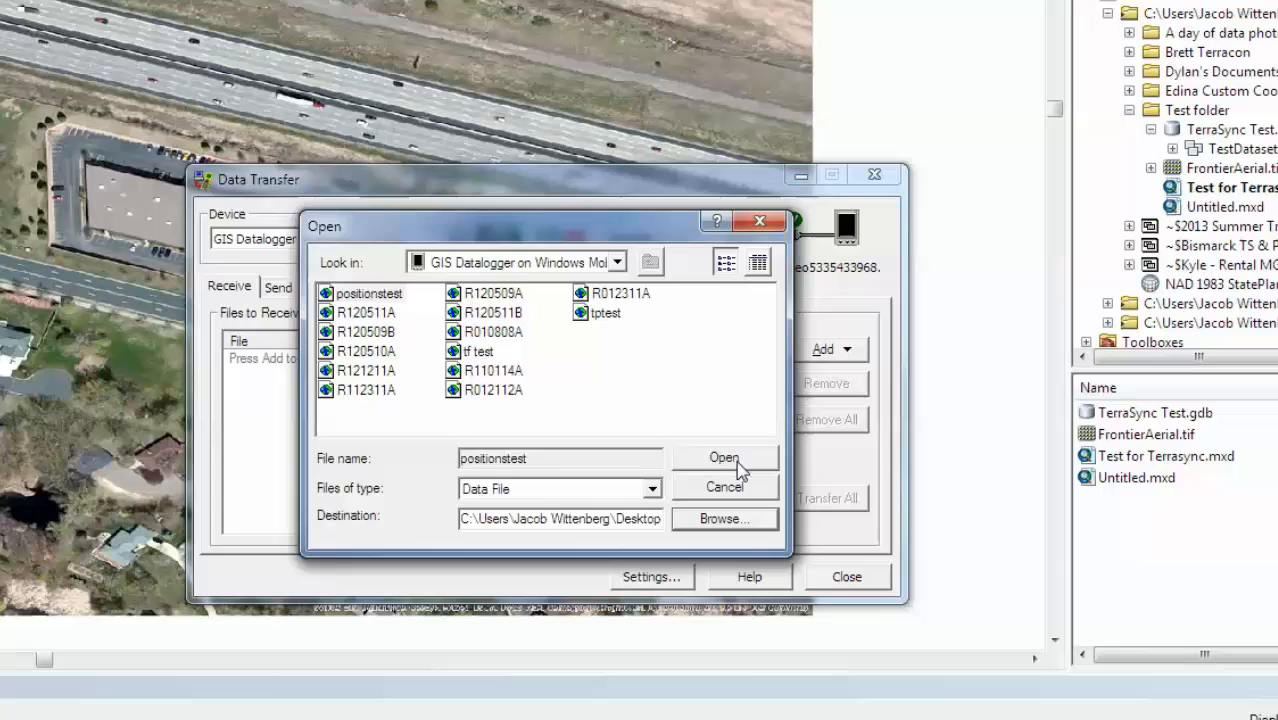
click(722, 456)
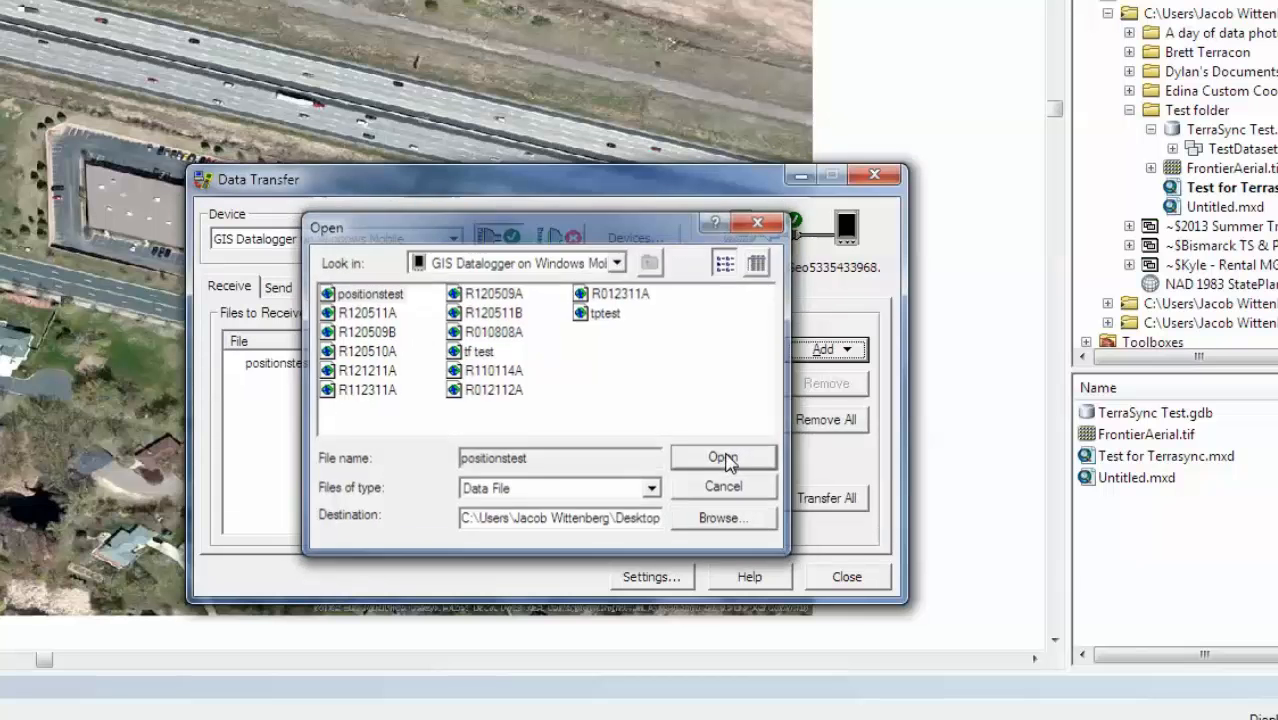
click(722, 456)
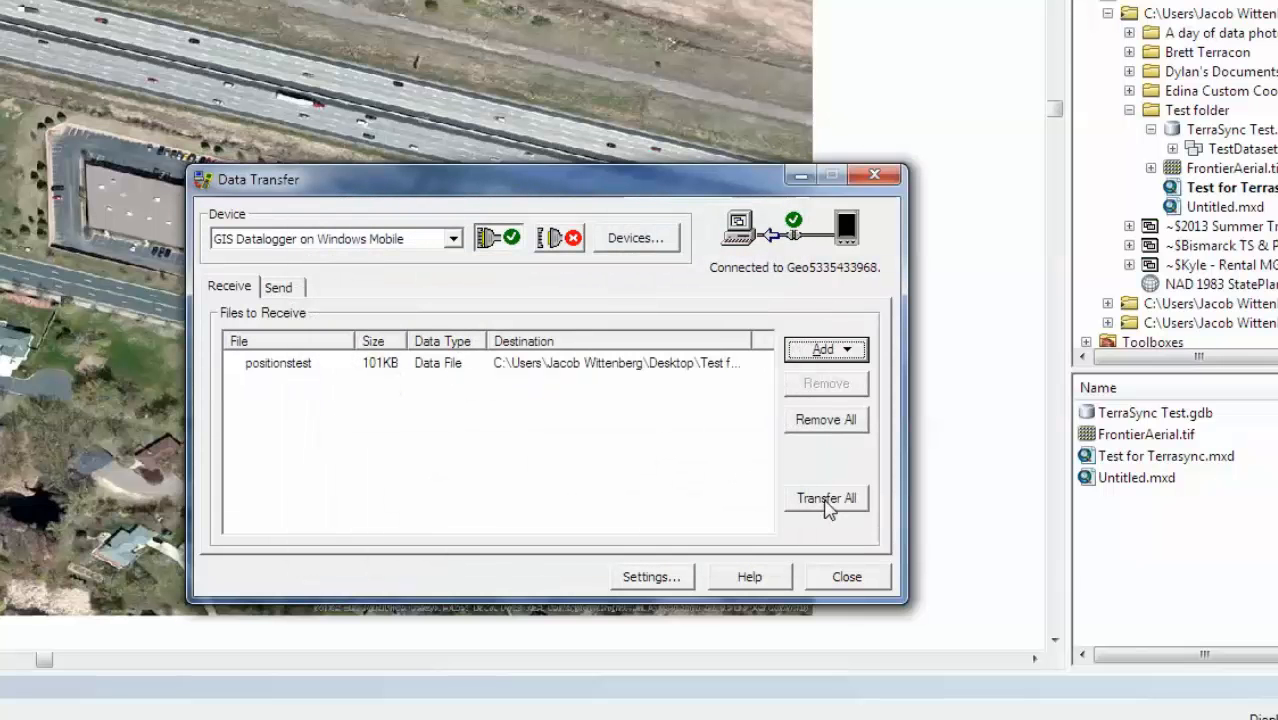
Transfer positionstest from the datalogger to the computer and close Data Transfer.
click(826, 498)
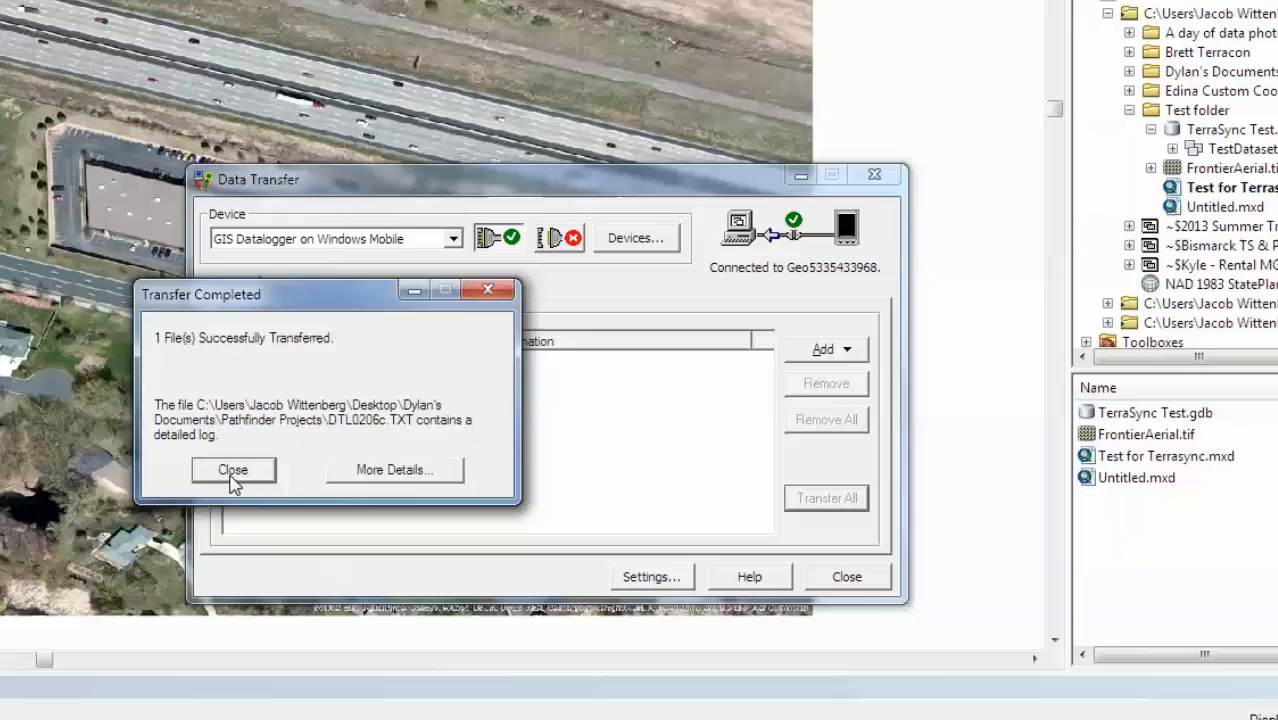
click(232, 470)
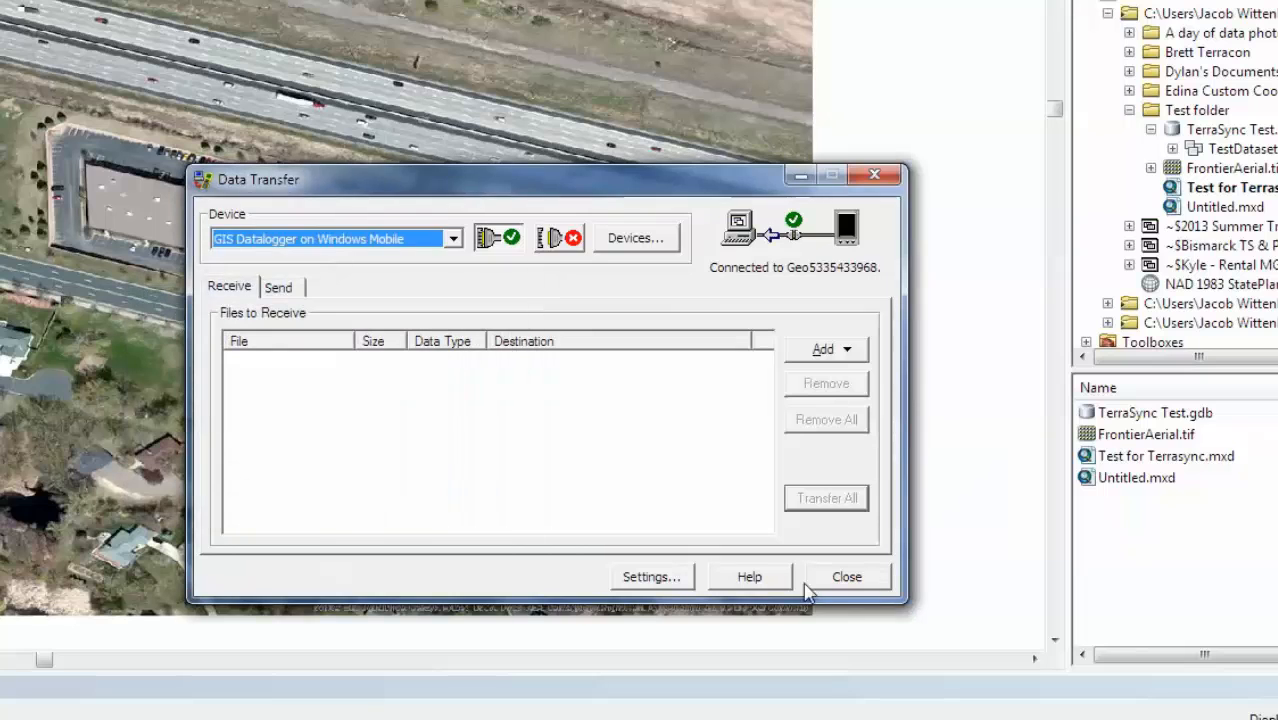
click(846, 576)
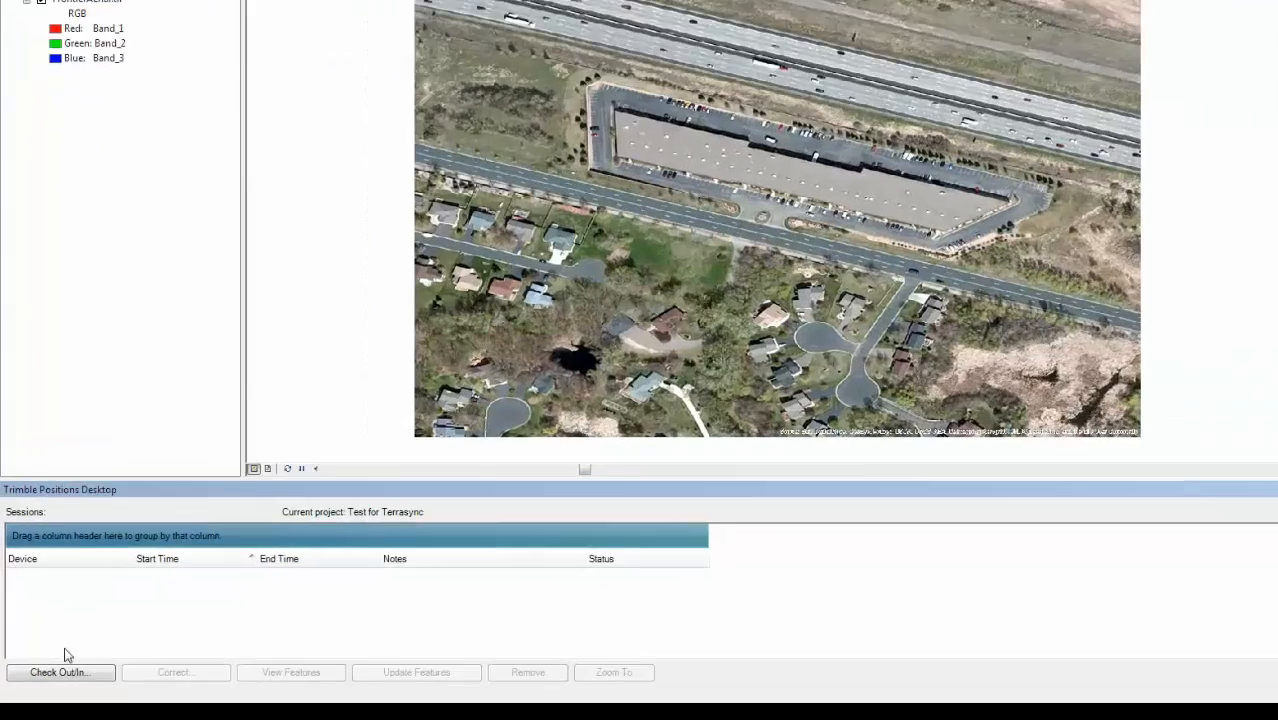
Check in POSITIONSTEST.SSF from the Test folder as a new TerraSync session.
click(60, 672)
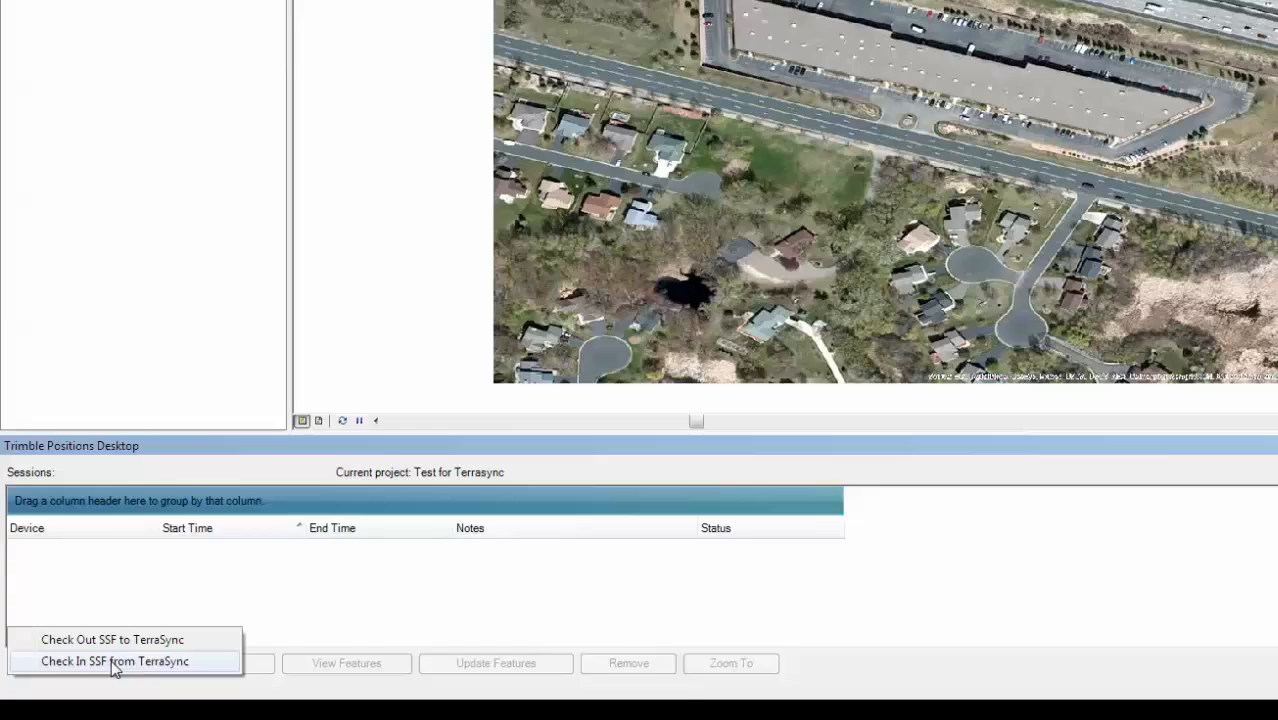
click(112, 640)
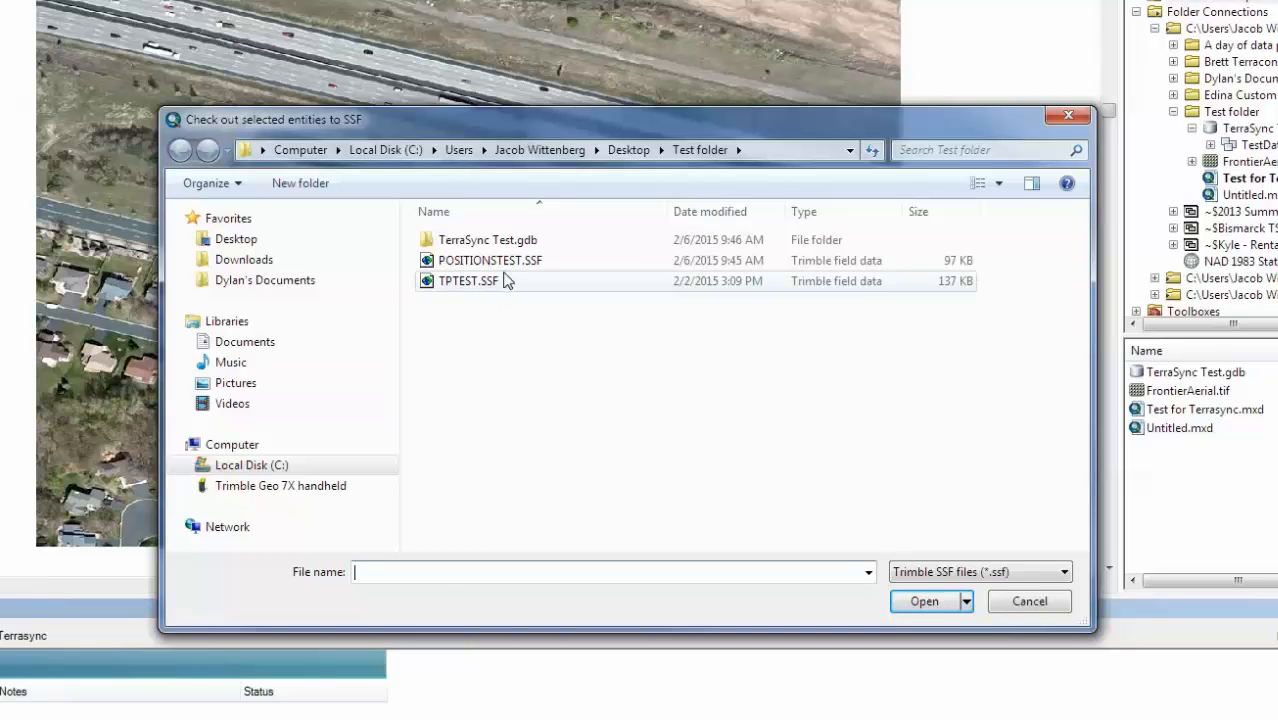
click(490, 260)
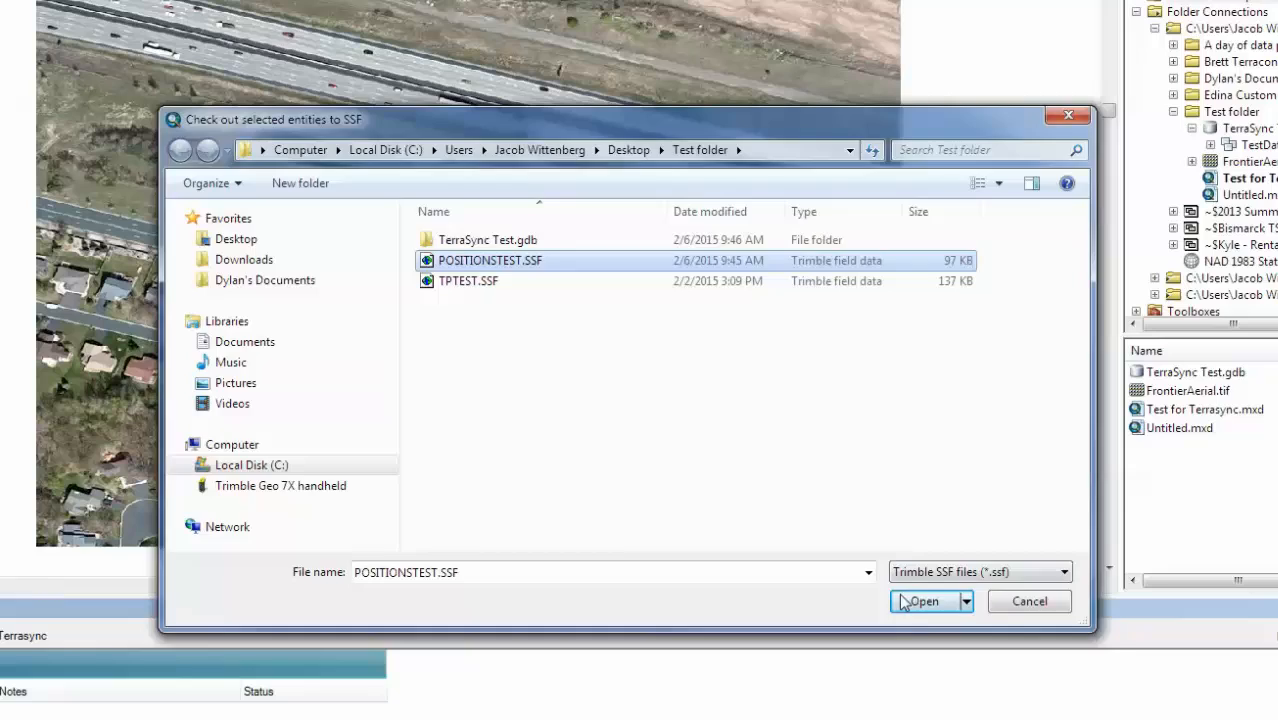
click(920, 600)
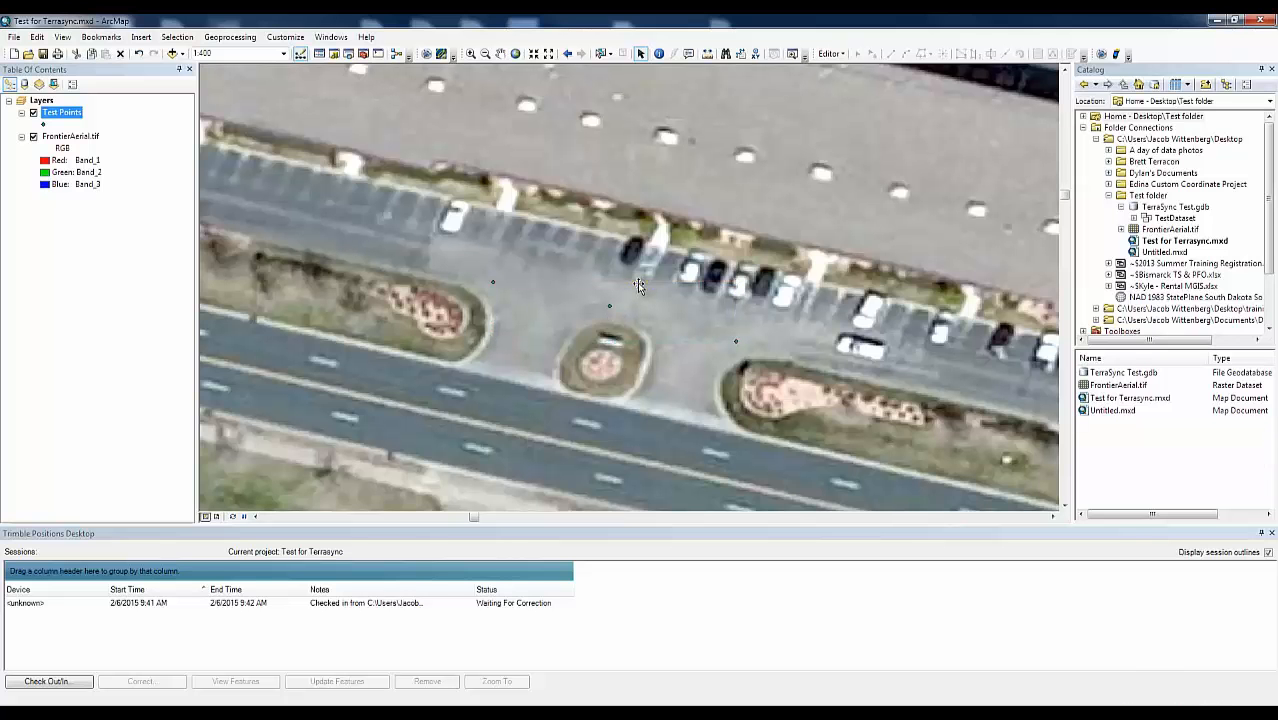
mouse_move(622, 156)
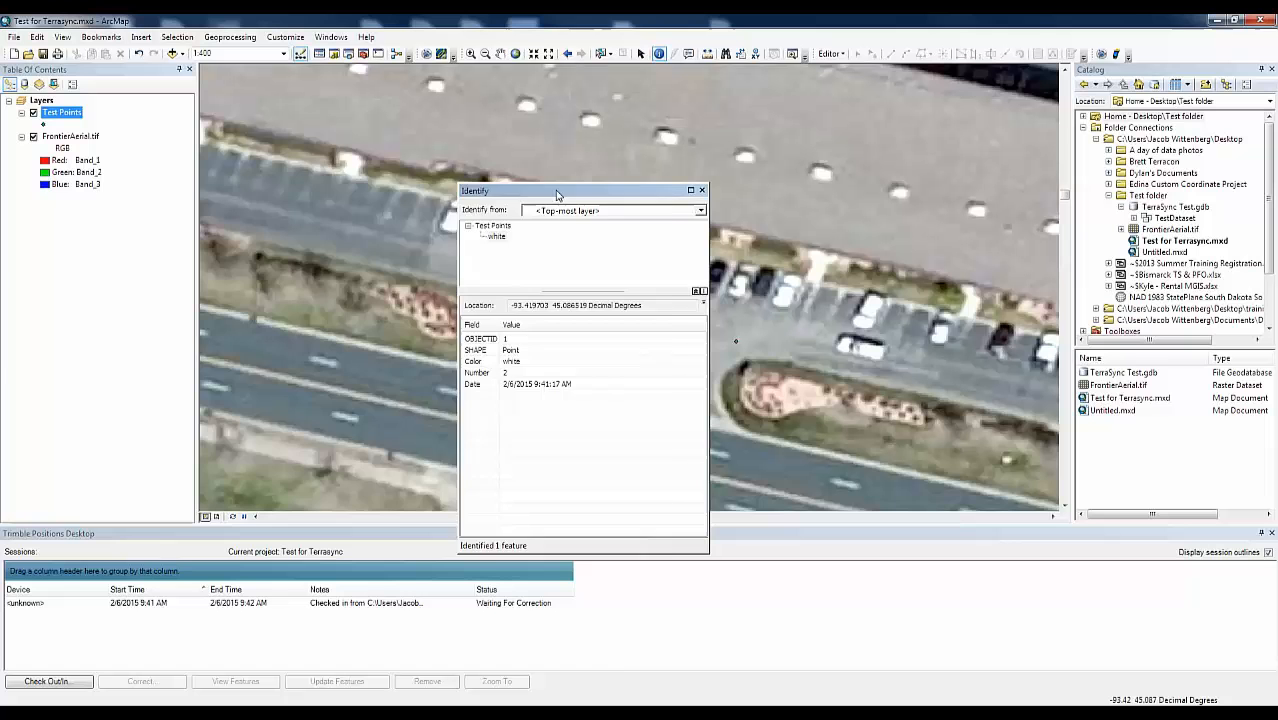
drag(556, 190, 320, 170)
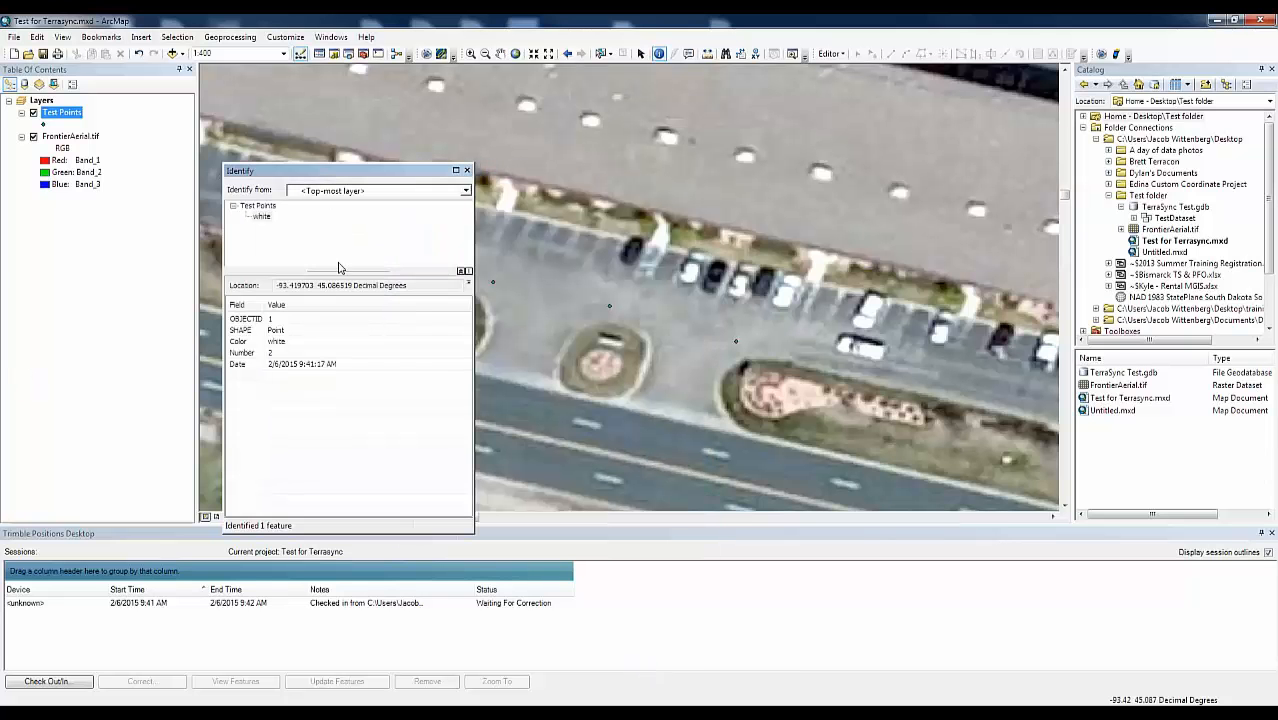
click(276, 318)
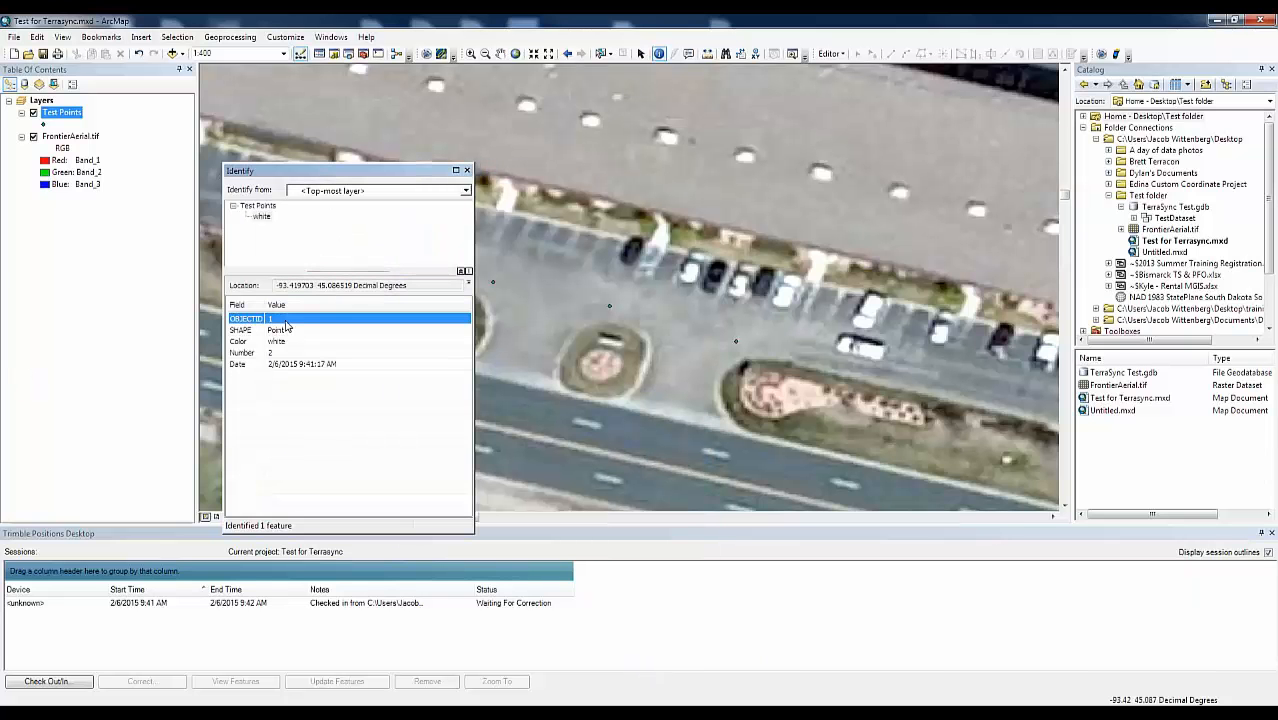
click(280, 330)
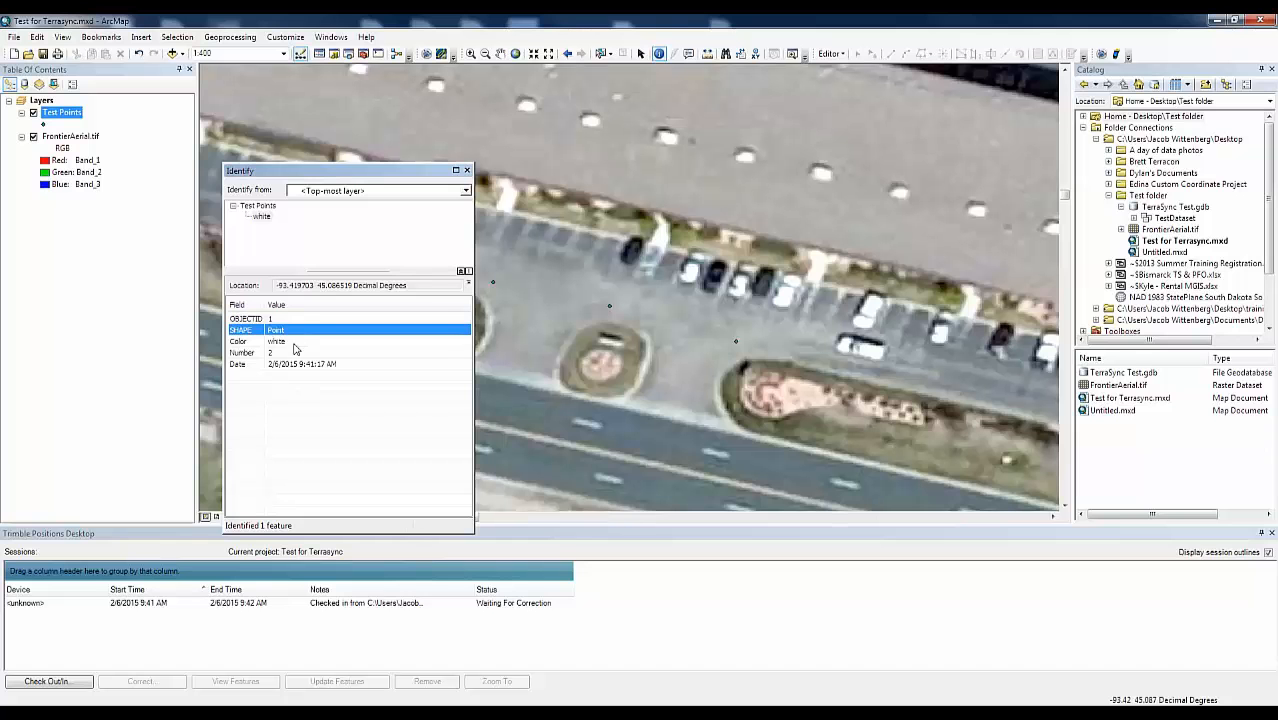
click(270, 352)
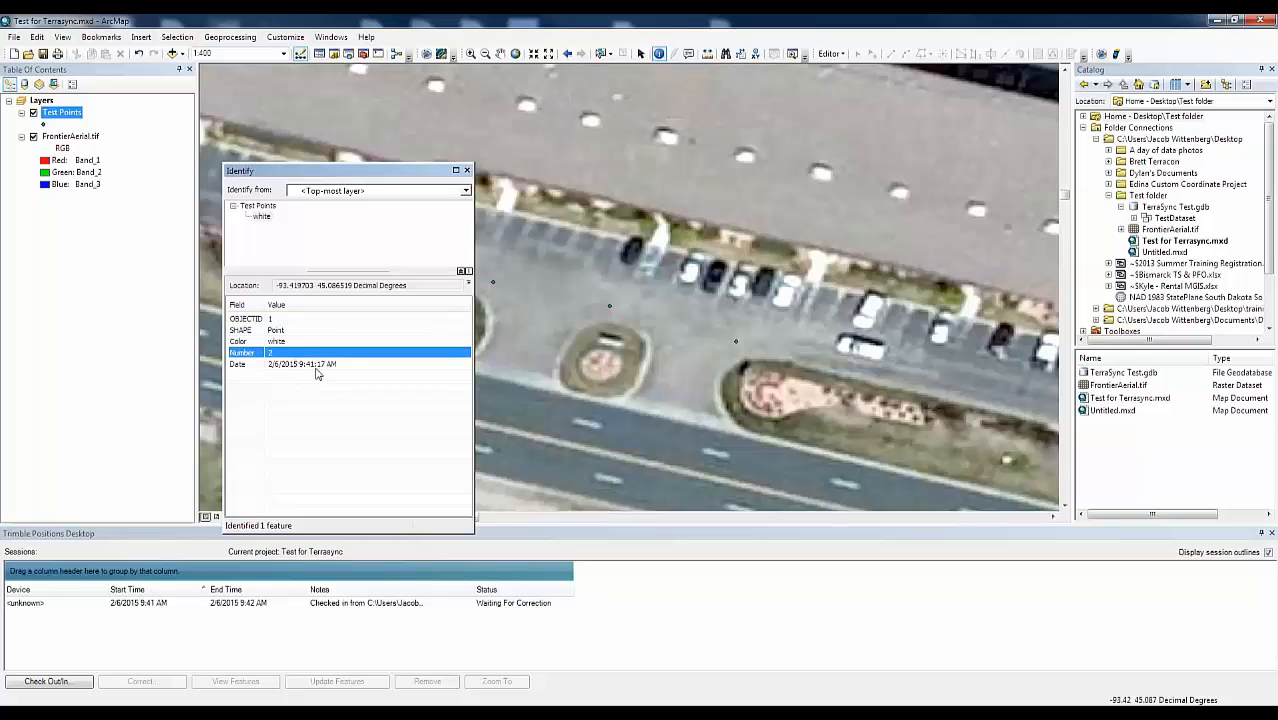
click(238, 364)
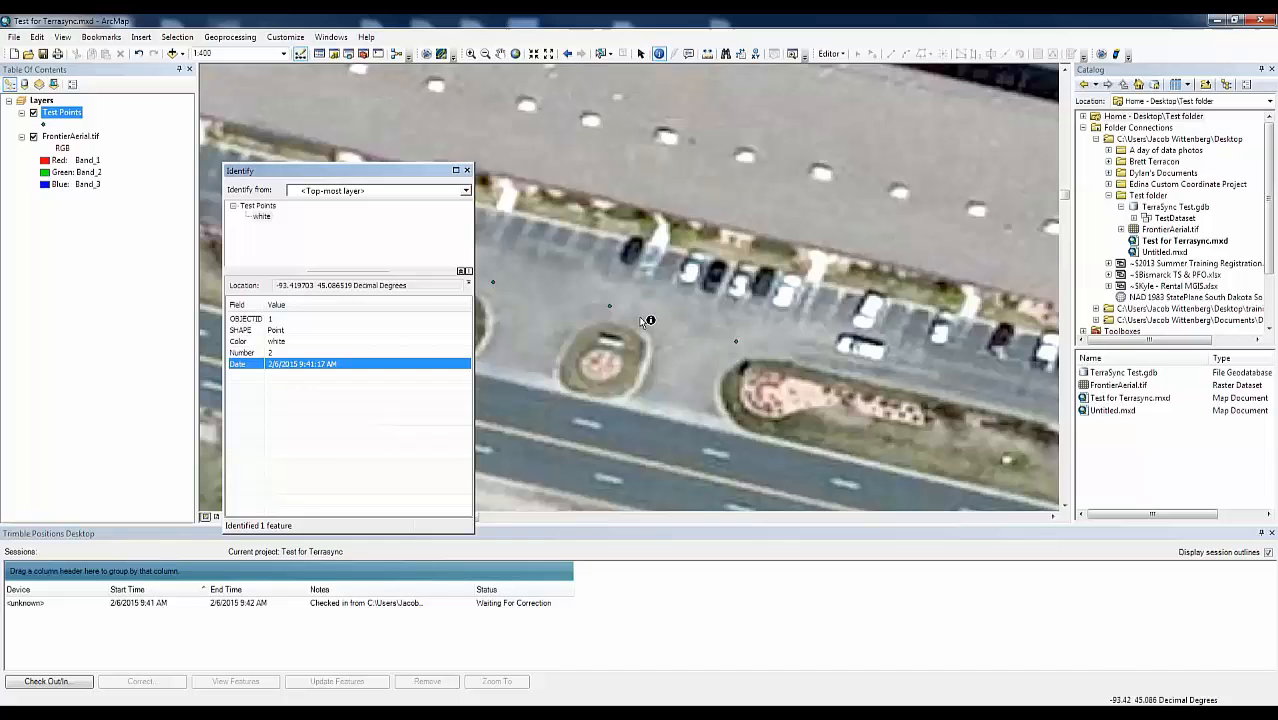
click(608, 304)
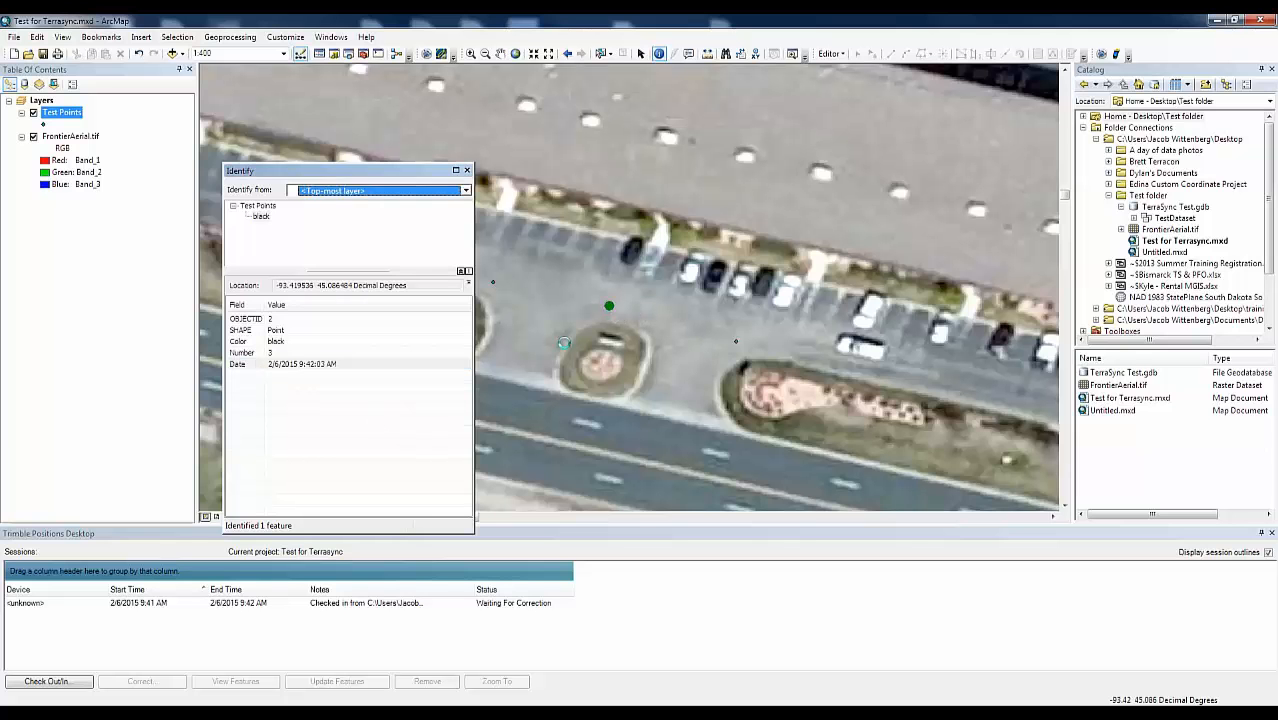
click(300, 364)
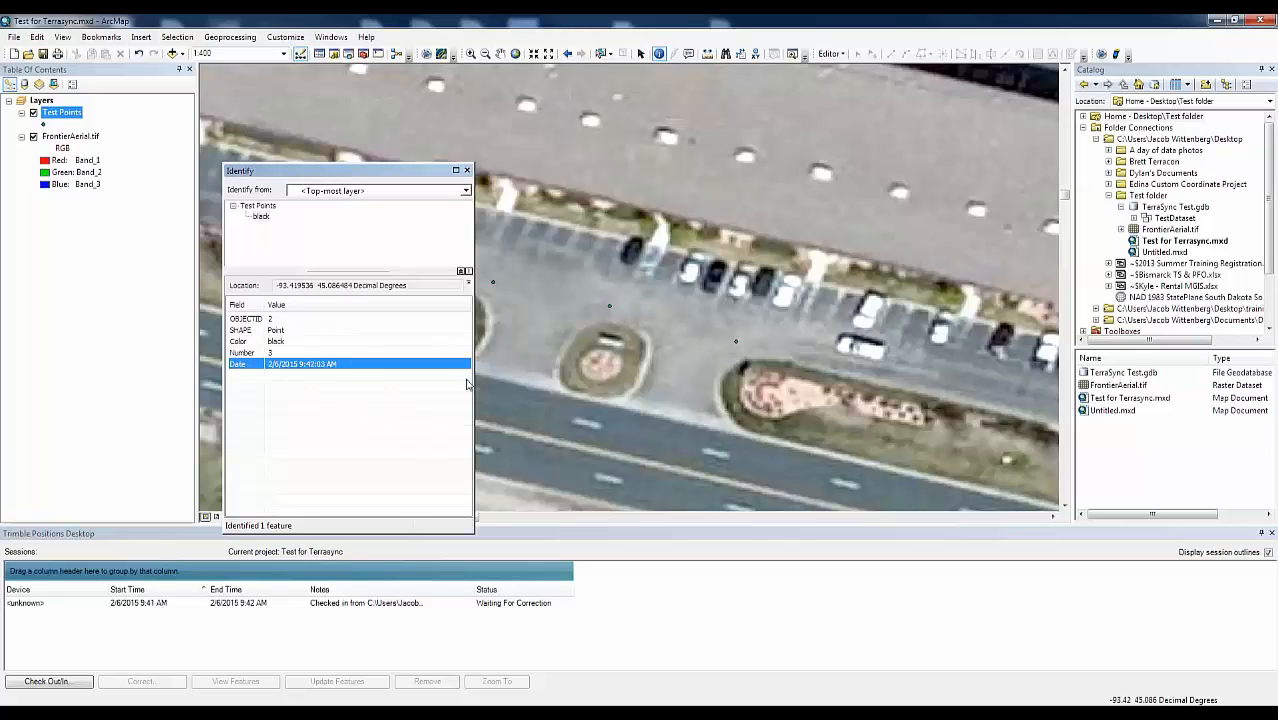
click(736, 342)
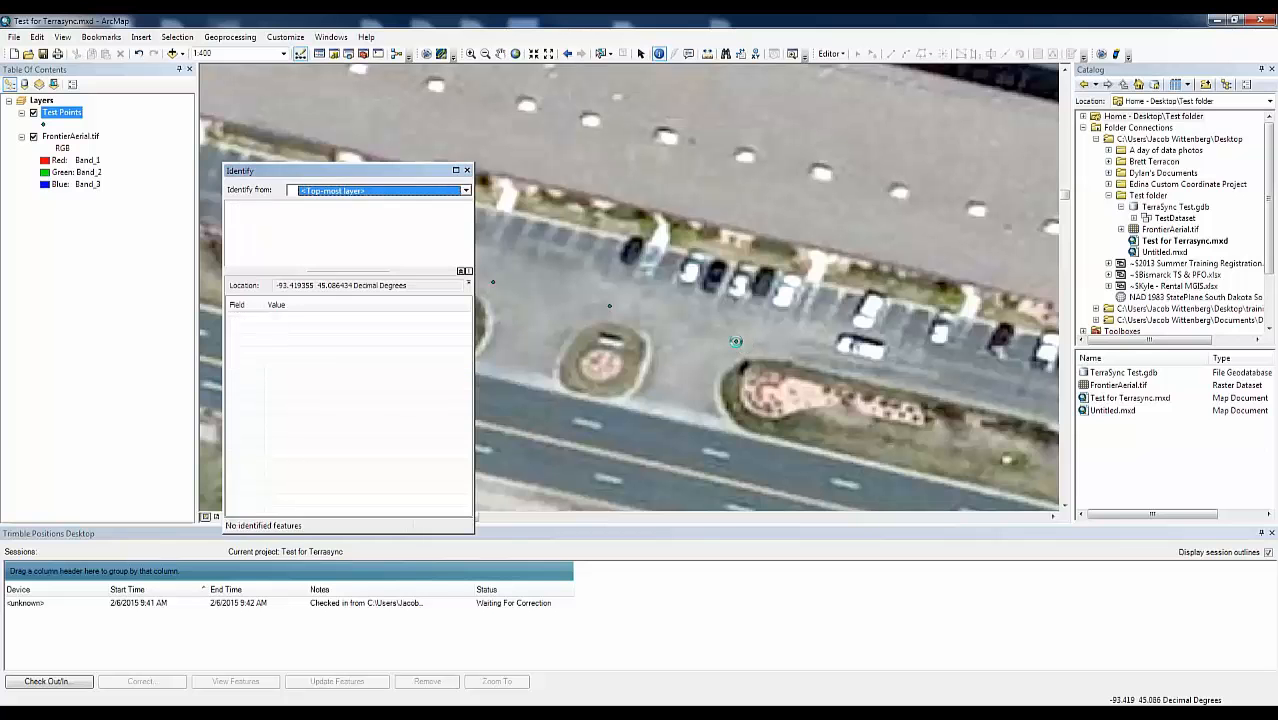
click(736, 342)
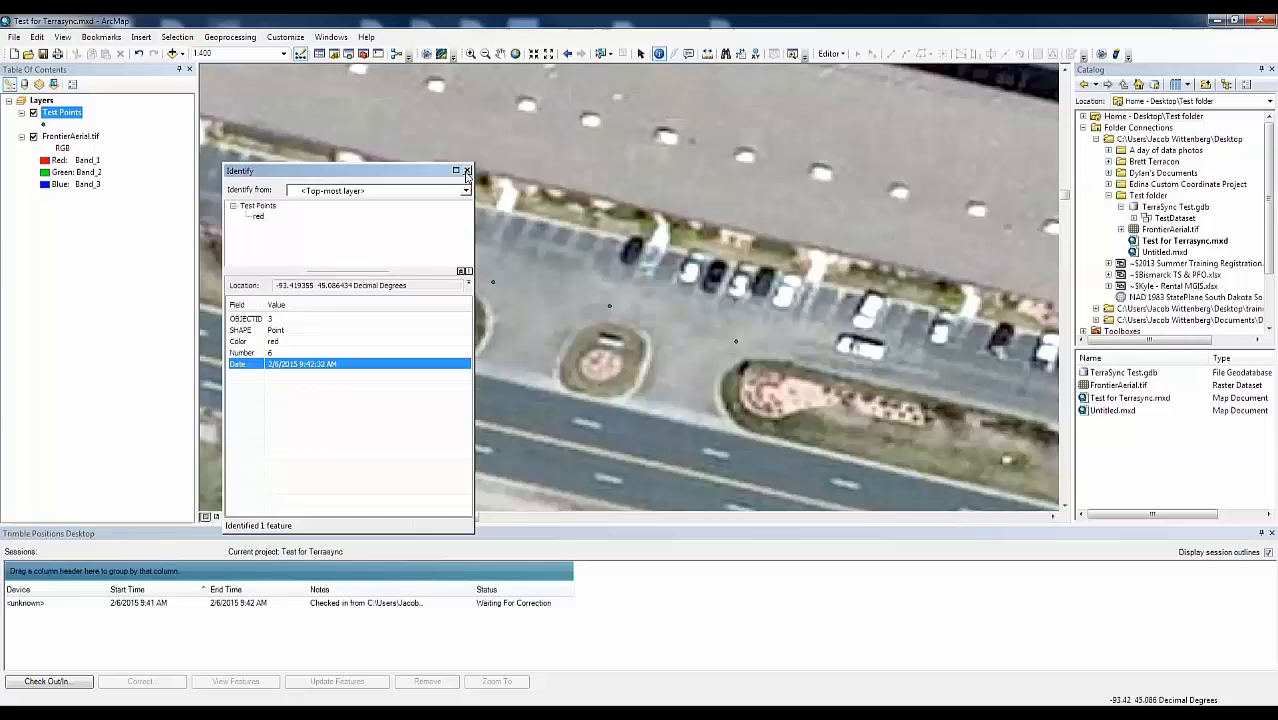
click(466, 170)
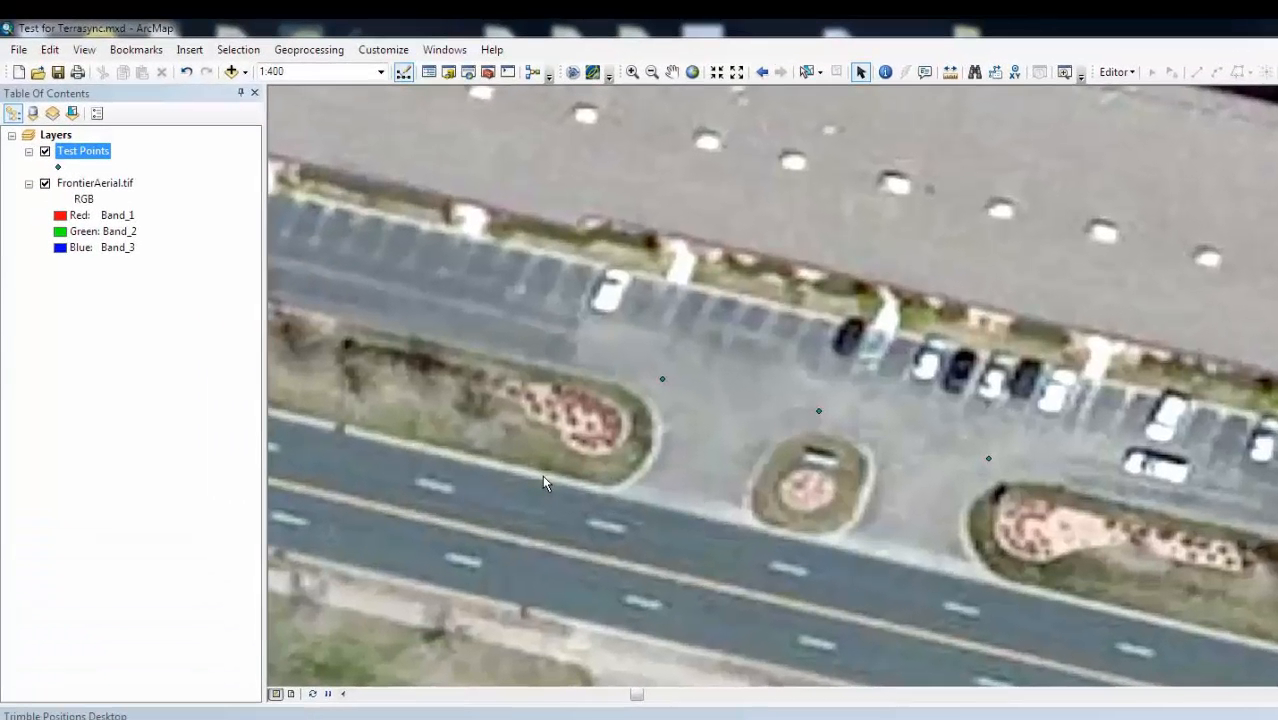
mouse_move(70, 158)
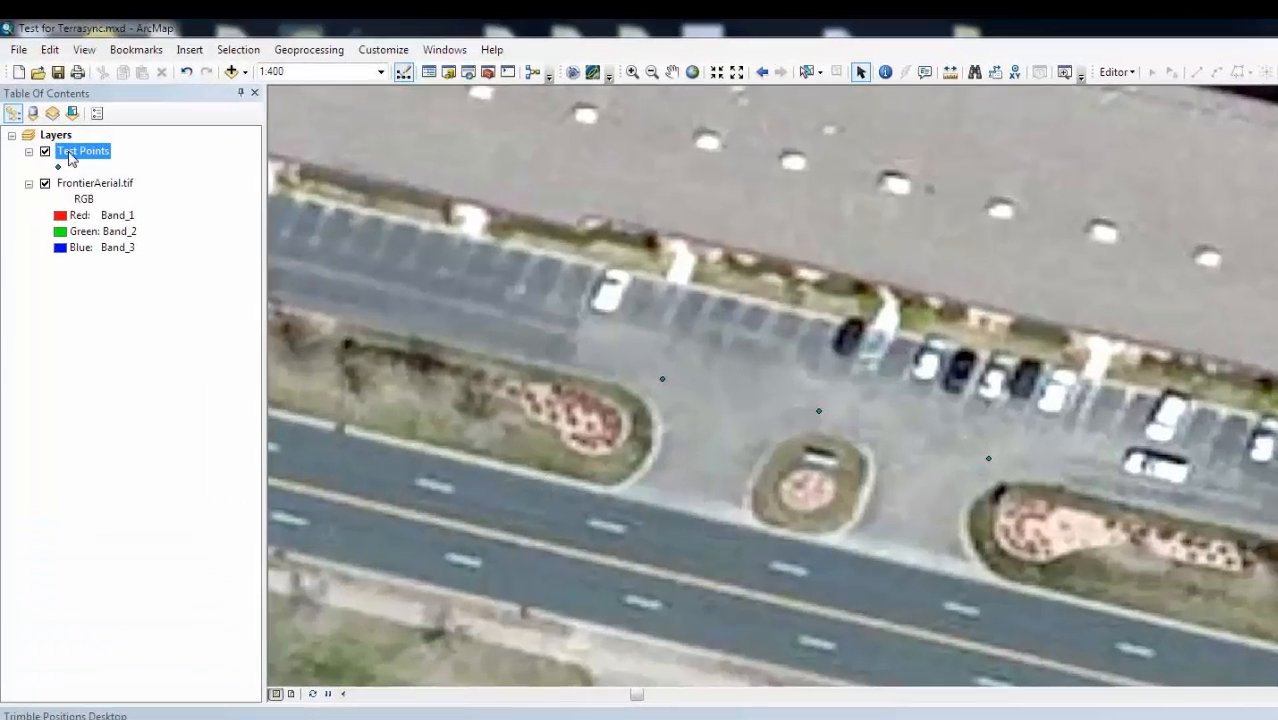
Show the Test Points layer's attribute table from the Table of Contents.
right_click(82, 150)
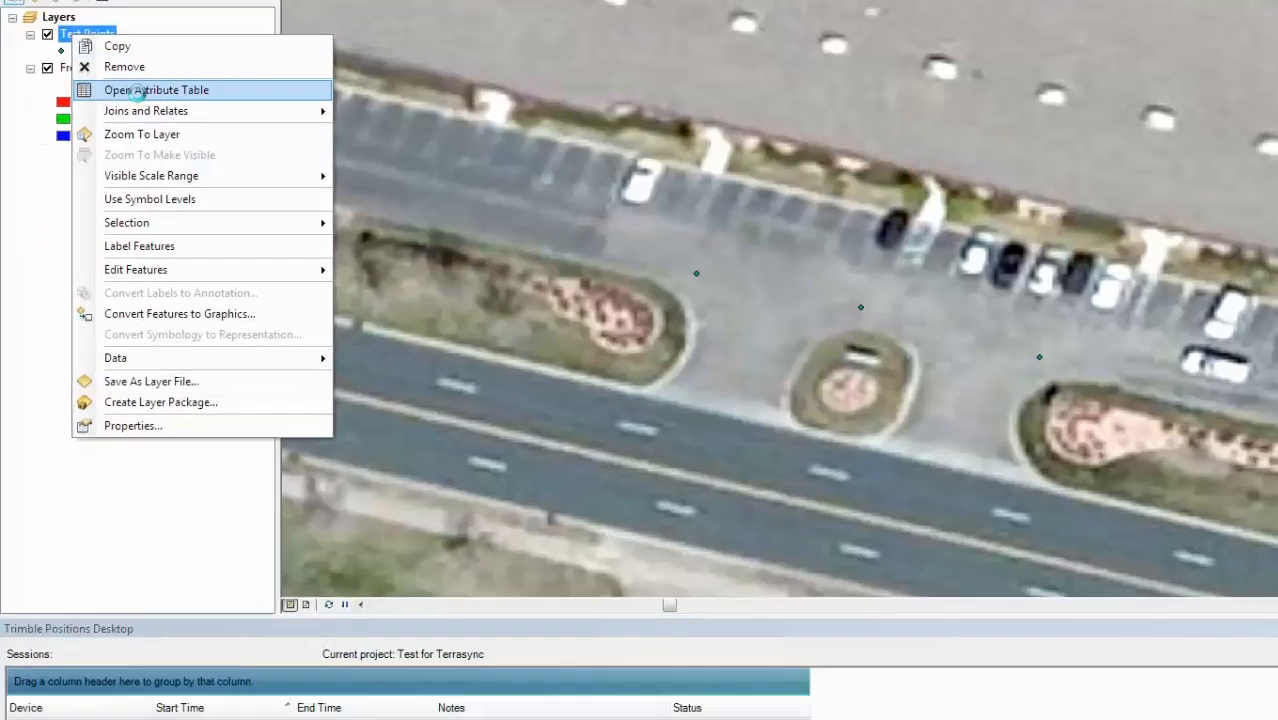
click(156, 90)
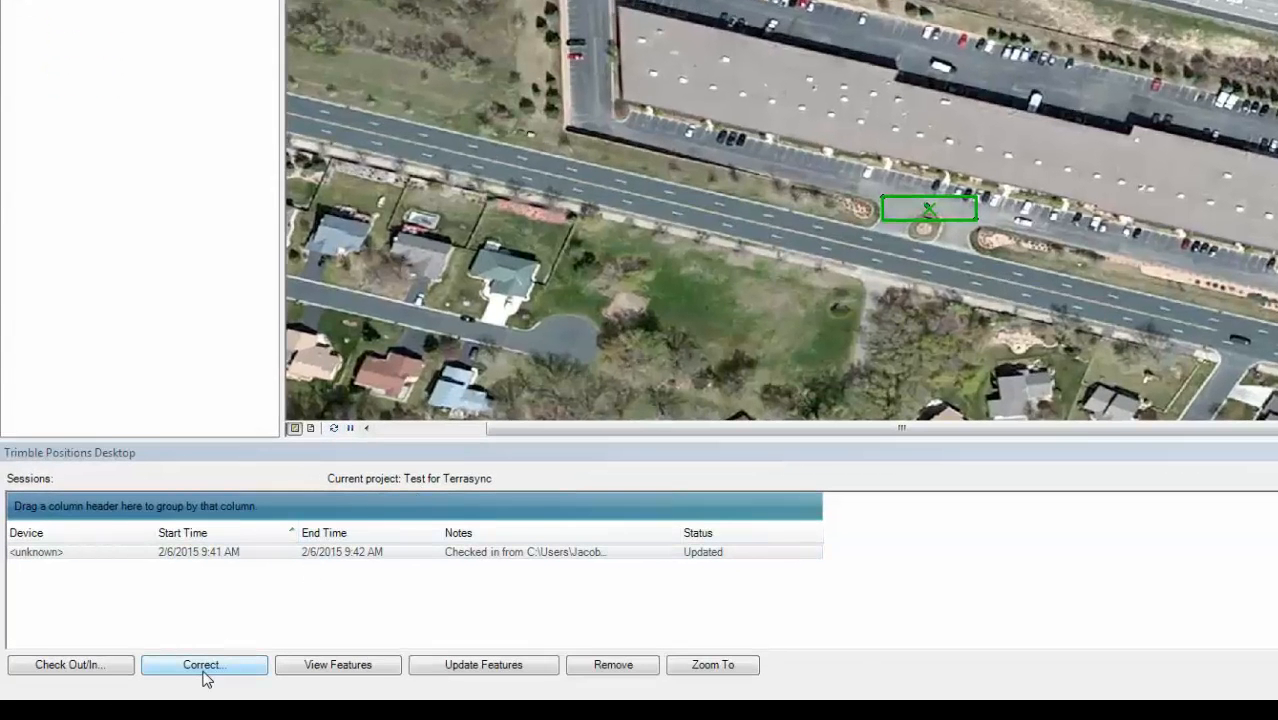
Correct the POSITIONSTEST session with the Maple Grove profile and close the correction report.
click(204, 664)
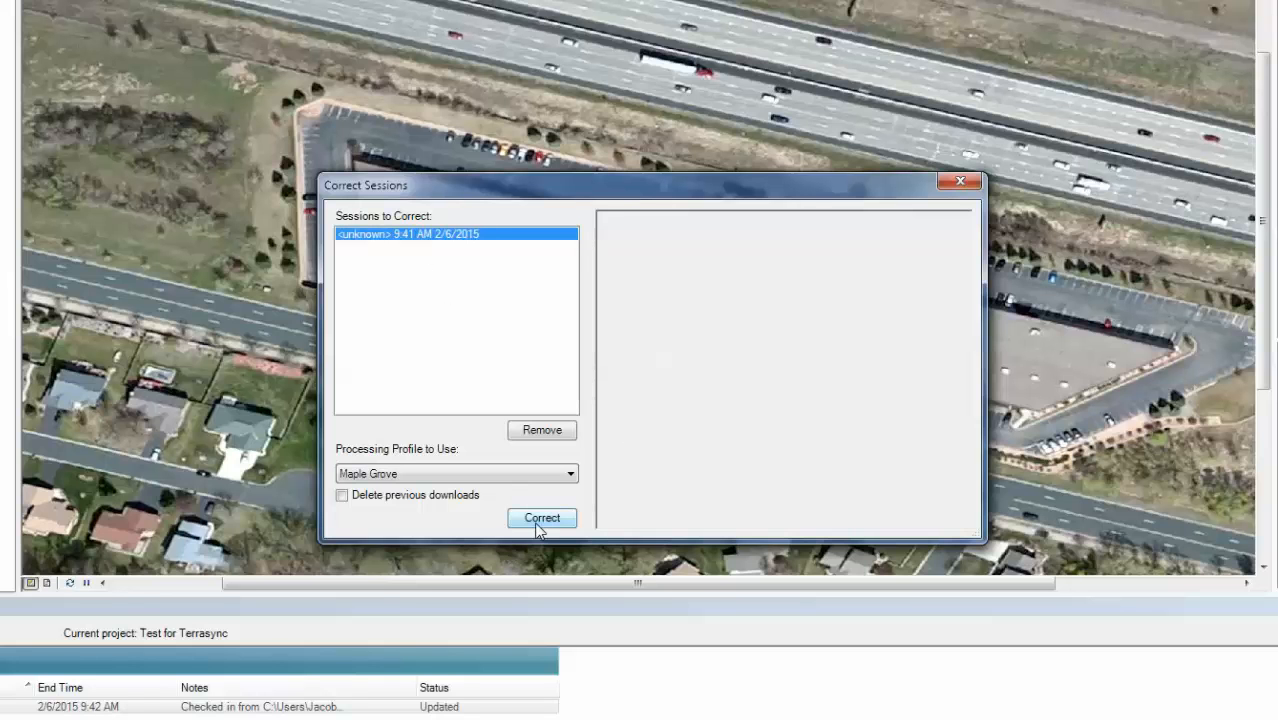
click(540, 516)
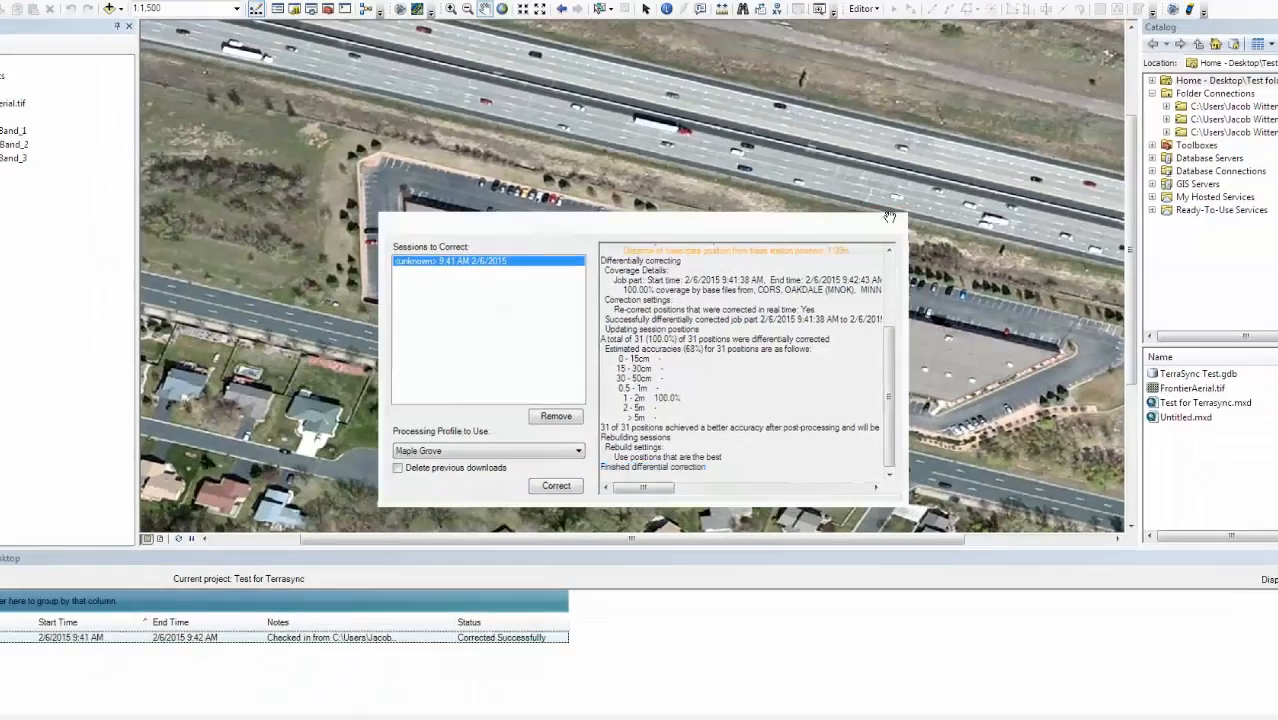
click(556, 486)
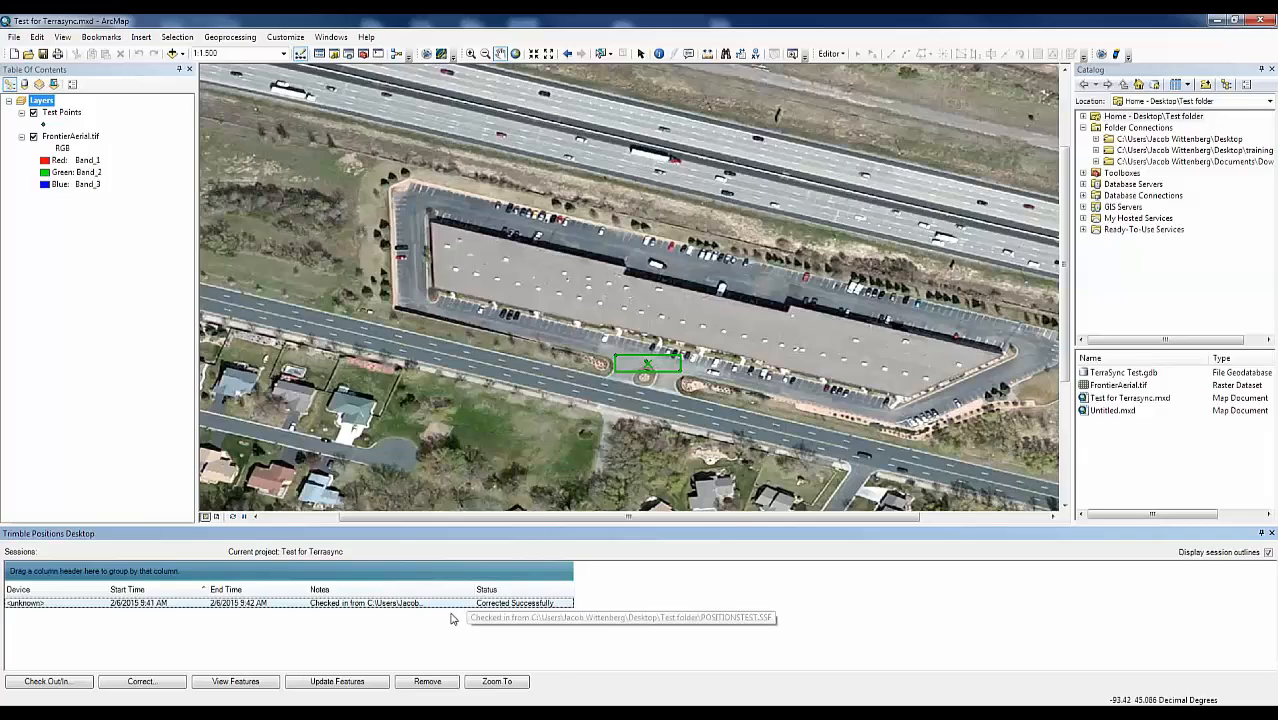